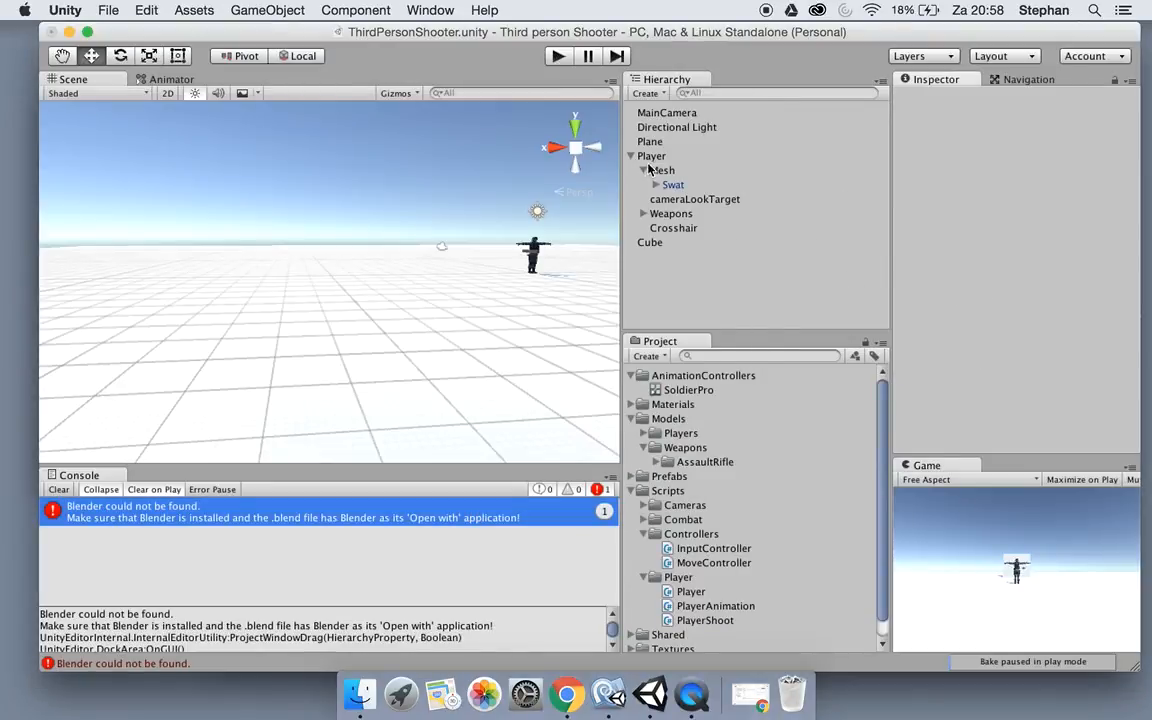
Import AssaultRifle.fbx from the Desktop into the Models/Weapons/AssaultRifle project folder.
left_click(651, 156)
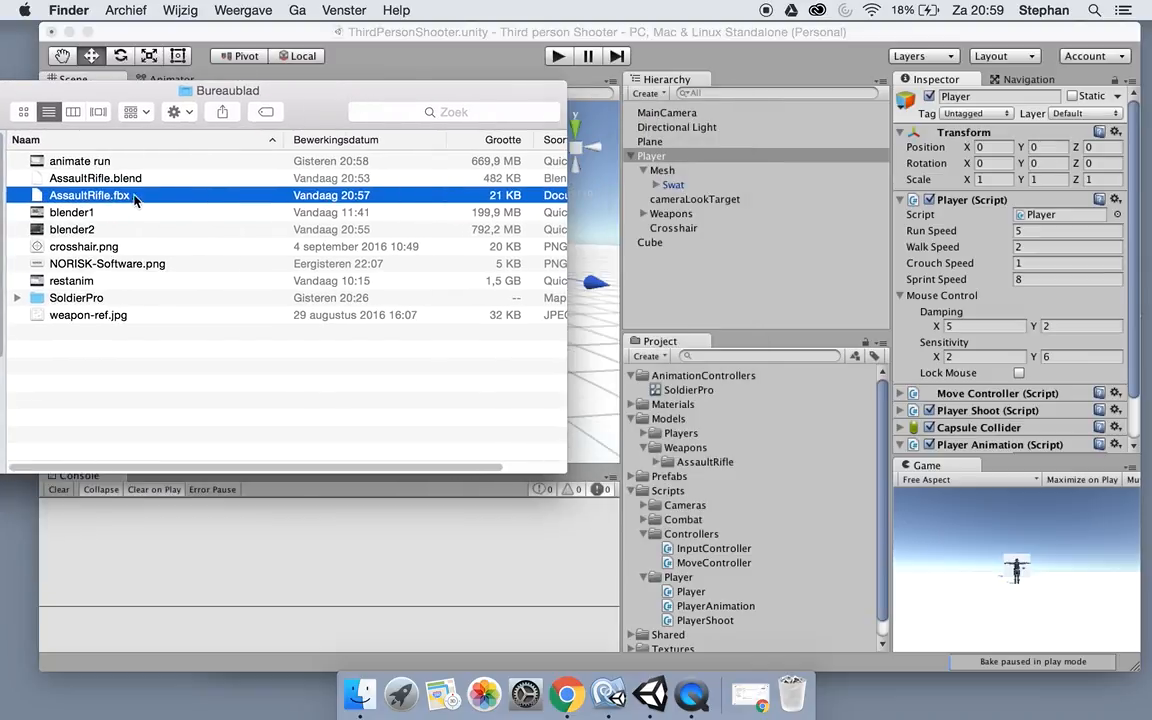
left_click_drag(89, 195, 760, 460)
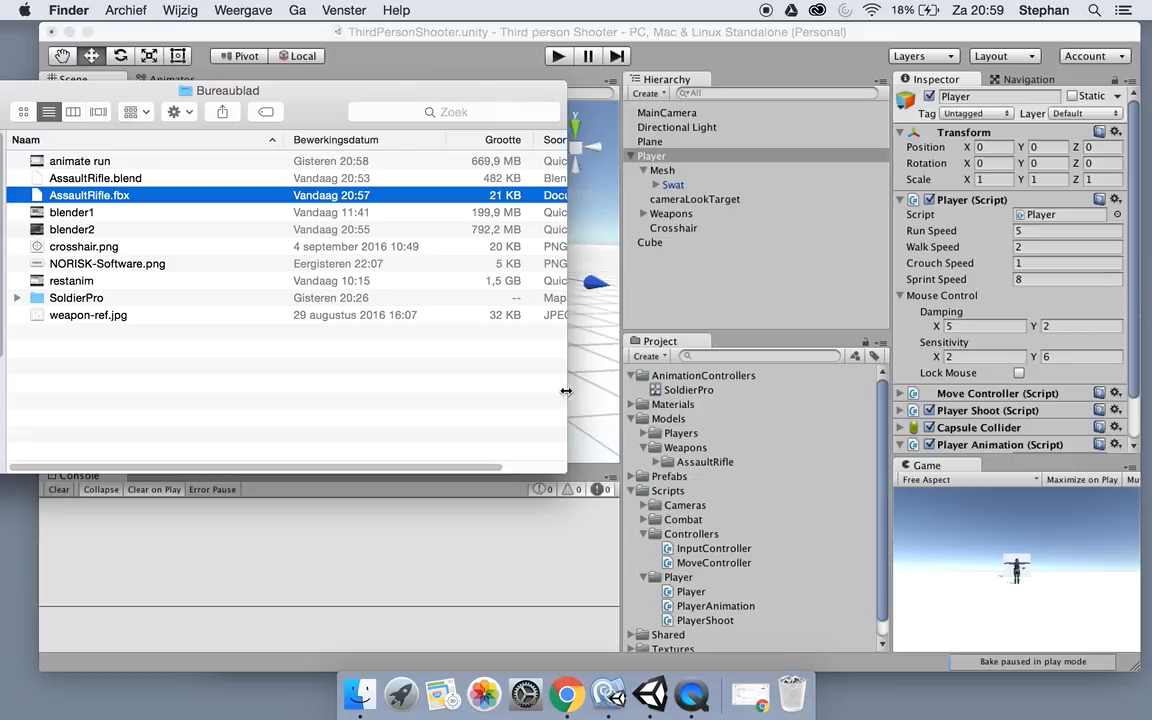
left_click(704, 461)
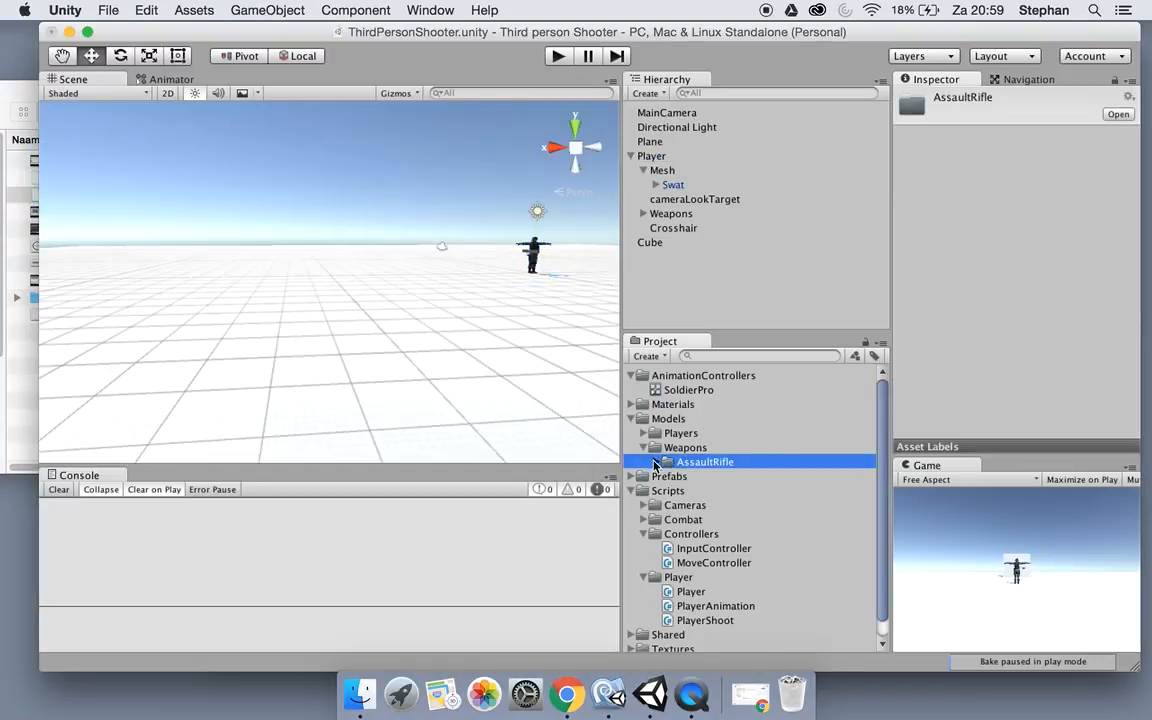
Expand the AssaultRifle folder and its Materials, inspect the Body material, then reselect the model.
left_click(669, 461)
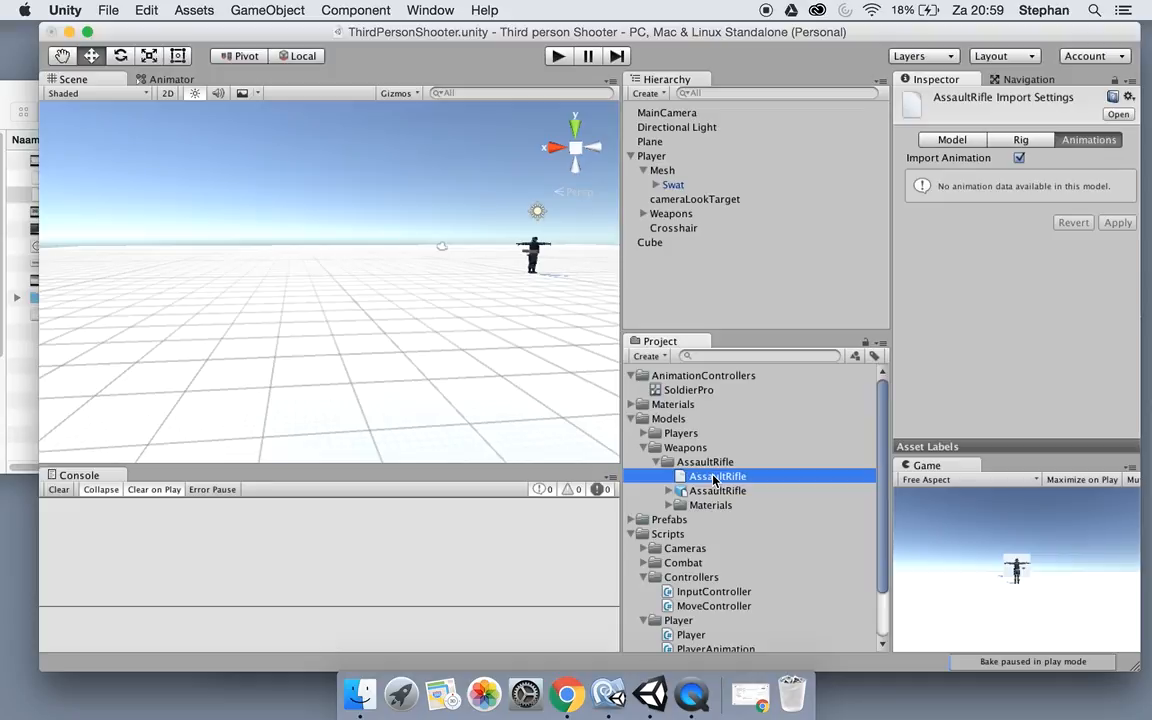
left_click(681, 476)
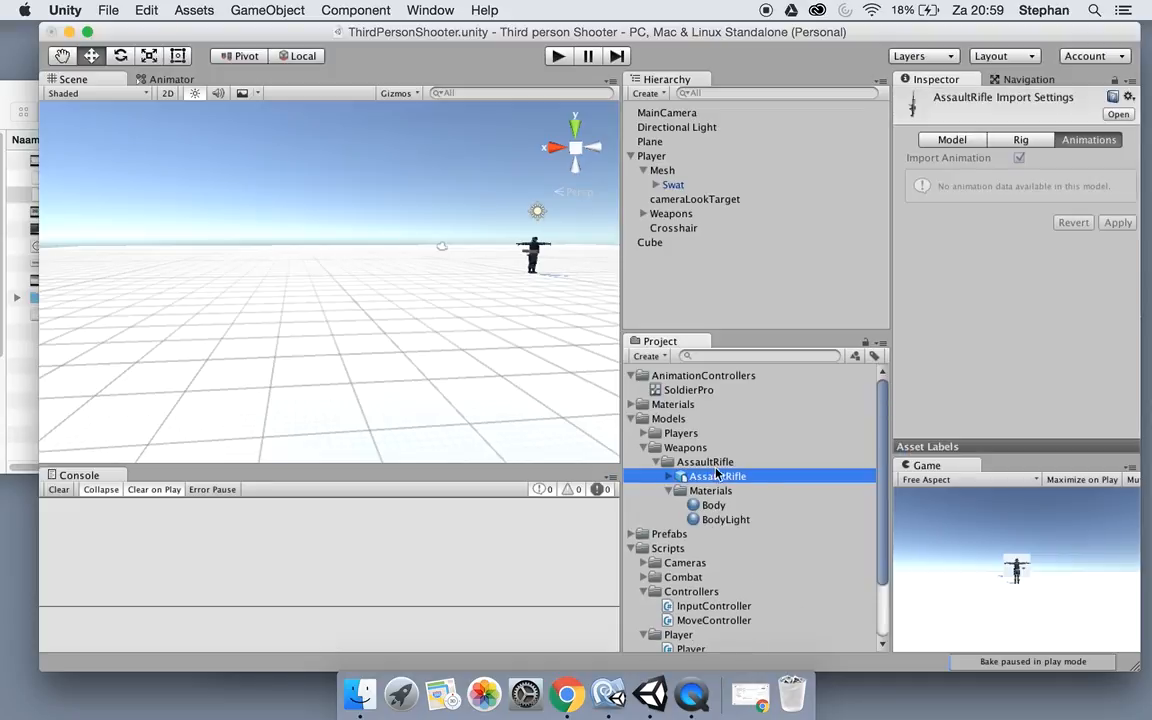
left_click(713, 505)
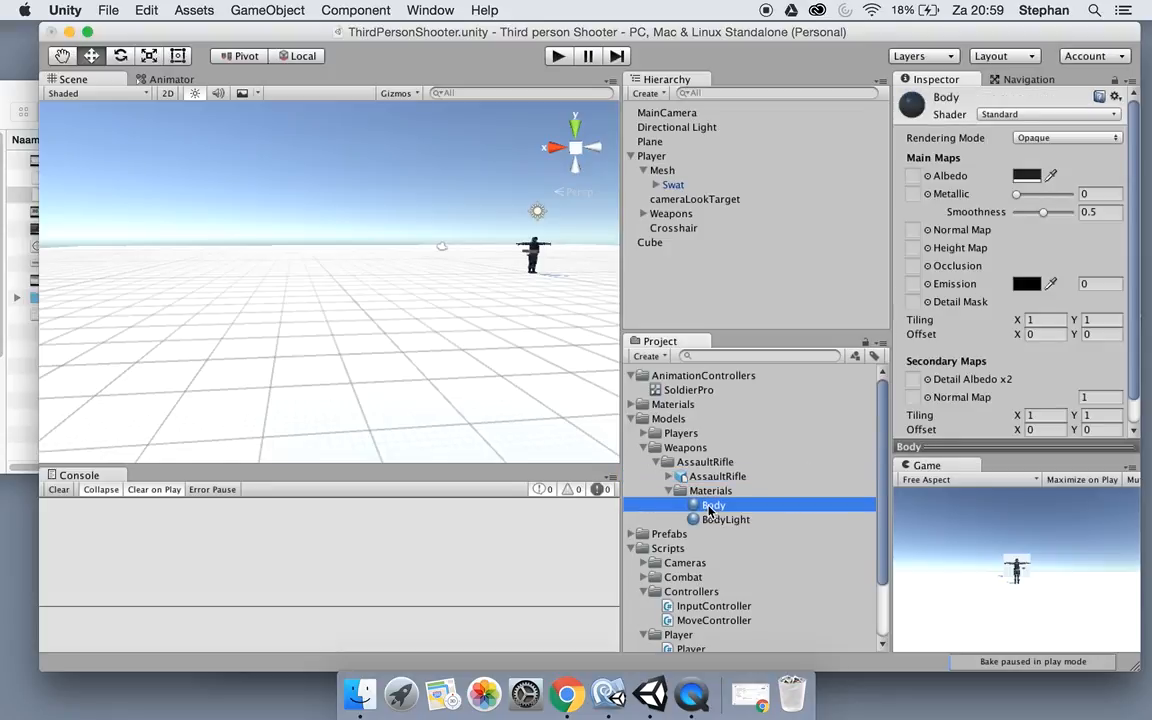
left_click(717, 476)
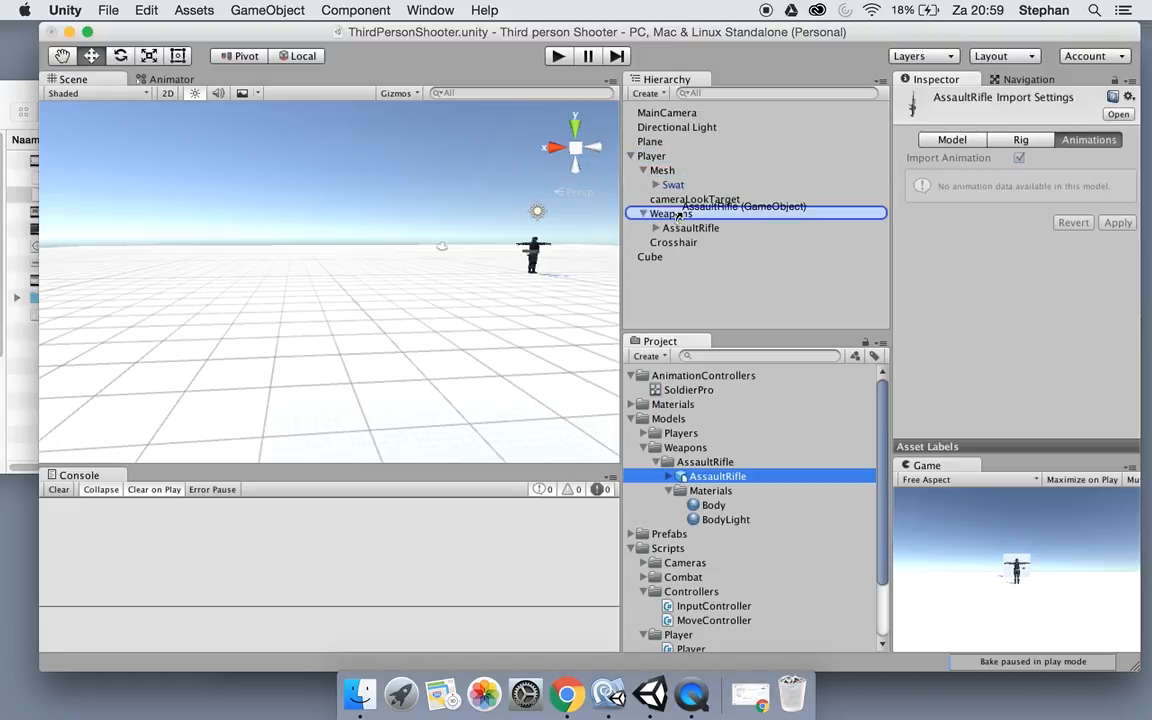
Place the rifle model under Weapons/AssaultRifle/Mesh and delete the placeholder Cube.
left_click(698, 242)
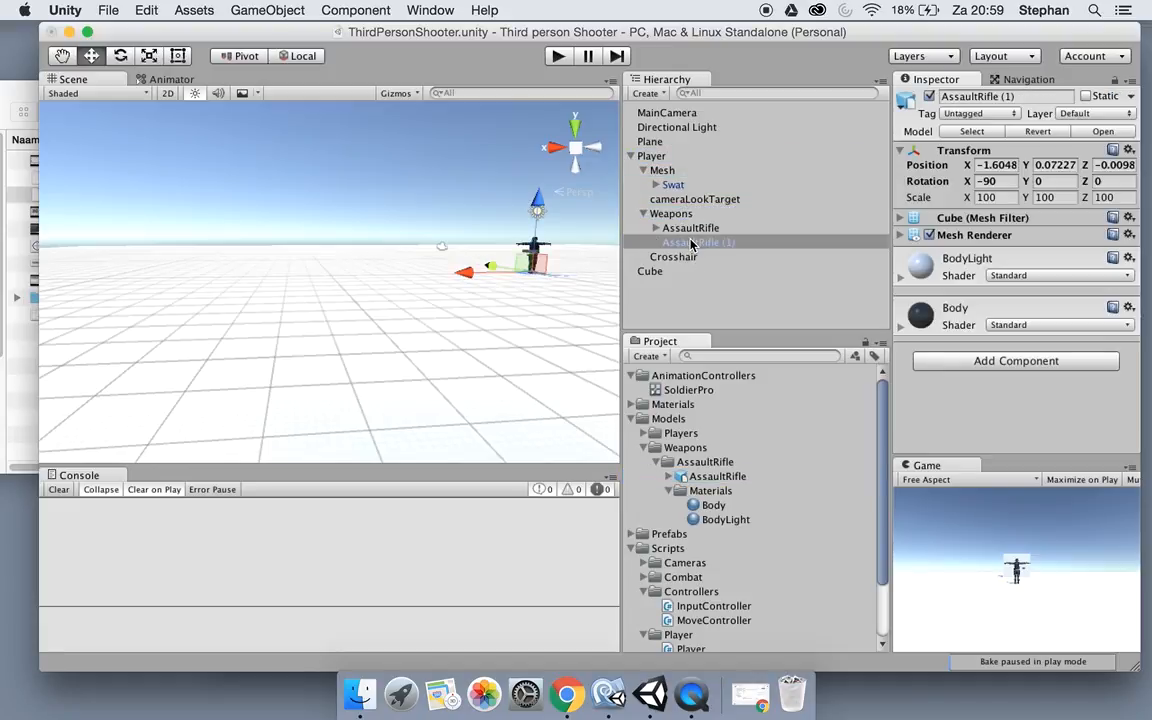
left_click(657, 228)
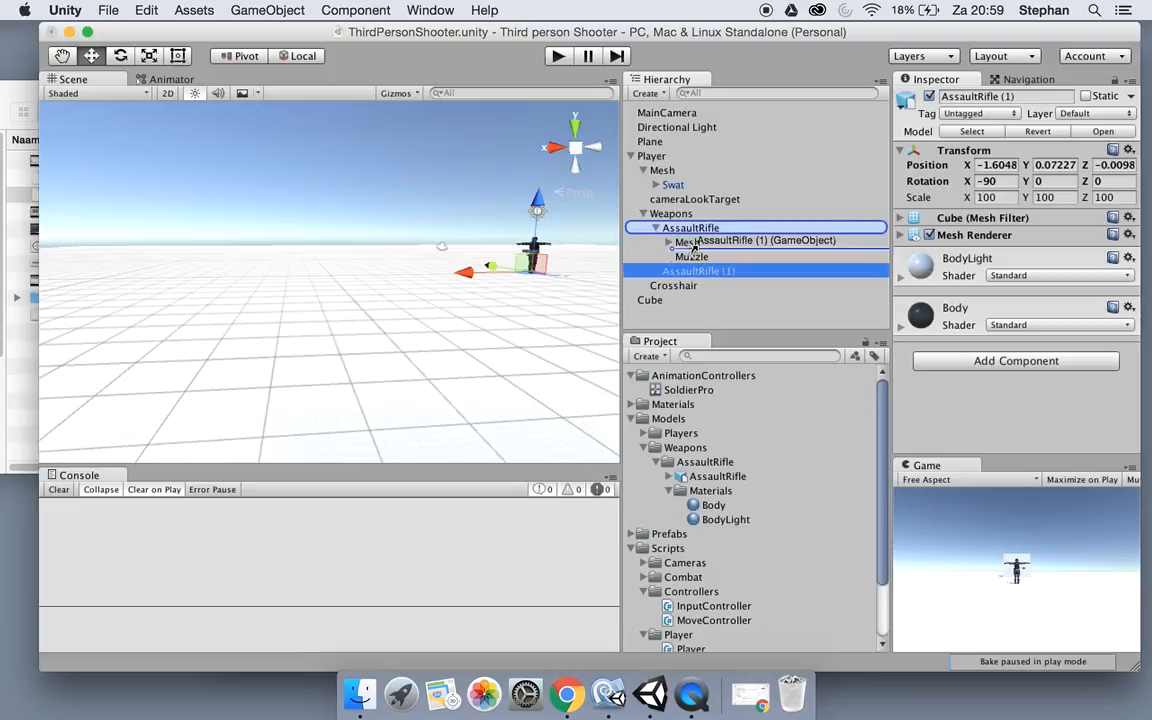
left_click(700, 257)
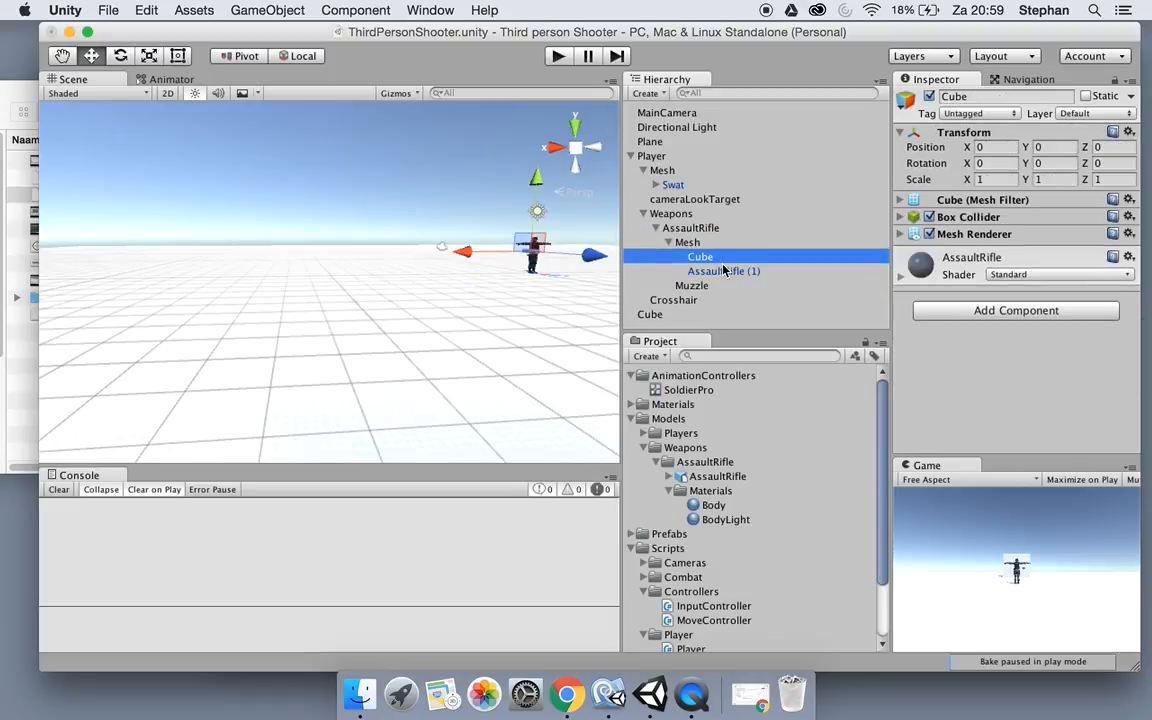
left_click(723, 271)
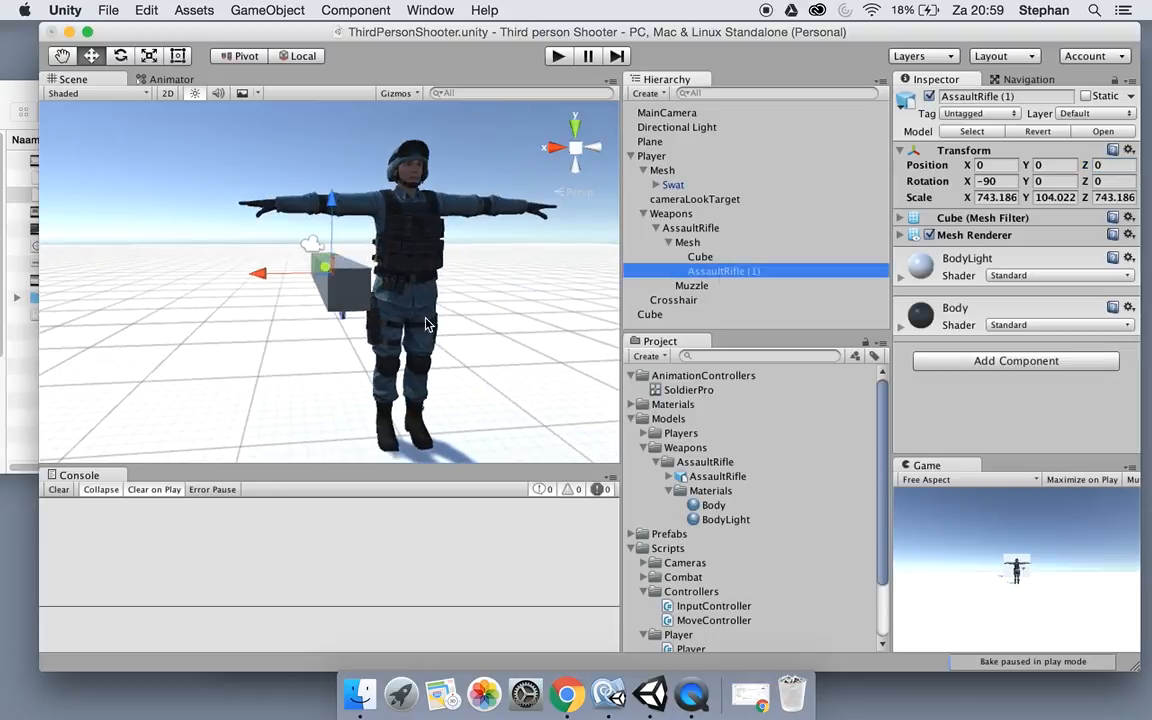
left_click(701, 257)
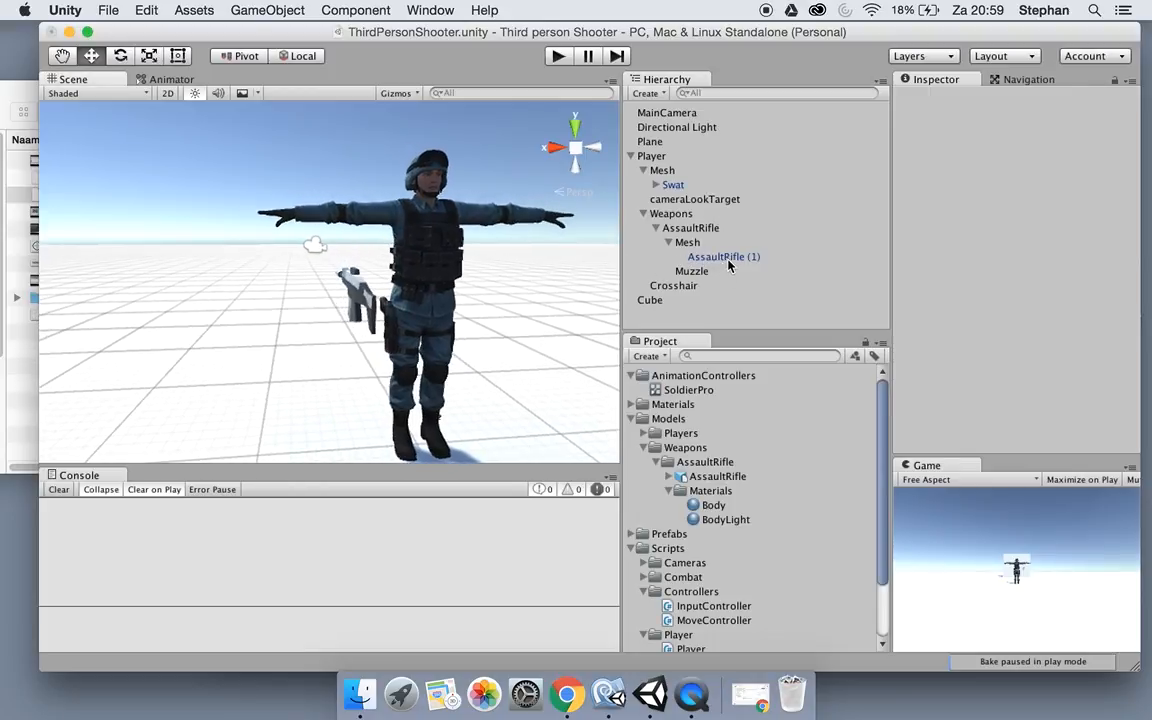
Open the rifle model's Model import settings and reset the rifle instance's scale to 1.
left_click(723, 256)
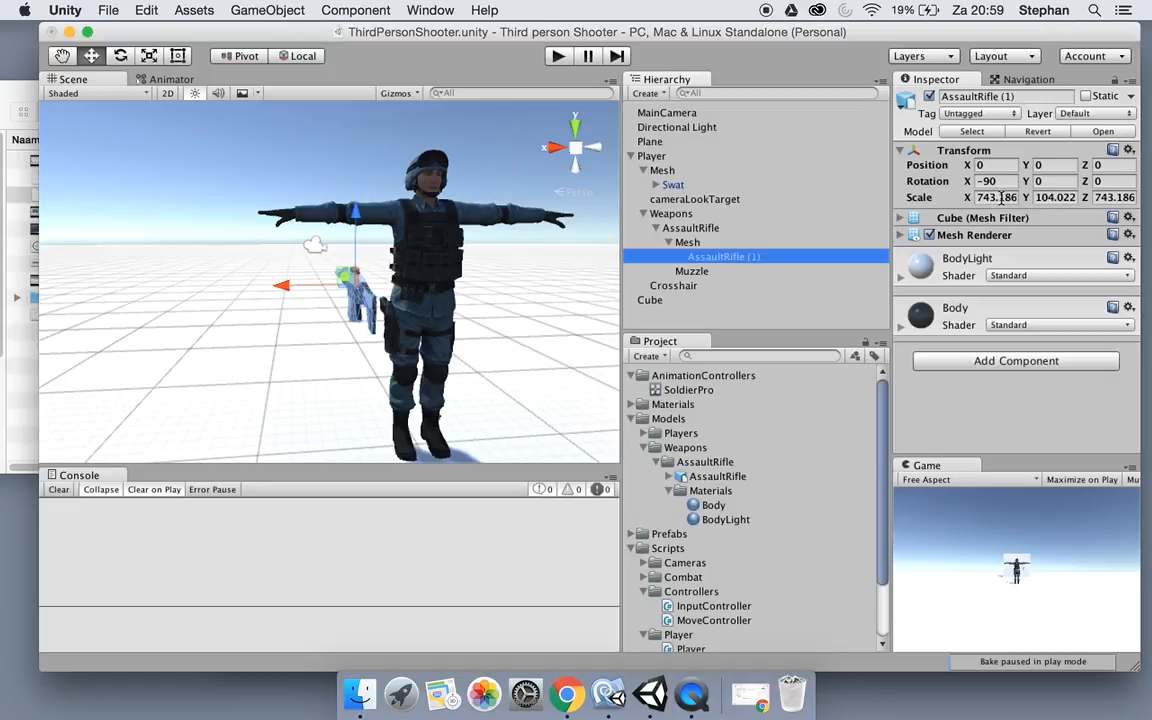
left_click(717, 476)
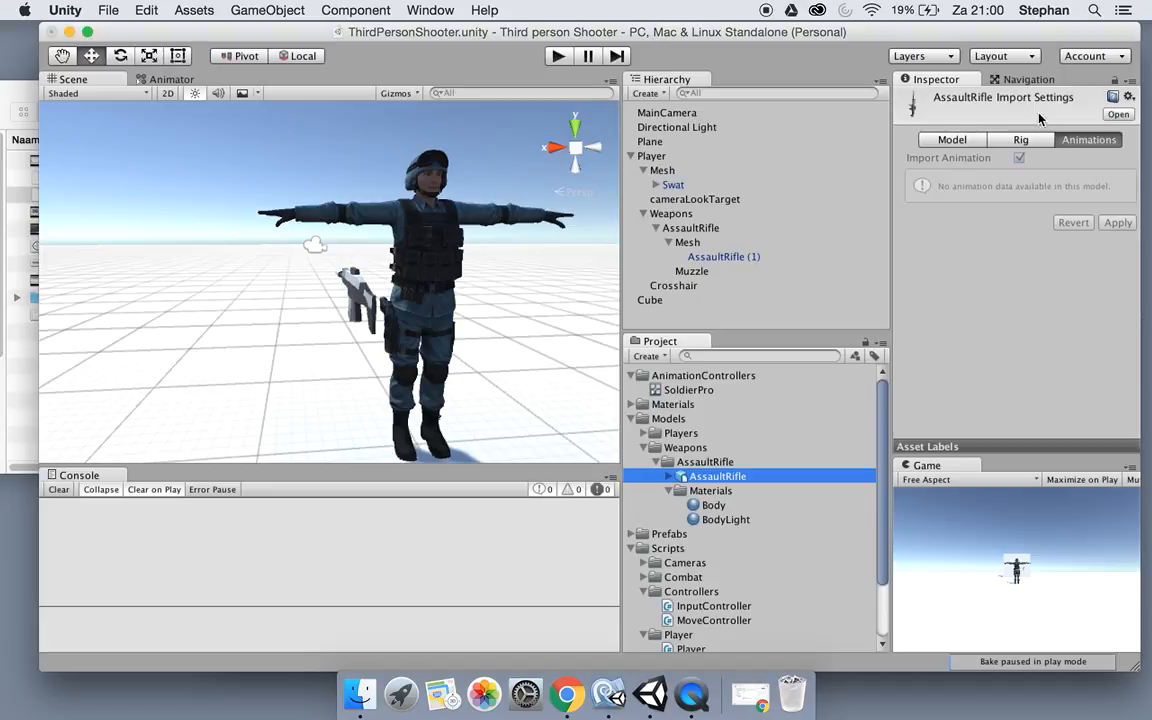
left_click(945, 139)
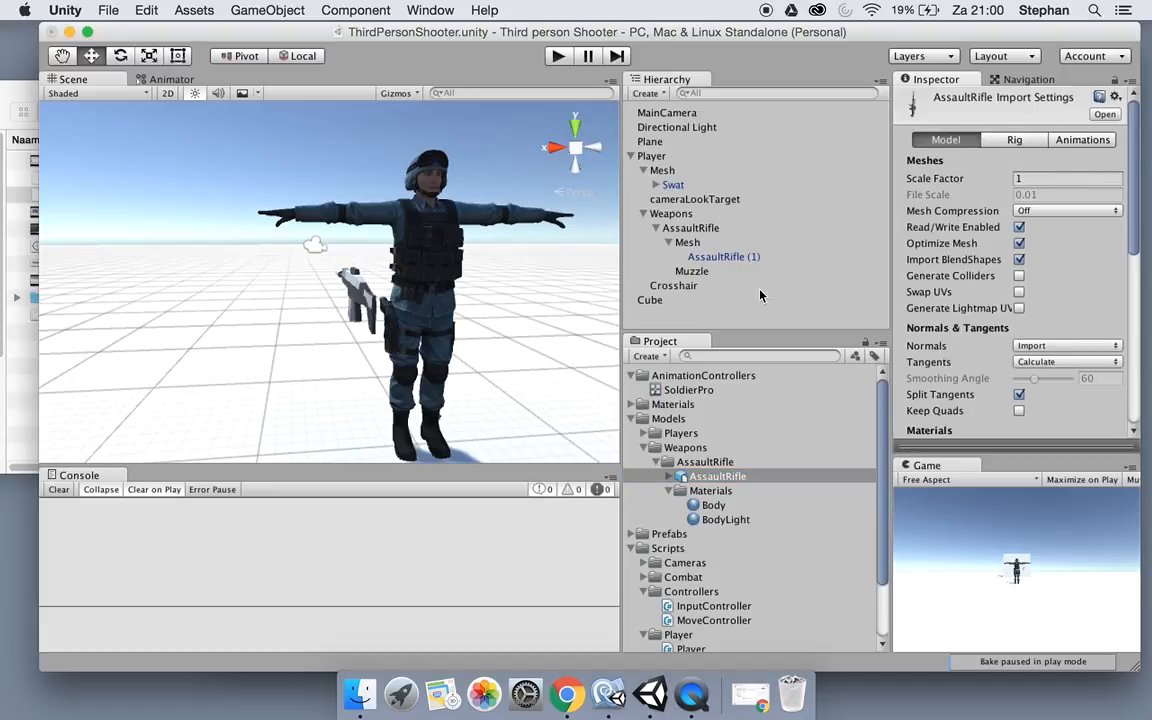
left_click(723, 257)
type("1")
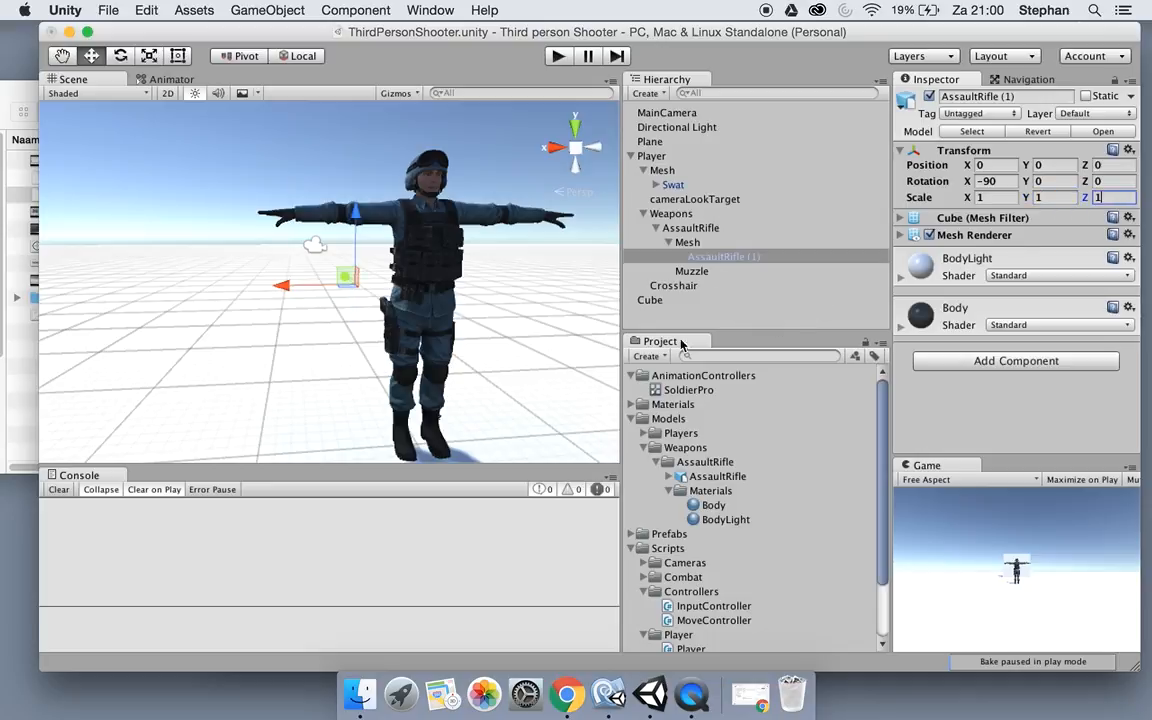
Enter a new import Scale Factor for the rifle model, typing 7 then 40.
left_click(717, 476)
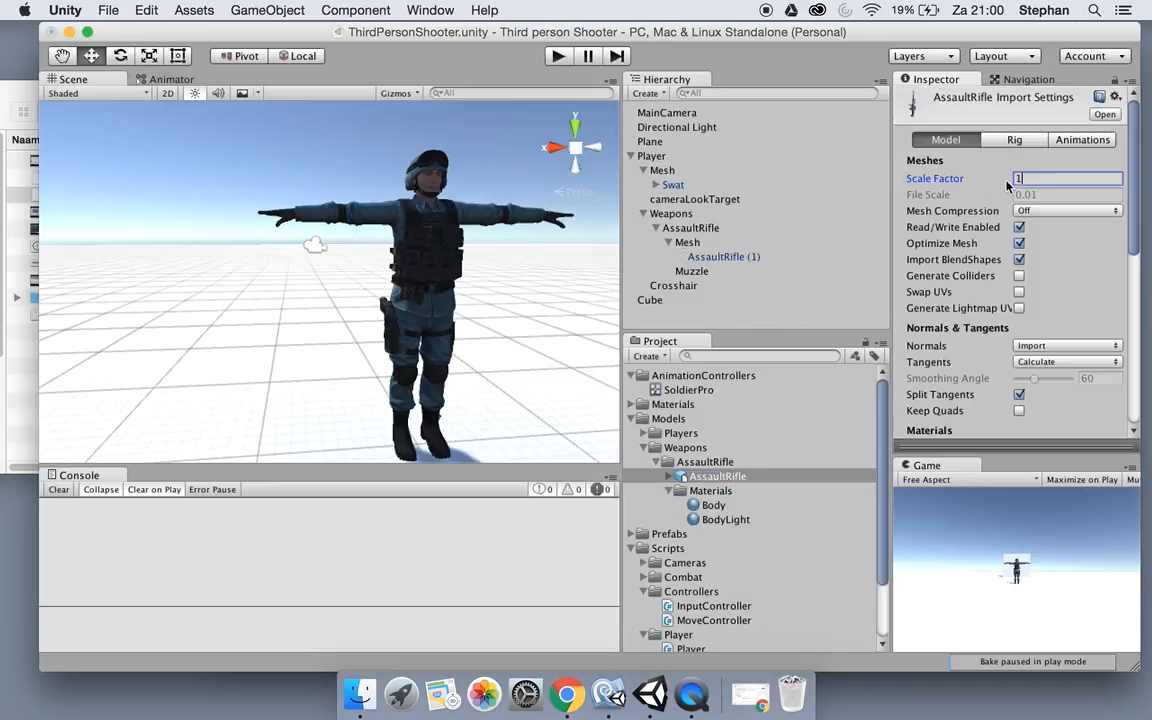
type("7")
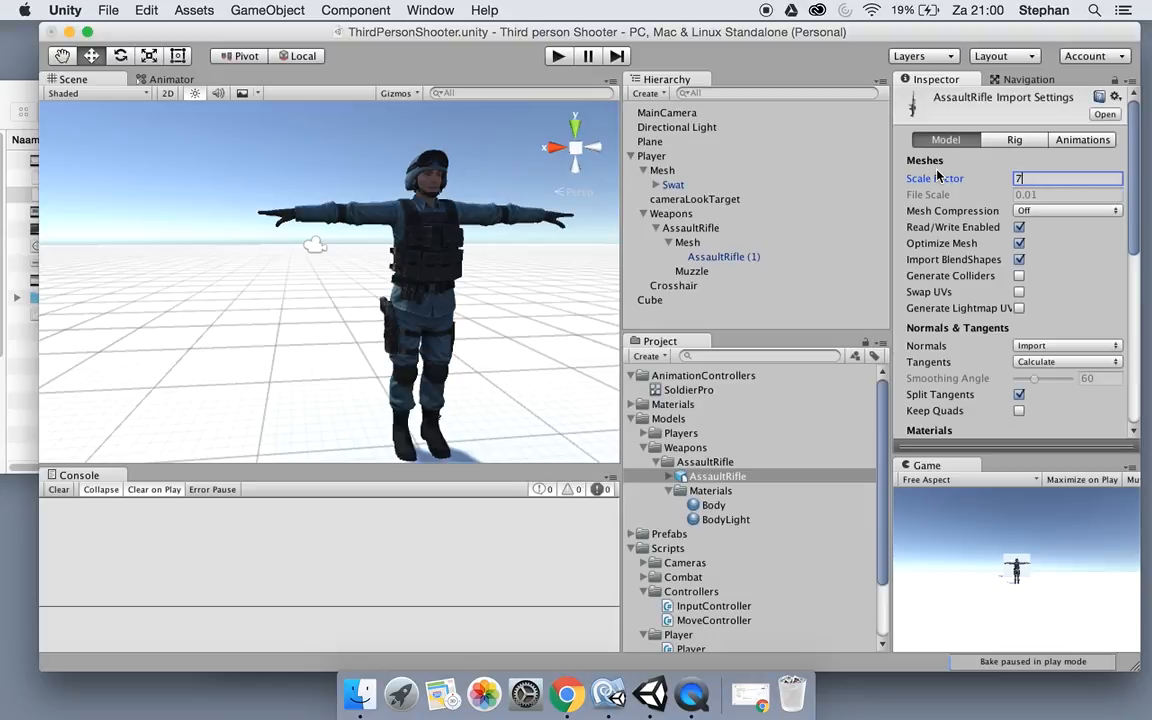
type("40")
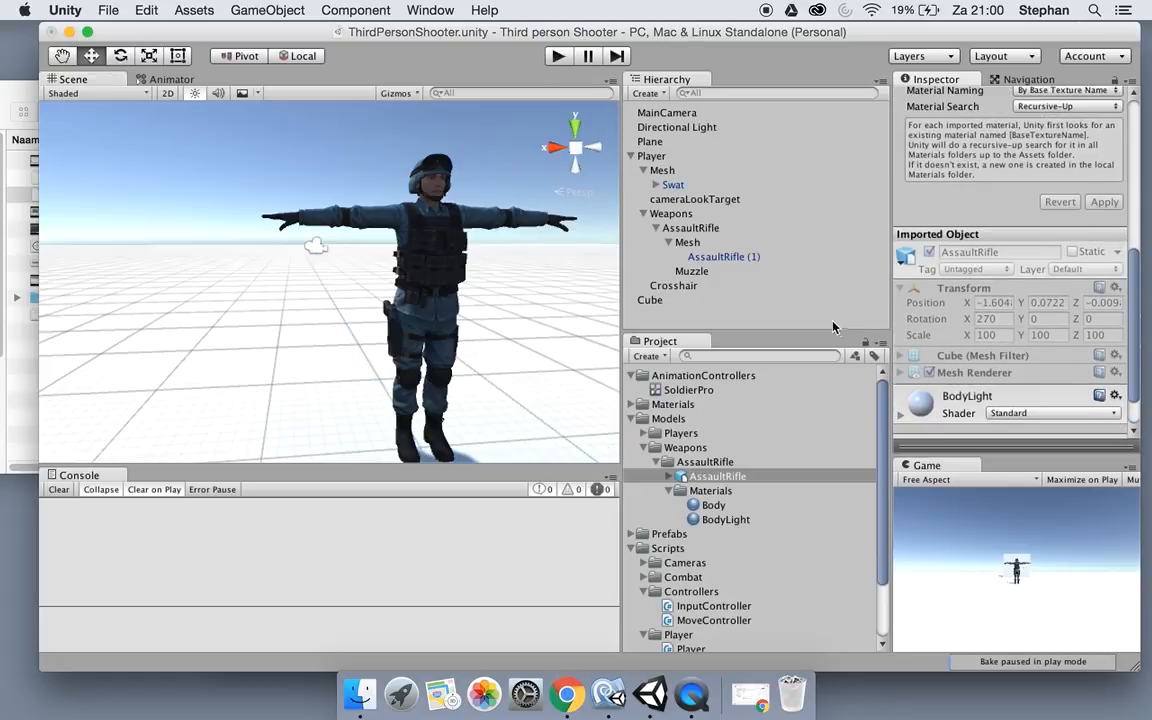
left_click(723, 256)
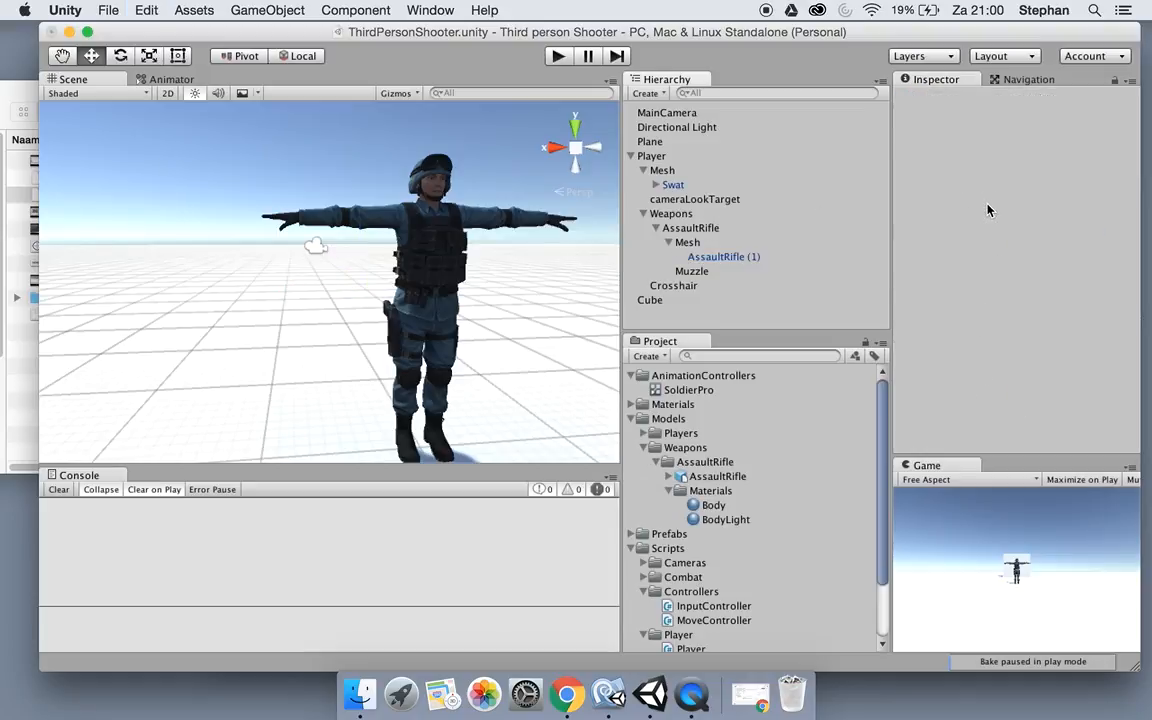
Set AssaultRifle (1)'s Y scale to 104.022, keeping X and Z at 743.186.
left_click(723, 256)
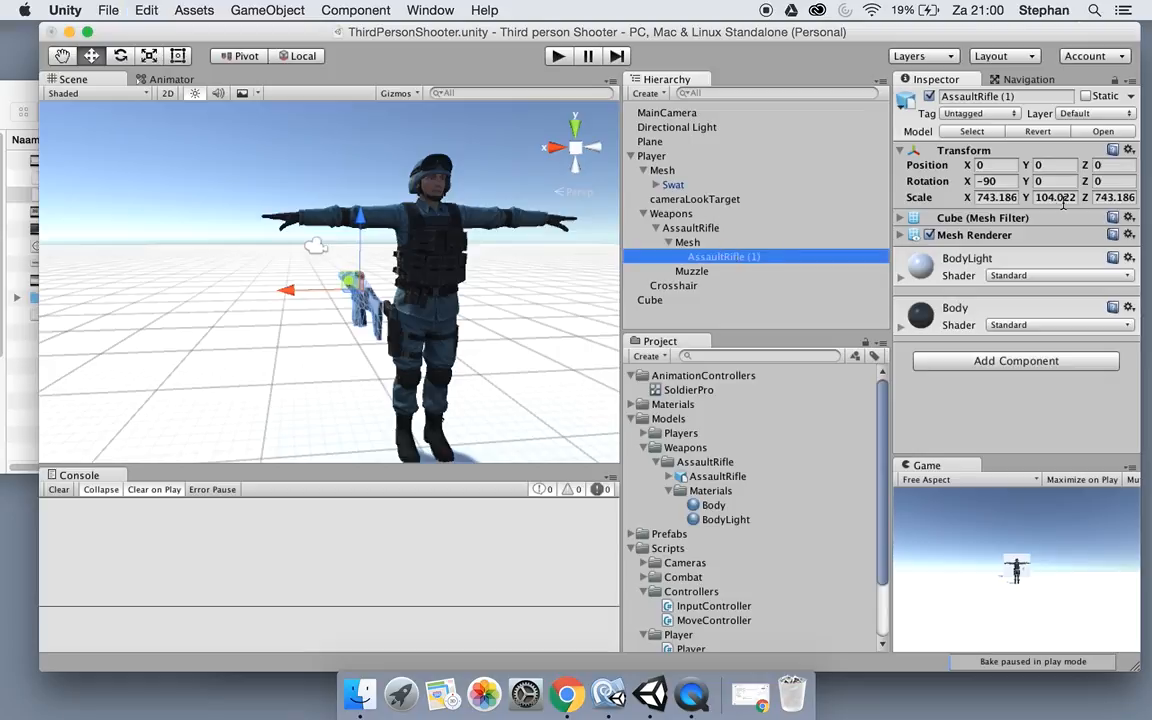
left_click(1053, 197)
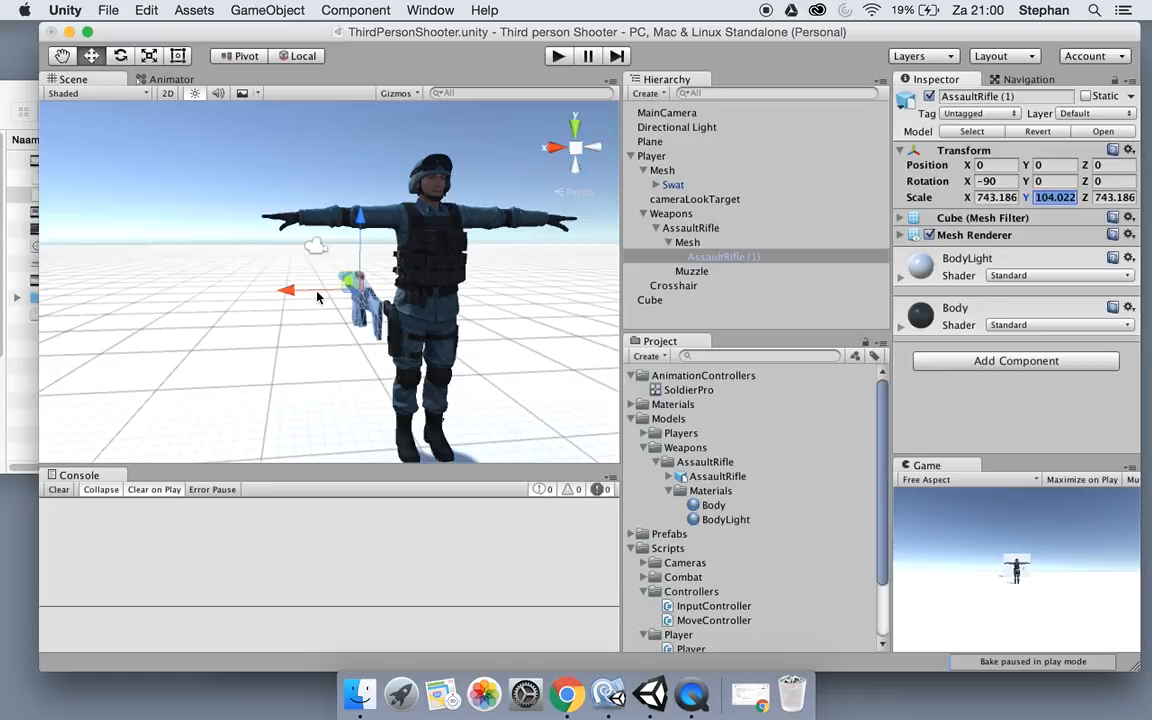
mouse_move(1090, 218)
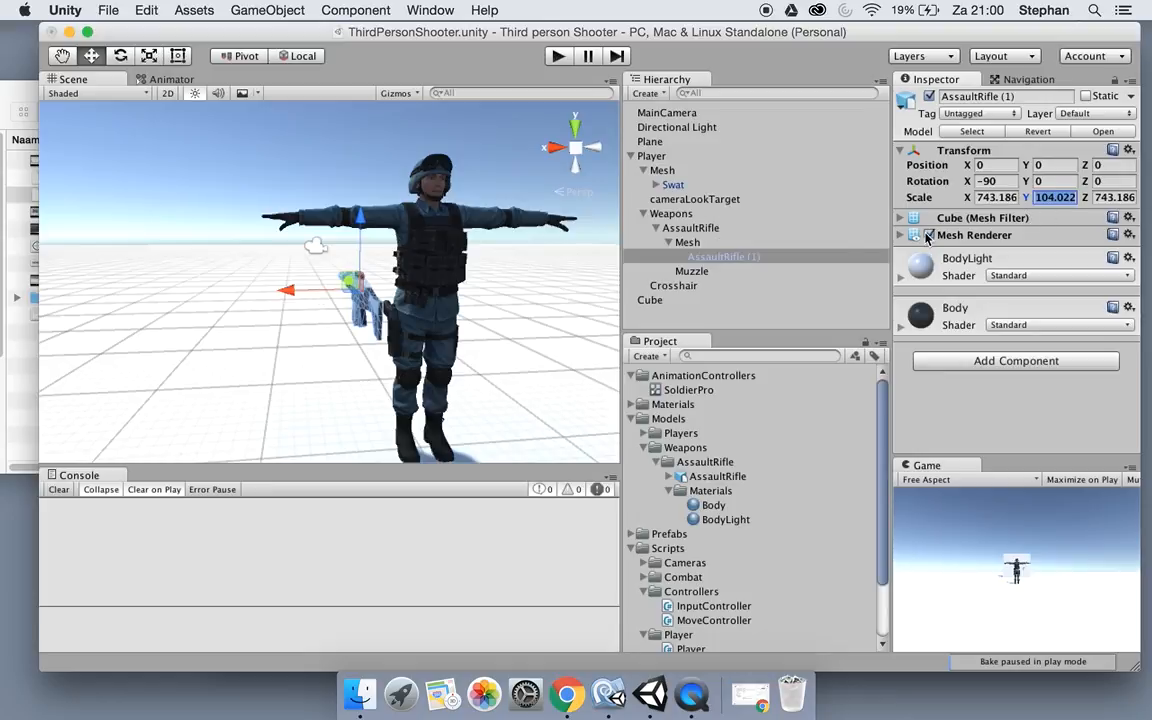
mouse_move(942, 203)
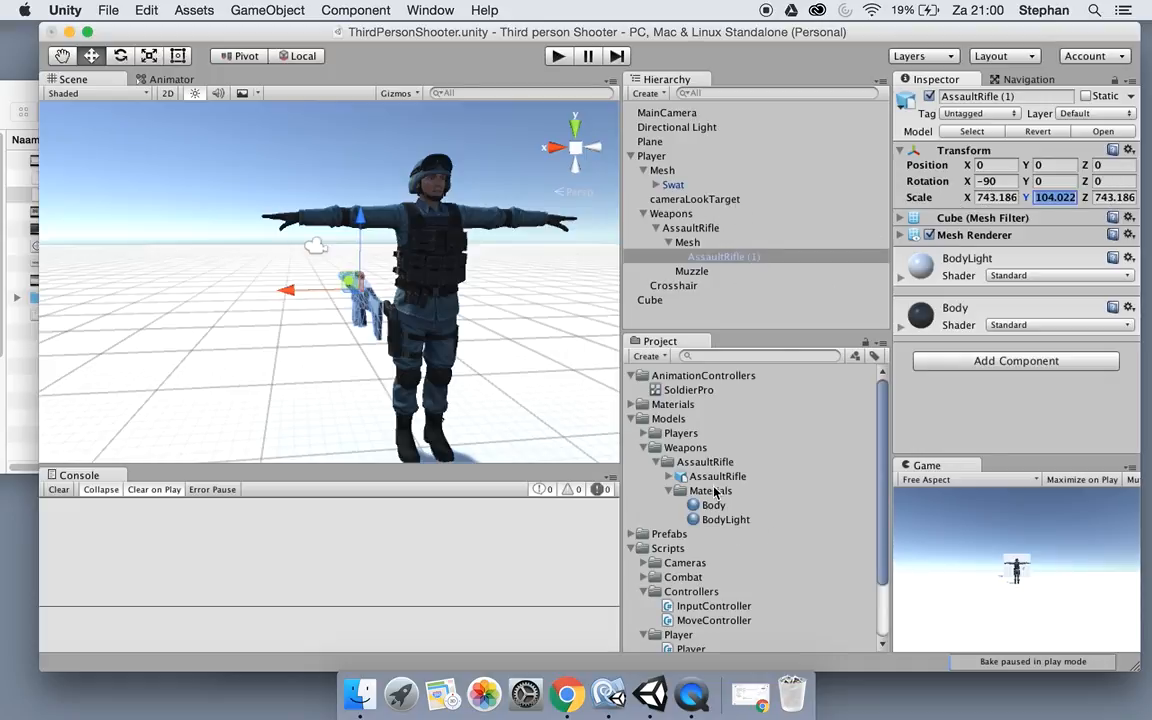
mouse_move(718, 483)
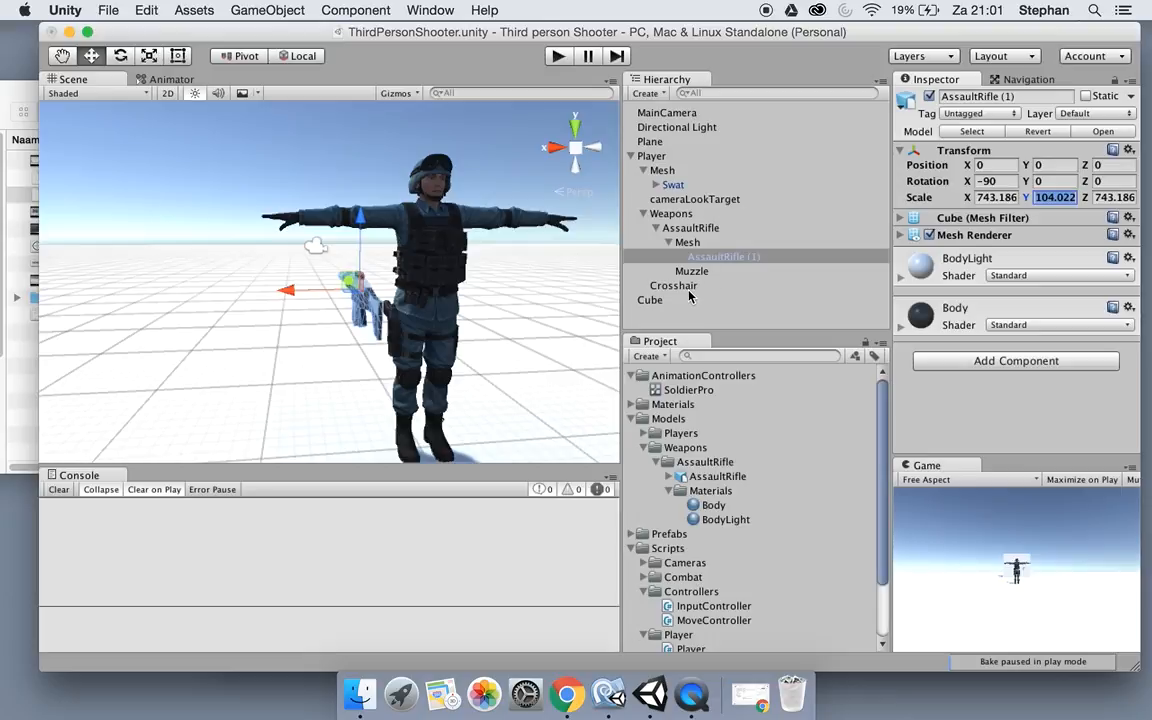
mouse_move(693, 260)
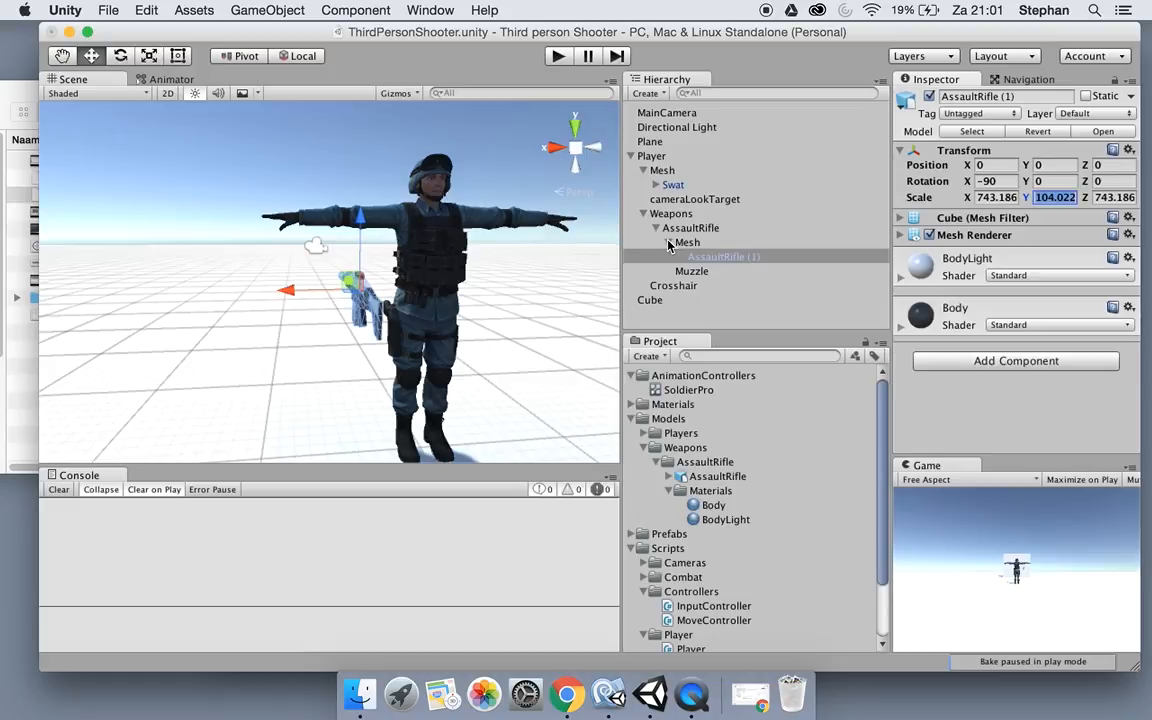
Set the AssaultRifle (1) mesh's Y rotation to 180, giving rotation -90, 180, 0.
left_click(687, 242)
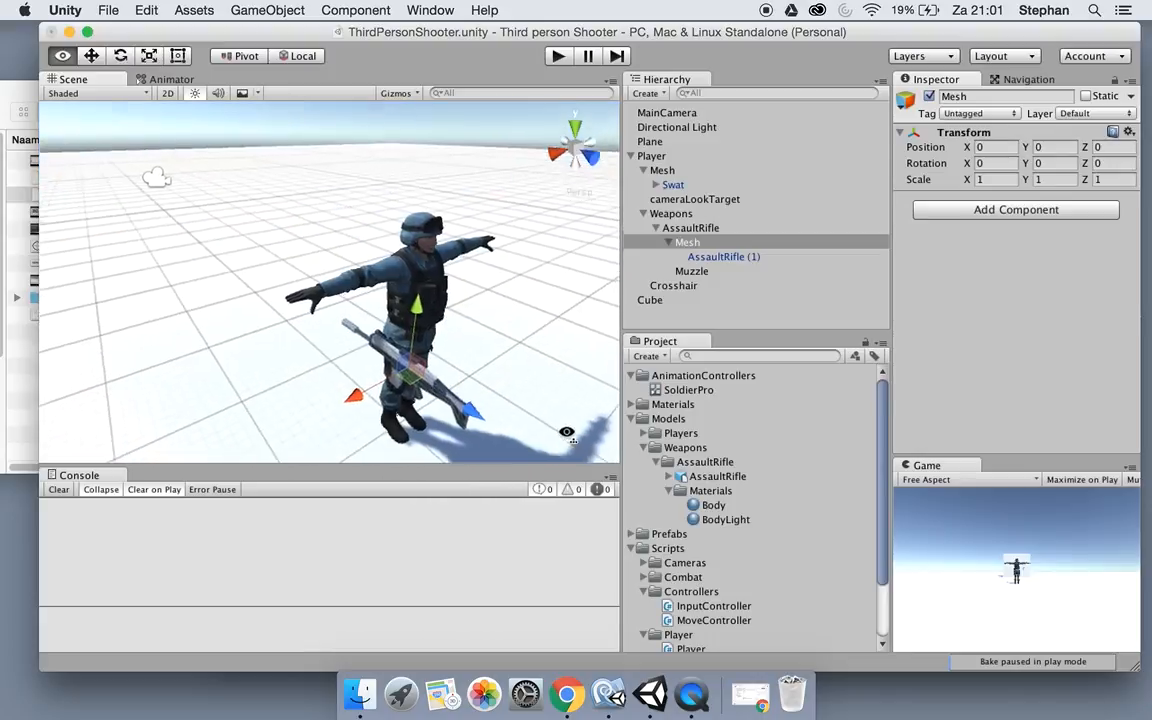
left_click(723, 257)
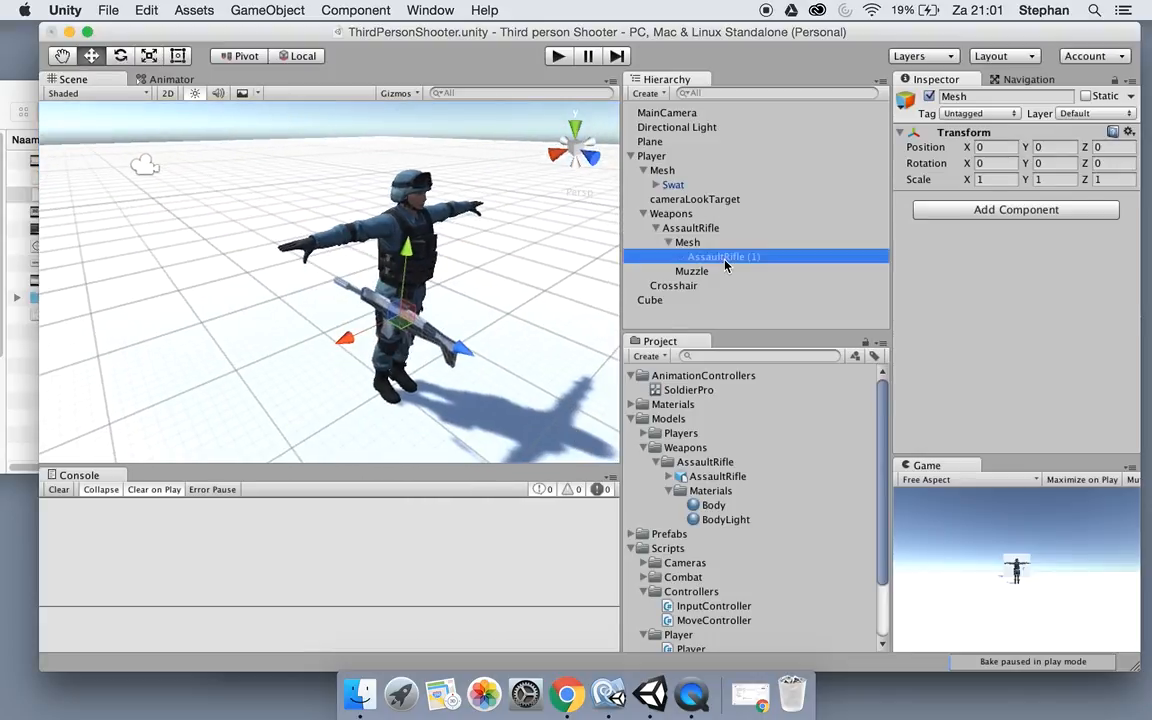
left_click(723, 257)
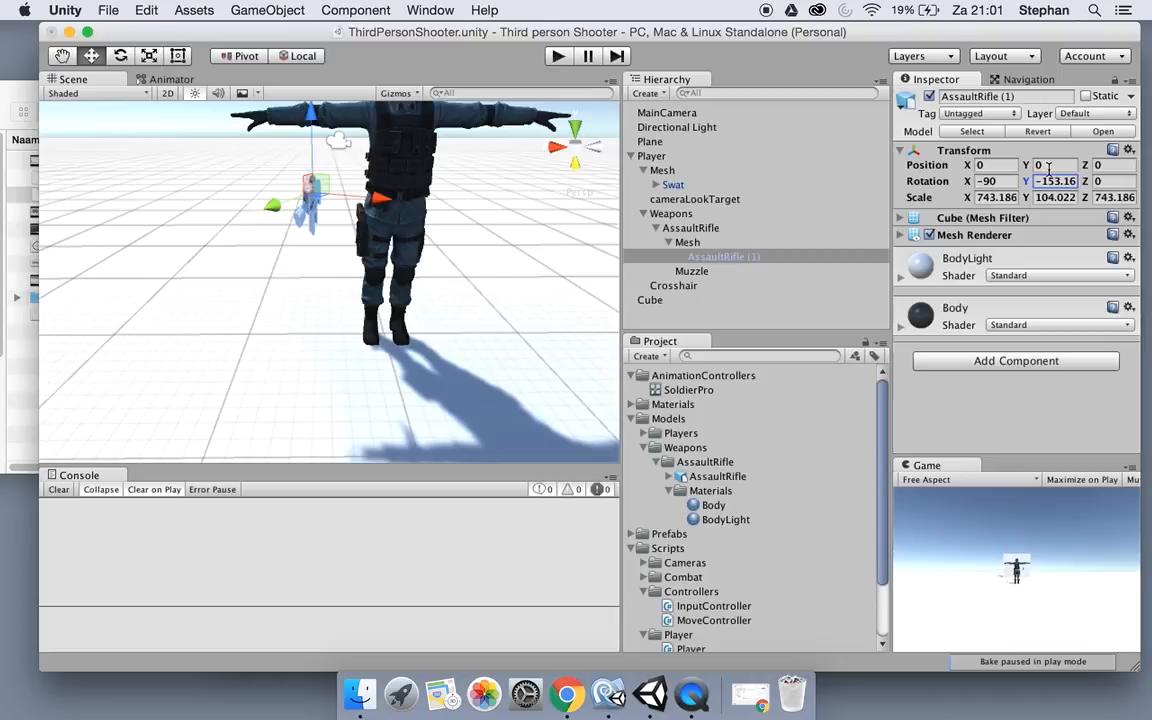
type("180")
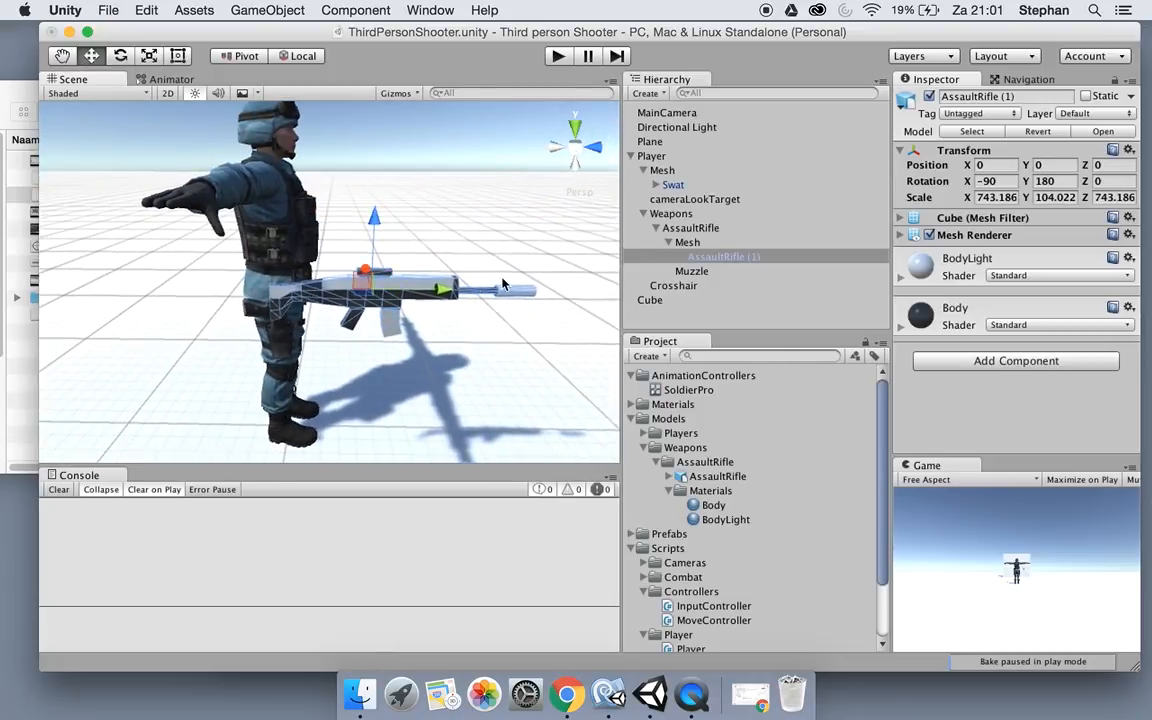
Collapse the Mesh object in the Hierarchy and select the AssaultRifle parent.
left_click(688, 242)
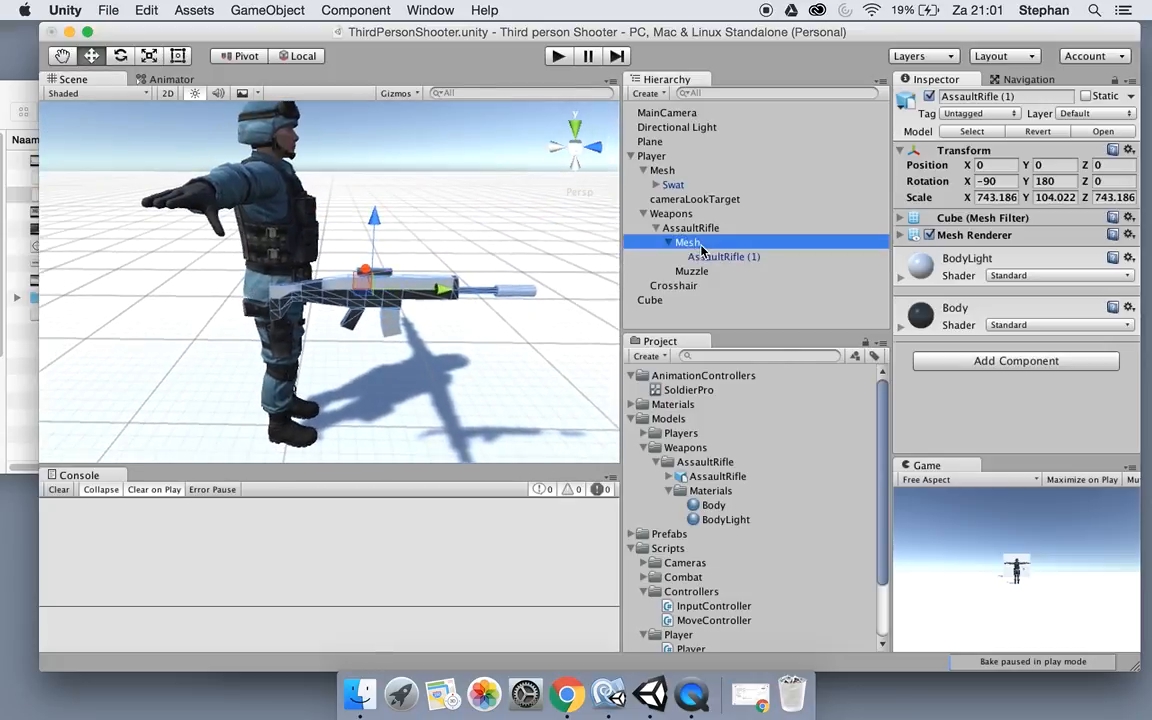
left_click(687, 242)
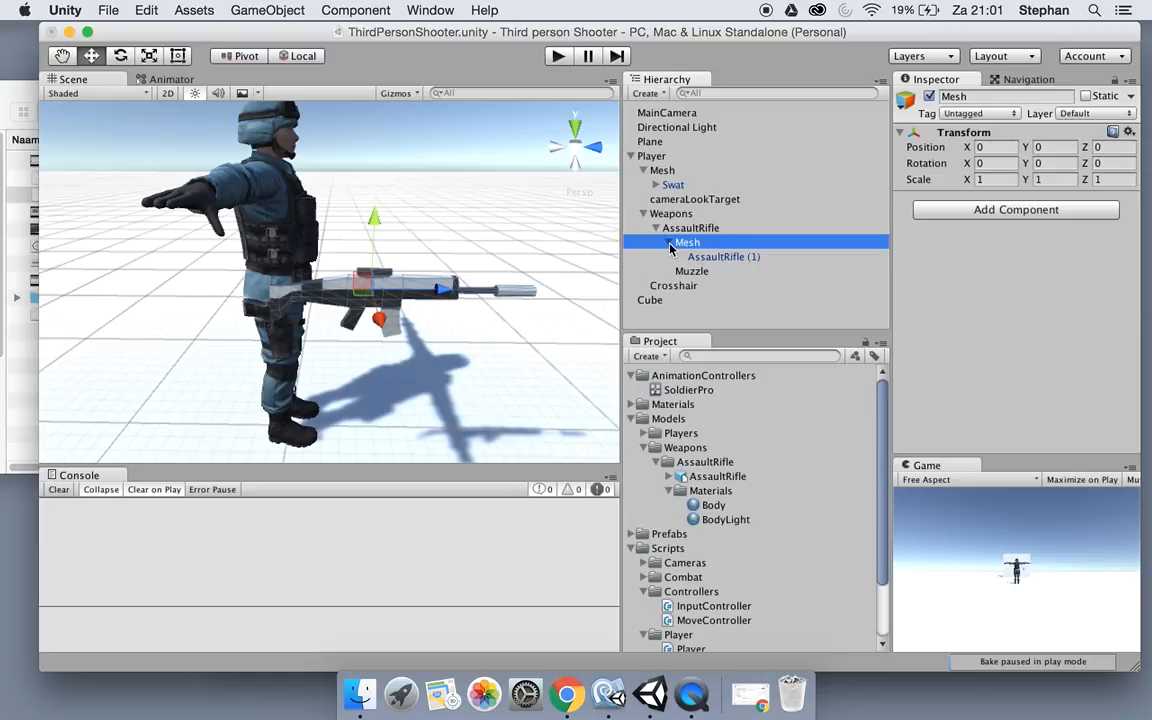
mouse_move(693, 250)
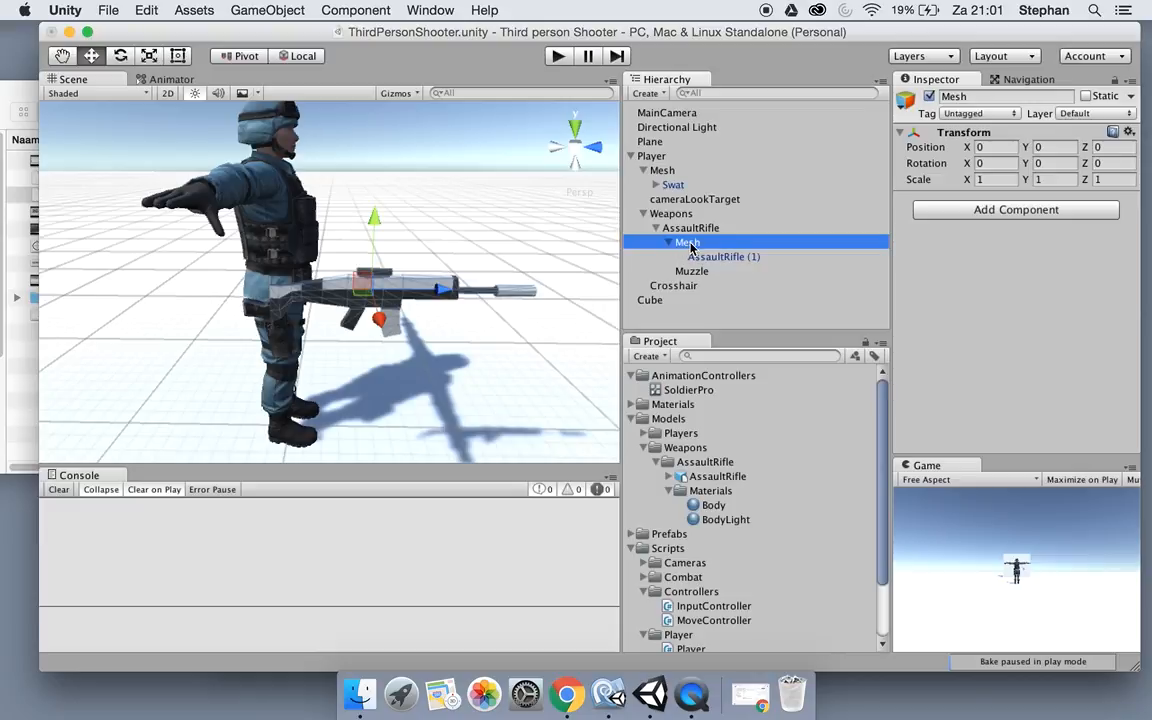
left_click(656, 242)
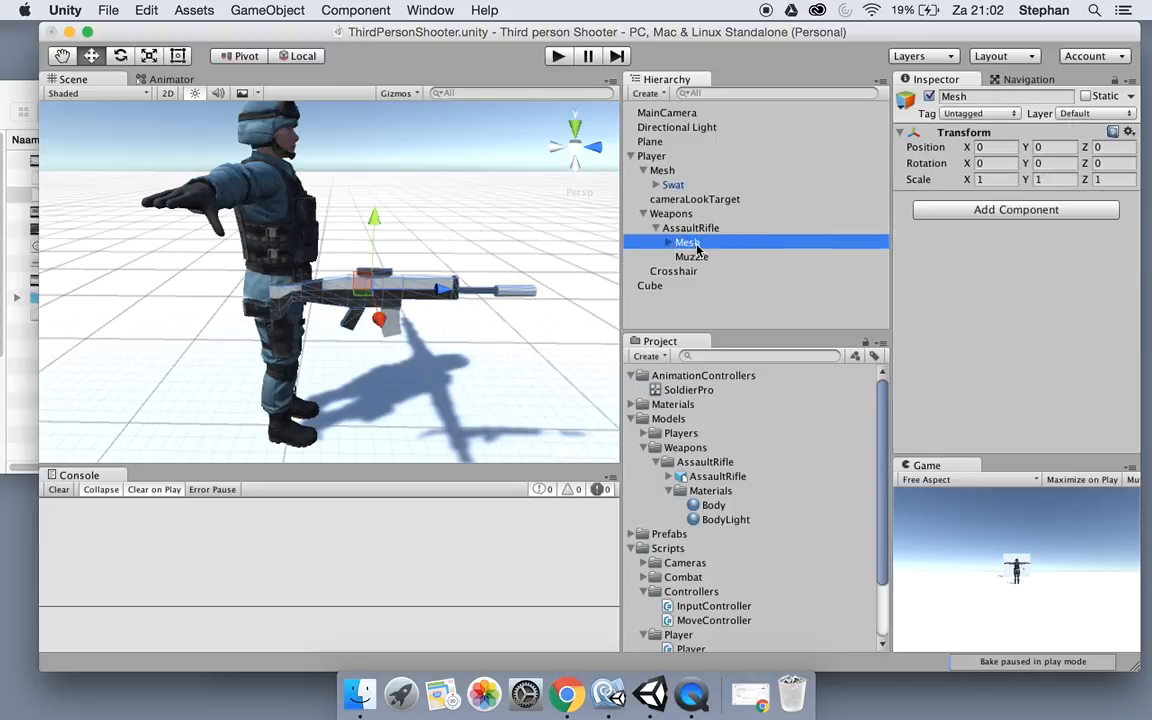
left_click(690, 228)
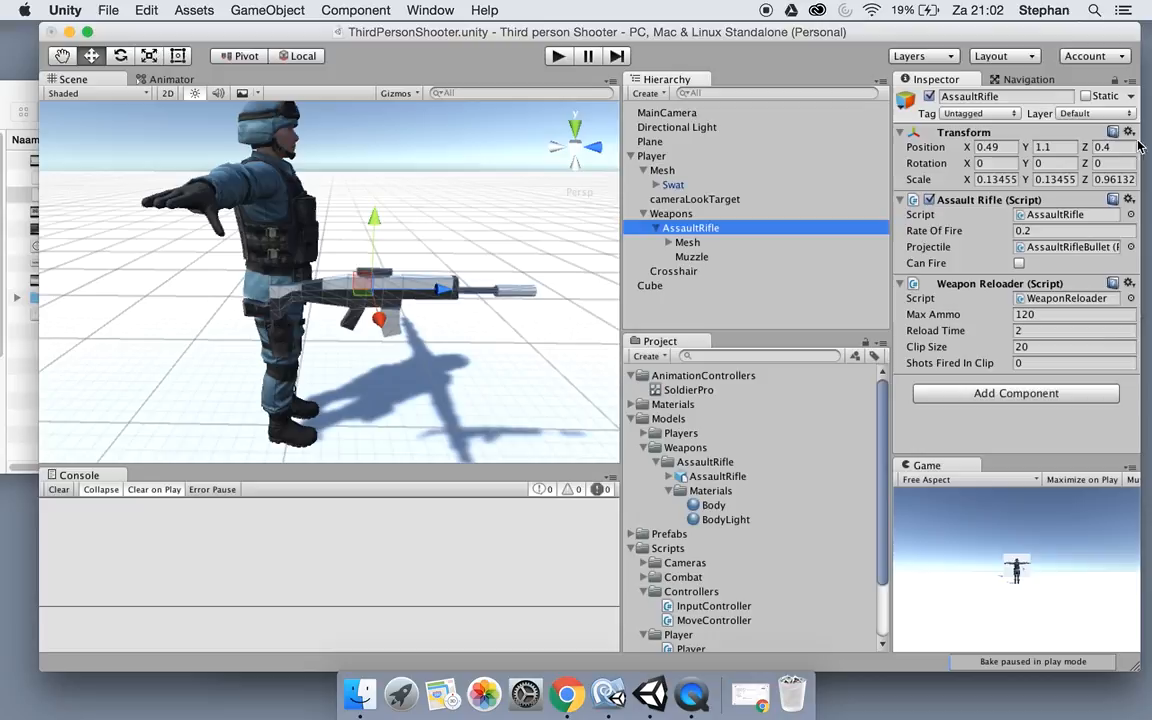
mouse_move(203, 199)
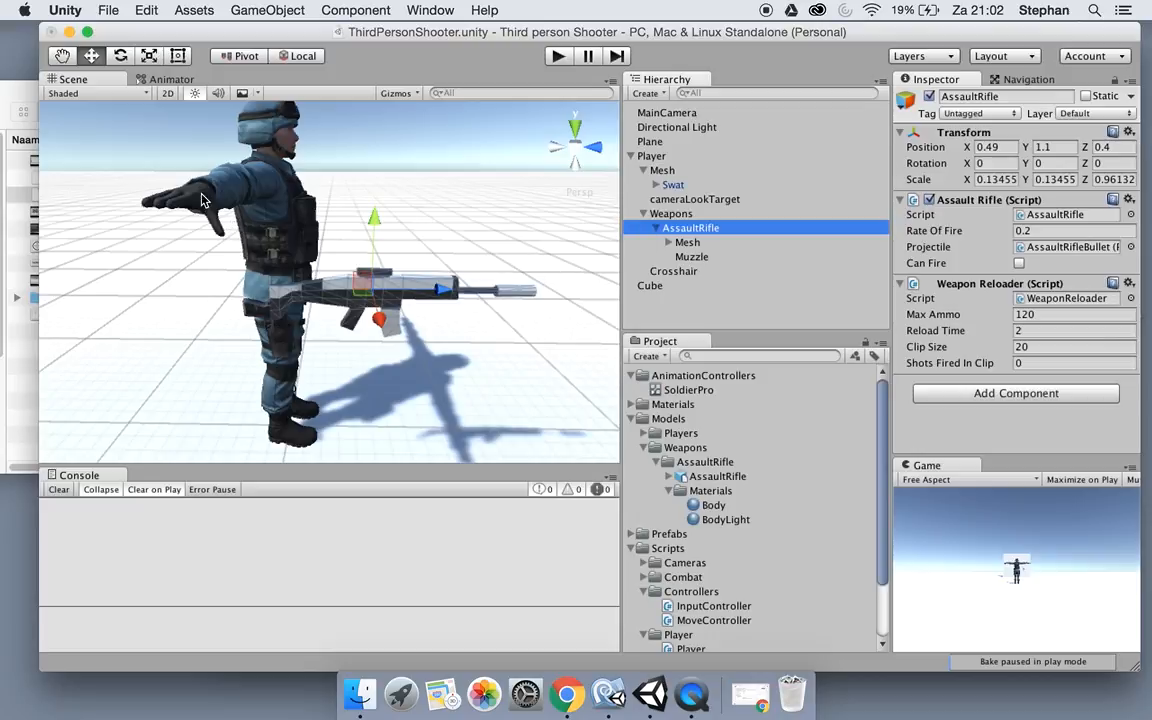
mouse_move(224, 237)
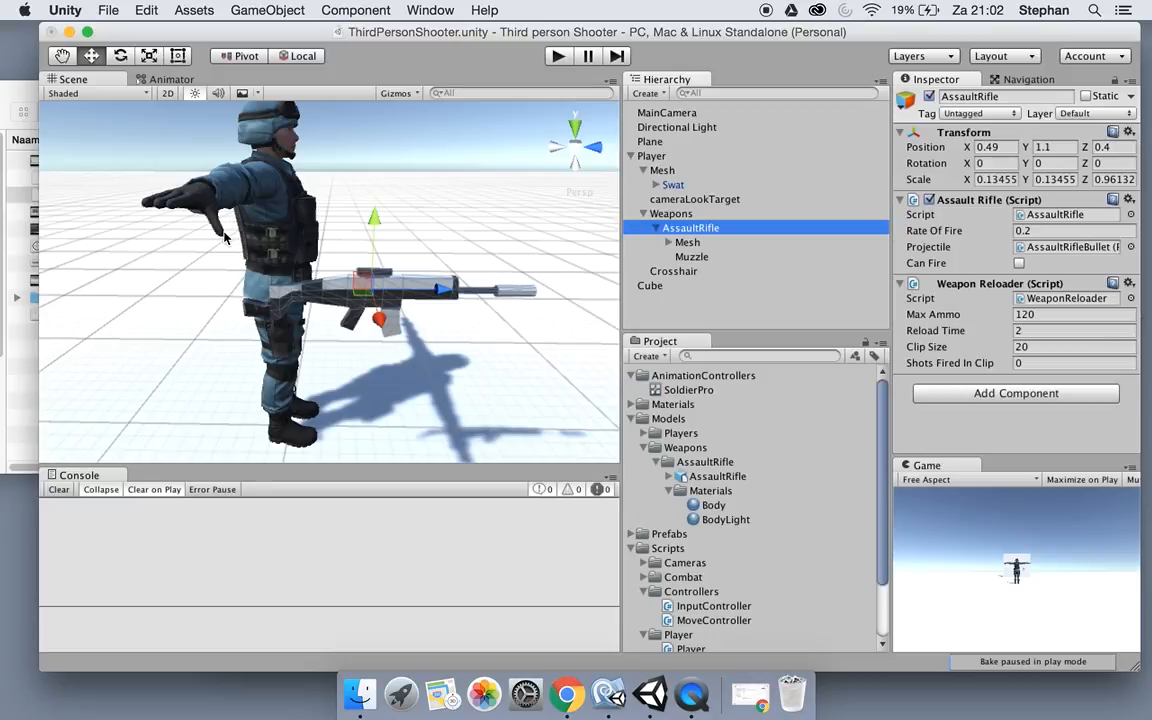
mouse_move(192, 218)
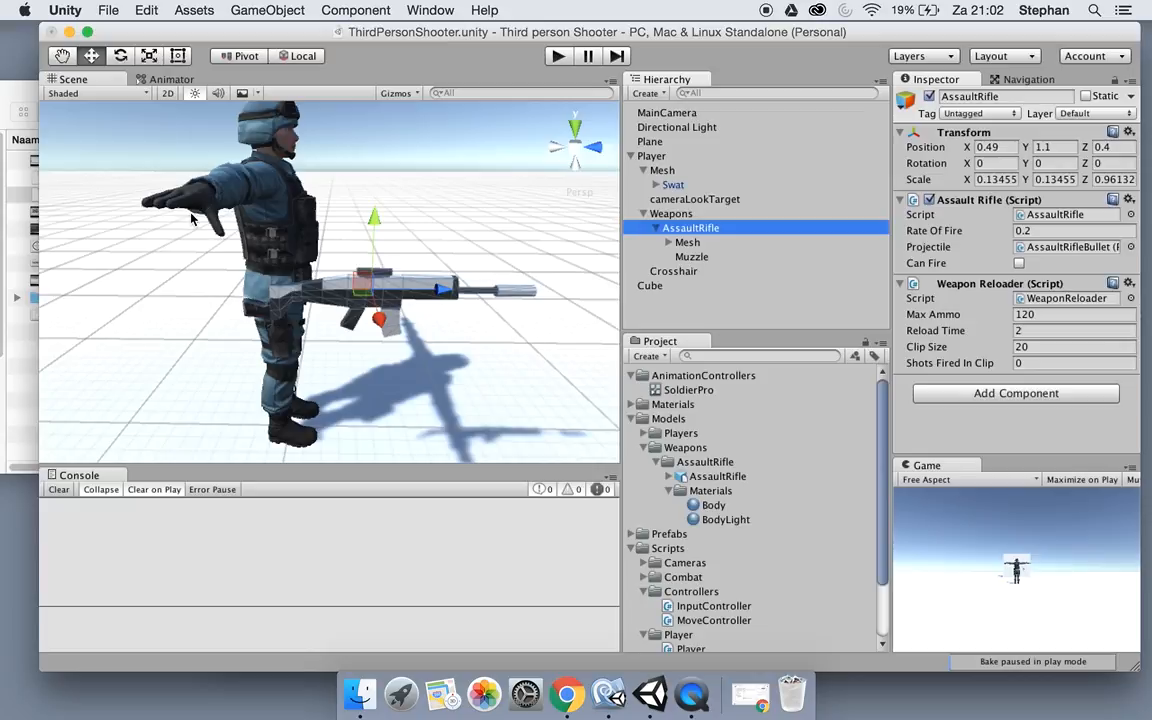
mouse_move(278, 250)
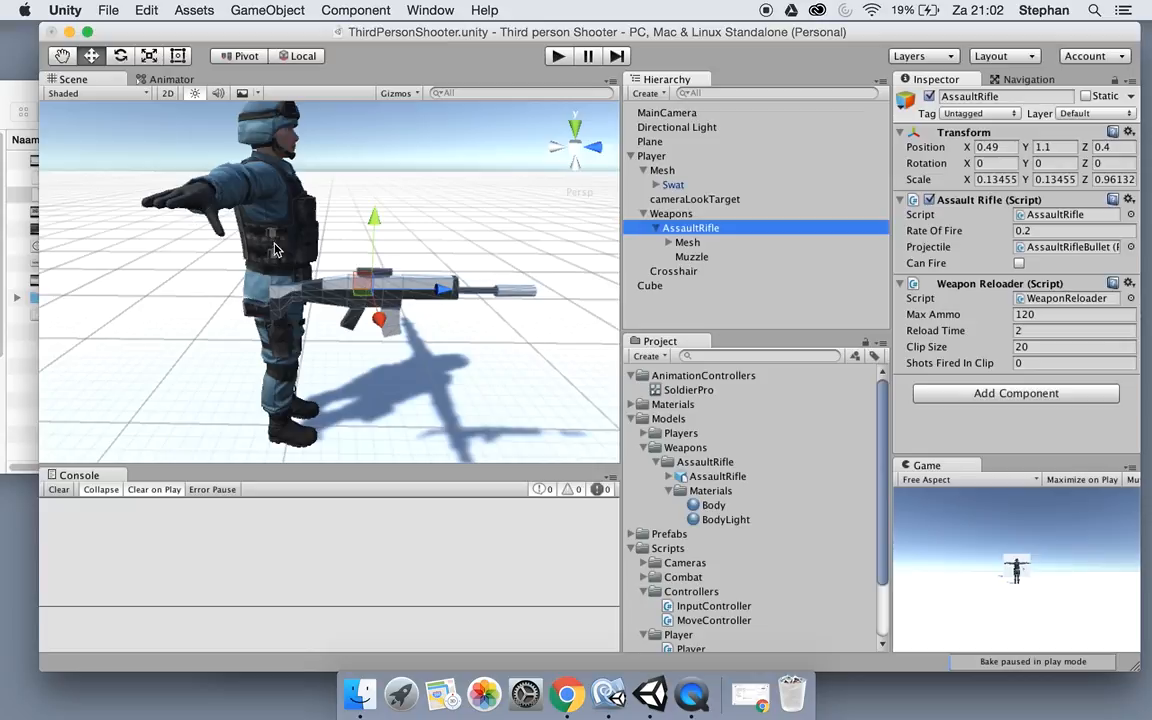
mouse_move(178, 197)
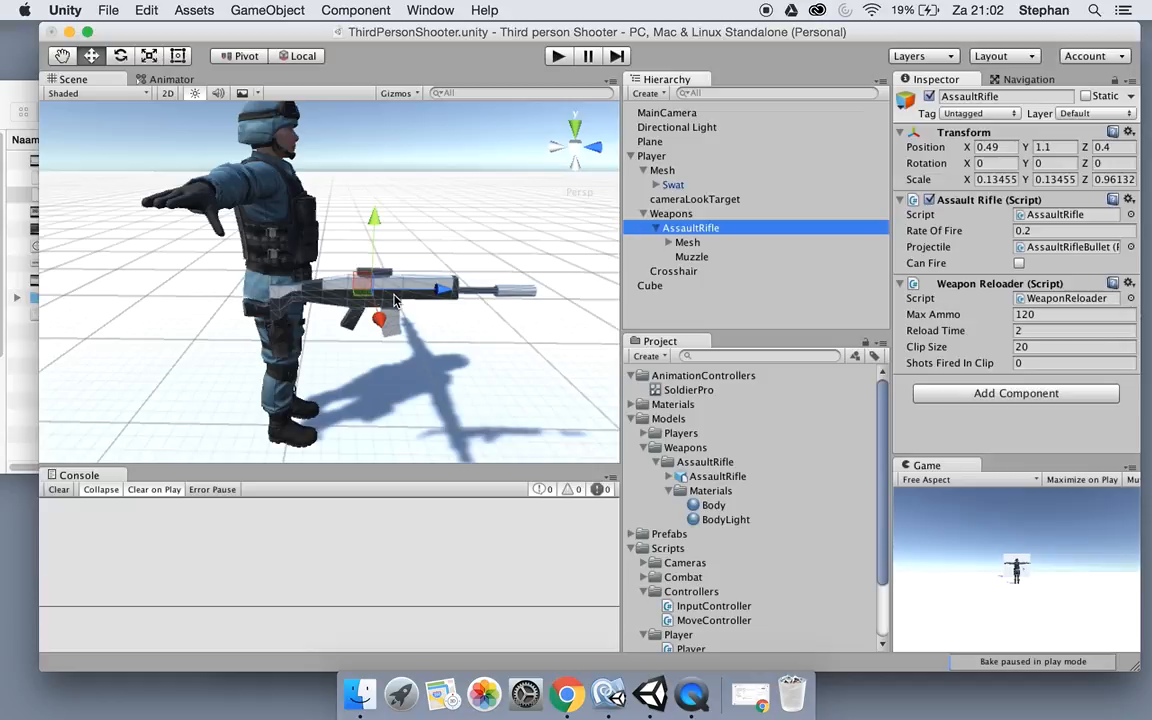
mouse_move(328, 283)
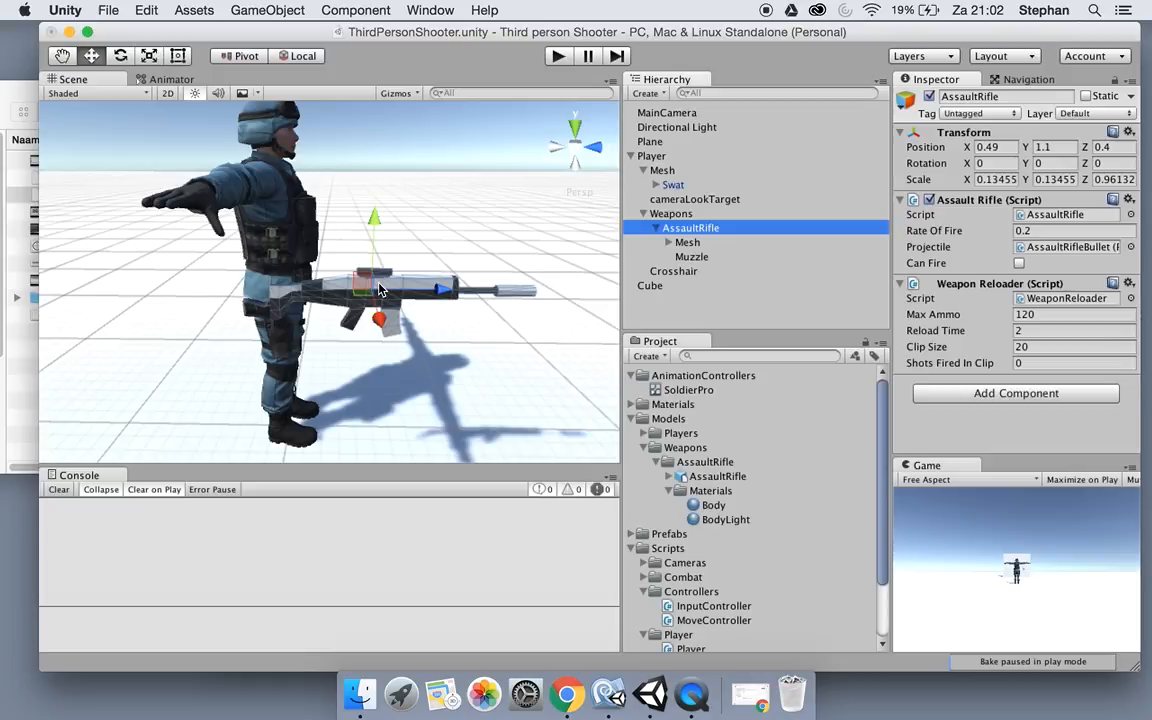
mouse_move(210, 215)
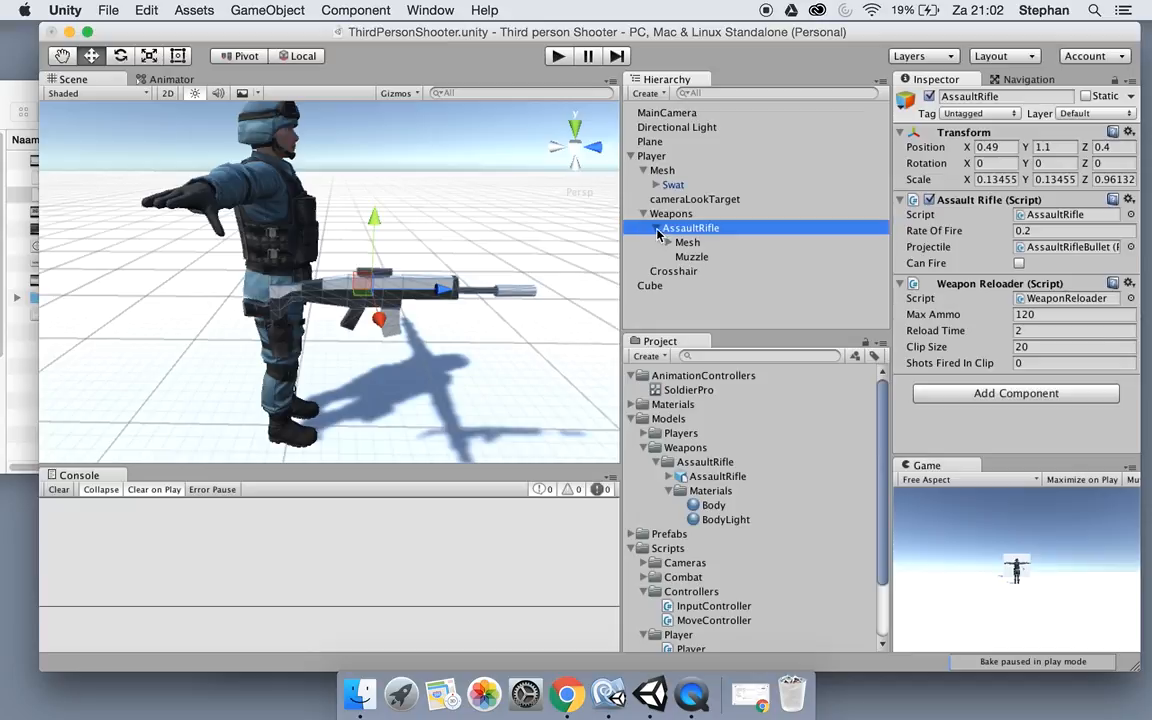
Collapse AssaultRifle under Weapons and select it to position at 0.842, 1.421, 0.104.
left_click(643, 185)
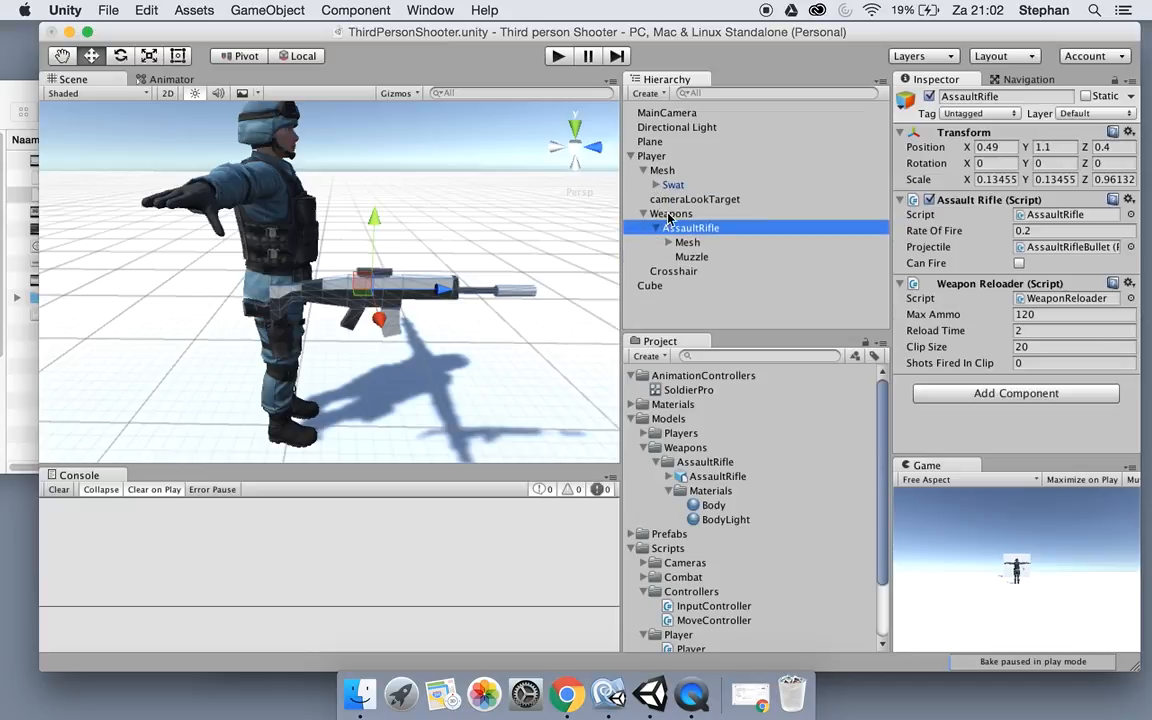
left_click(671, 214)
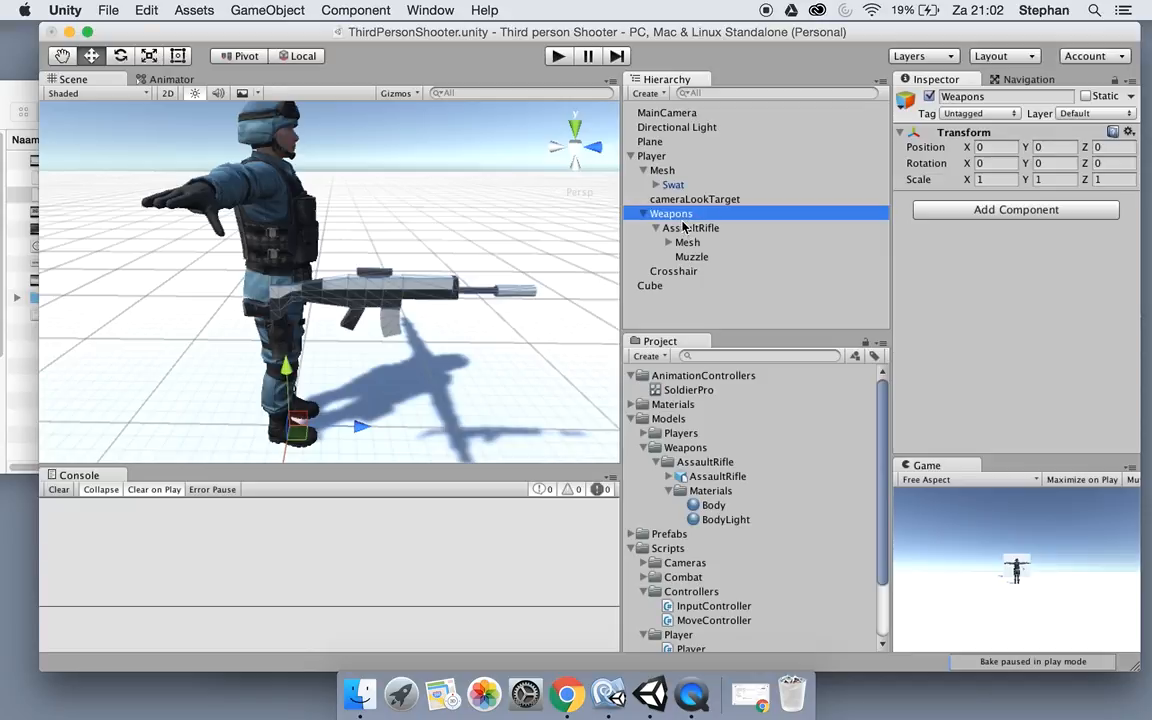
left_click(656, 213)
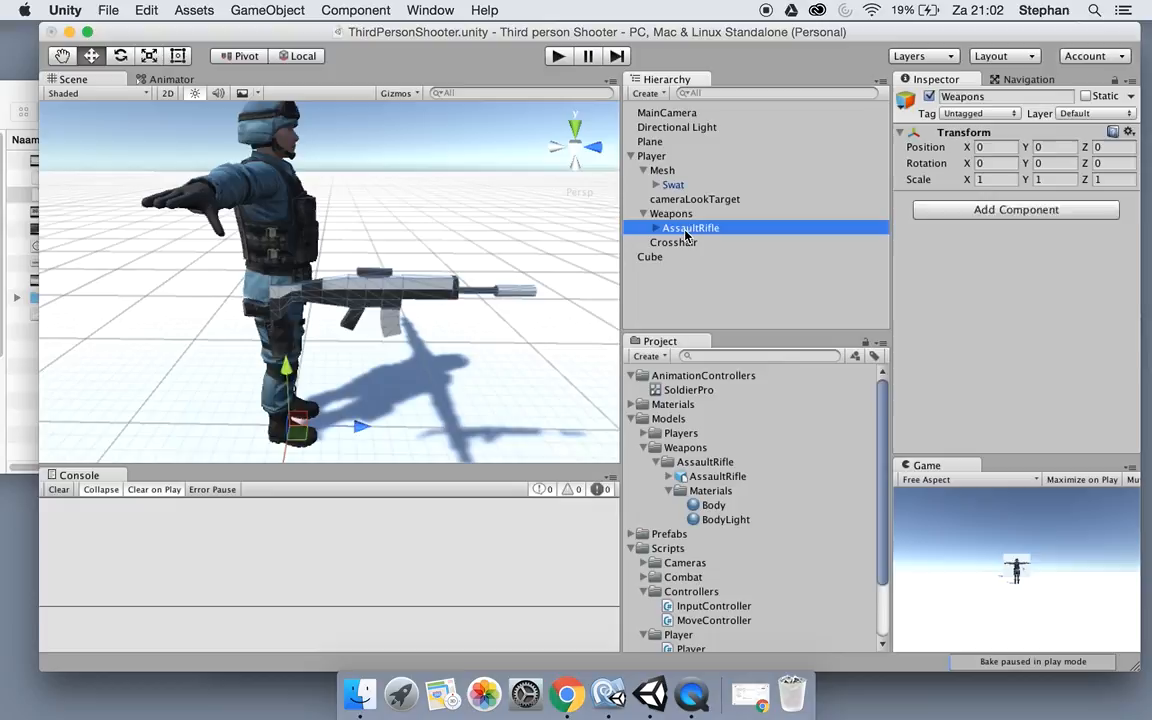
left_click(690, 228)
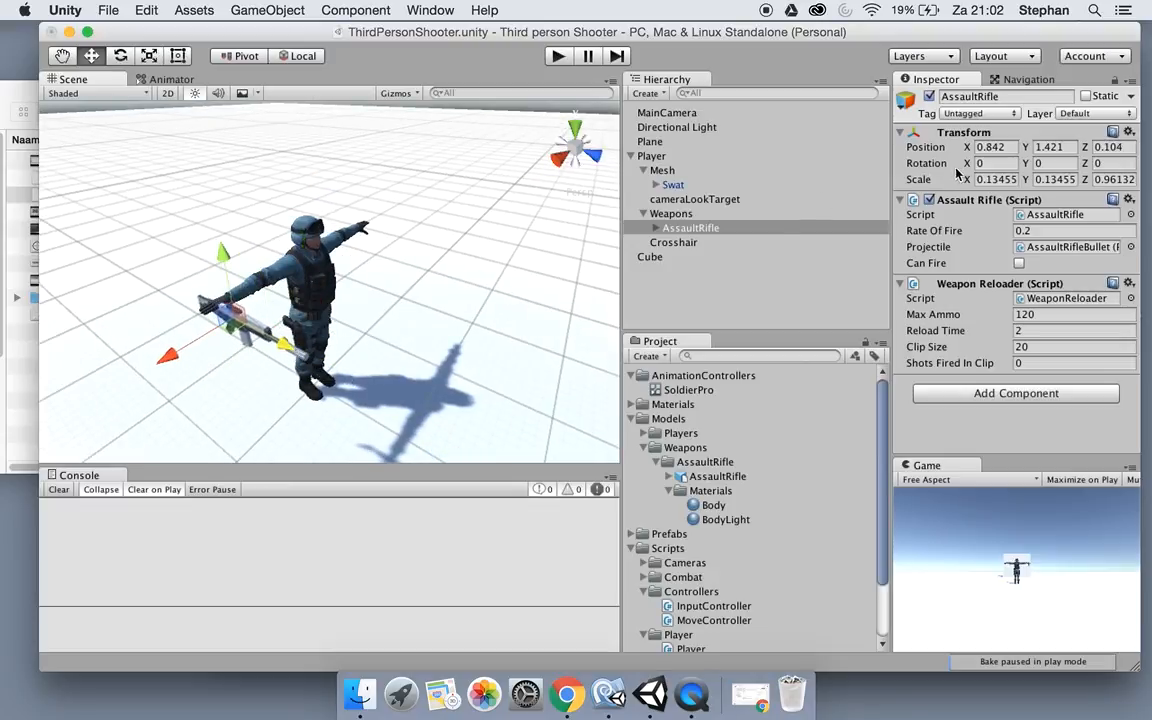
Rotate the AssaultRifle to 0, 90, 90 and shift its position to 0.911, 1.421, 0.044.
left_click(995, 163)
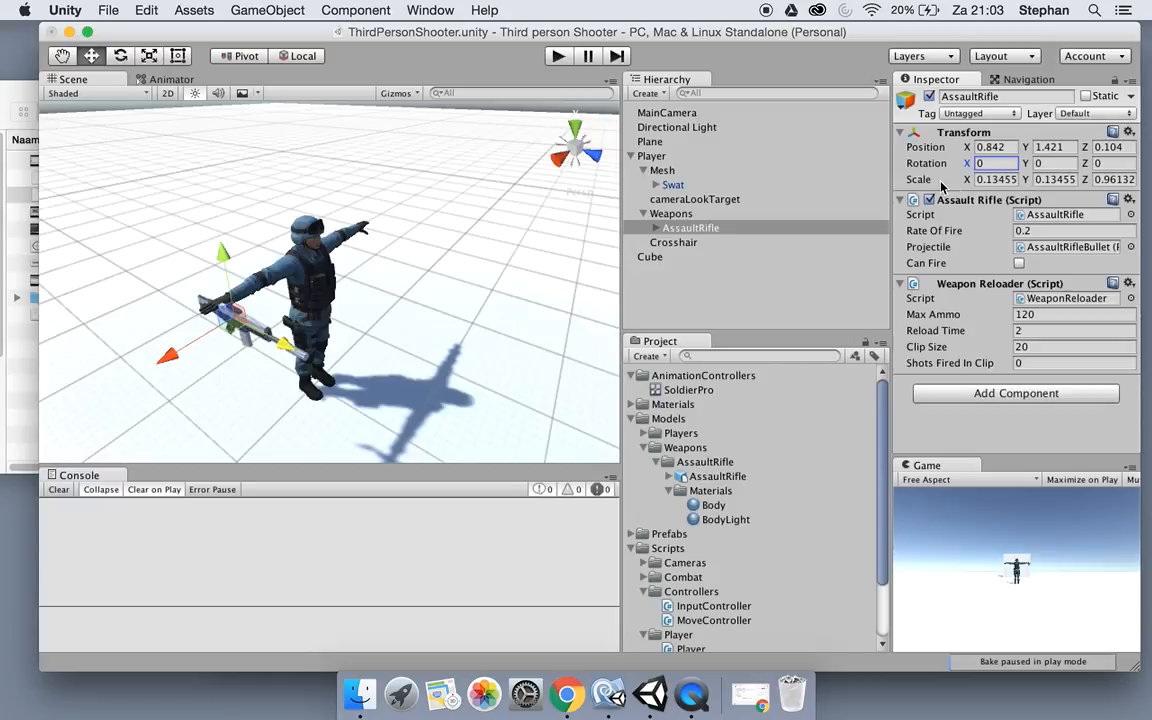
mouse_move(958, 181)
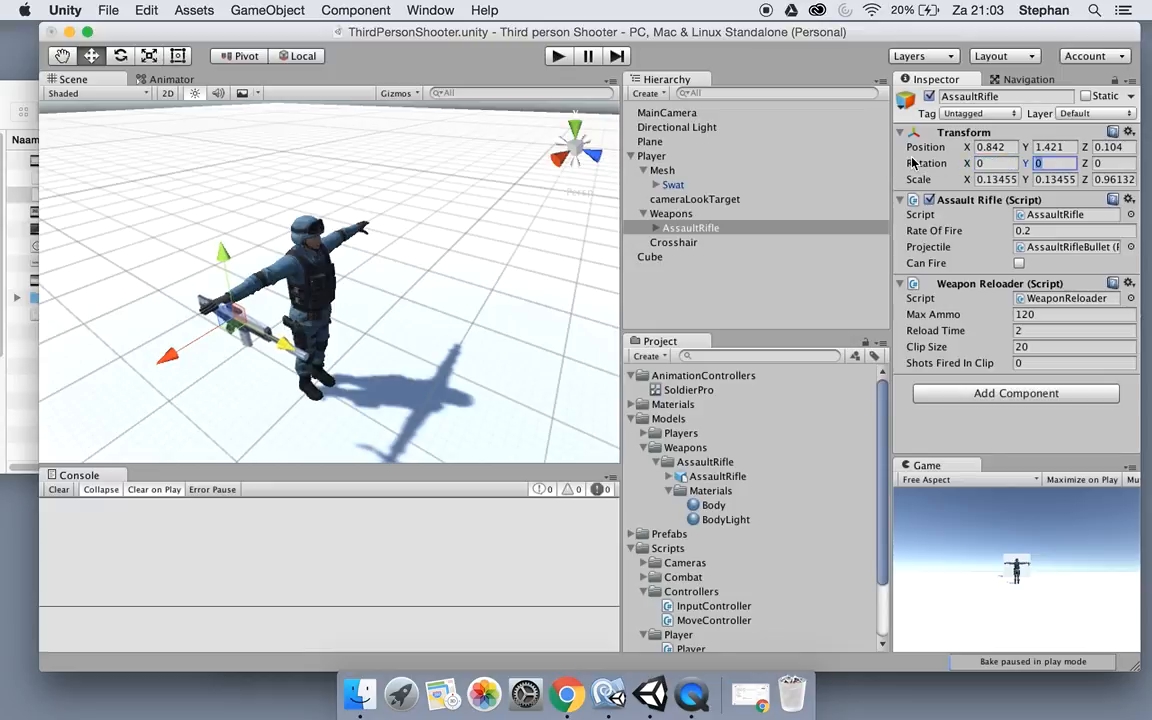
type("90")
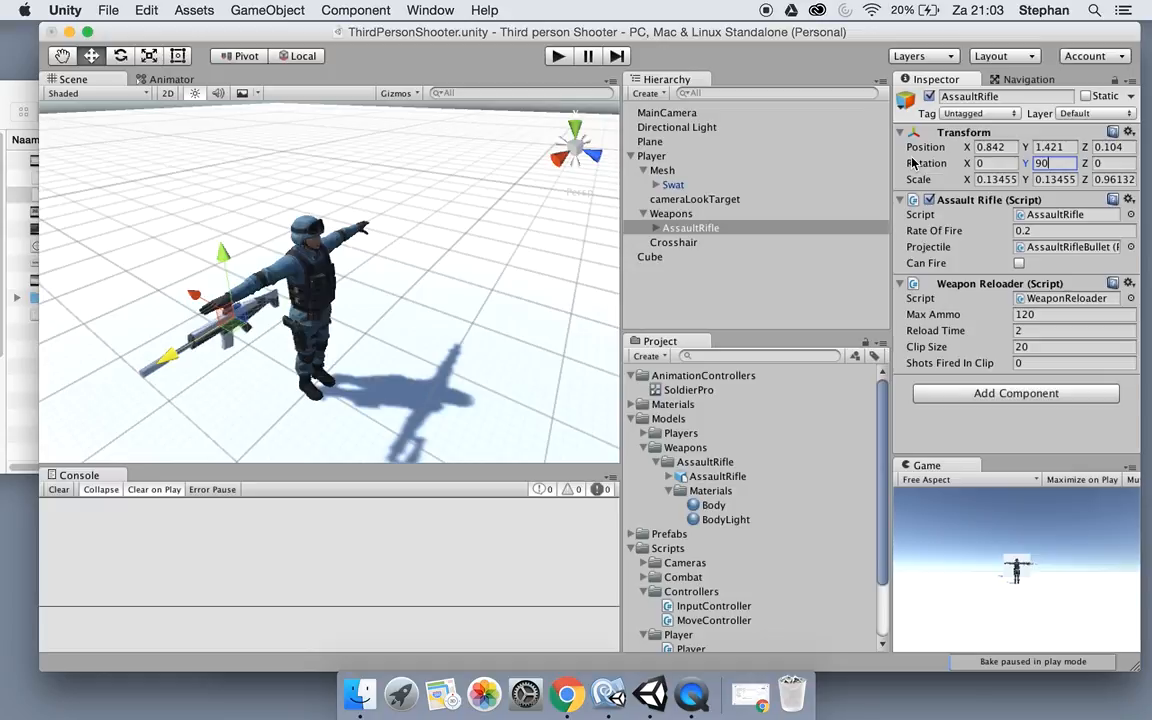
type("5.94")
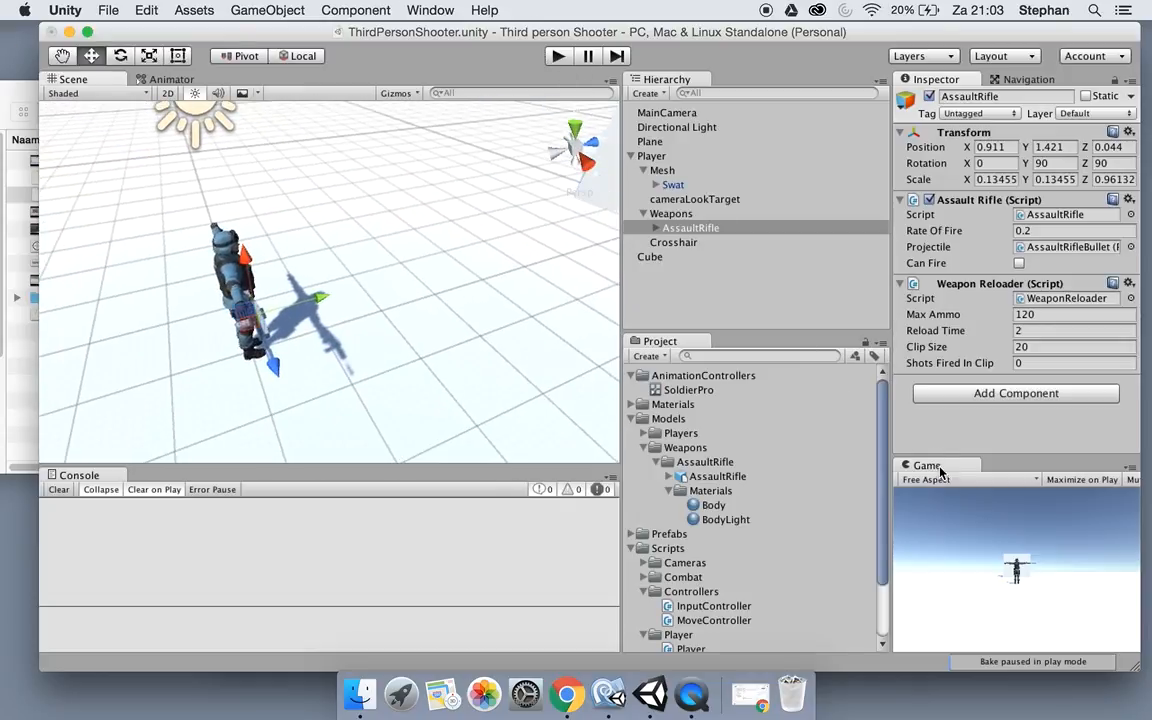
Switch to the Game view and select Player to open its PlayerShoot script in MonoDevelop.
left_click(252, 79)
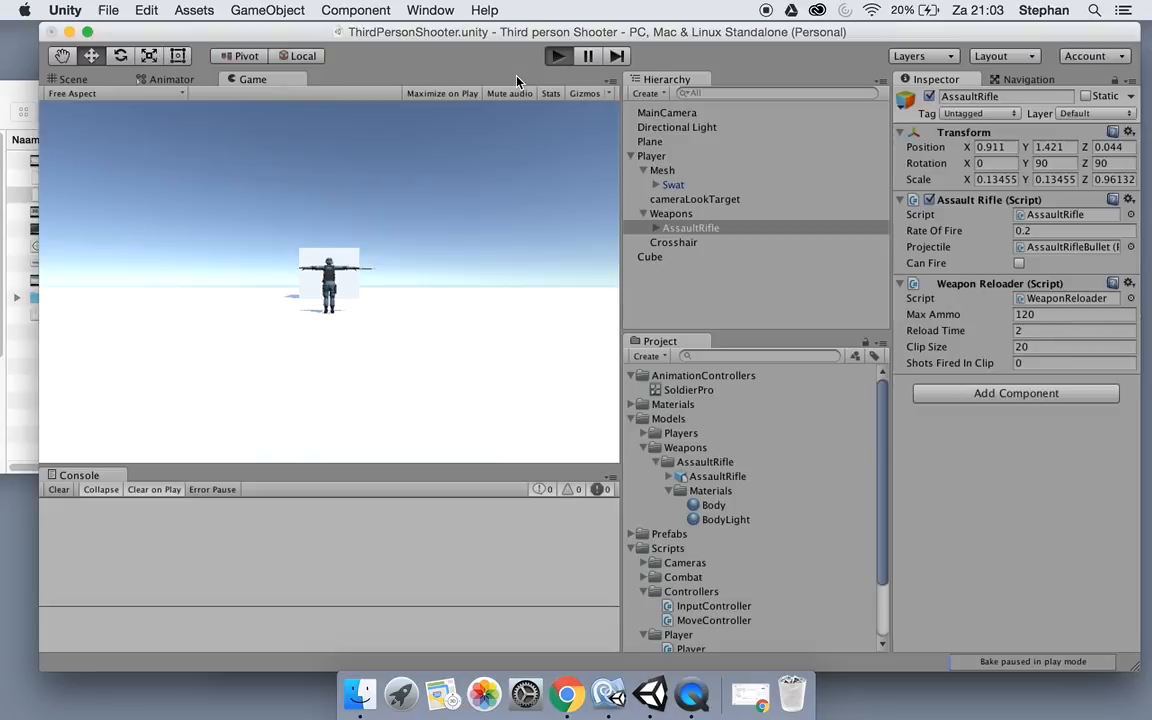
left_click(558, 55)
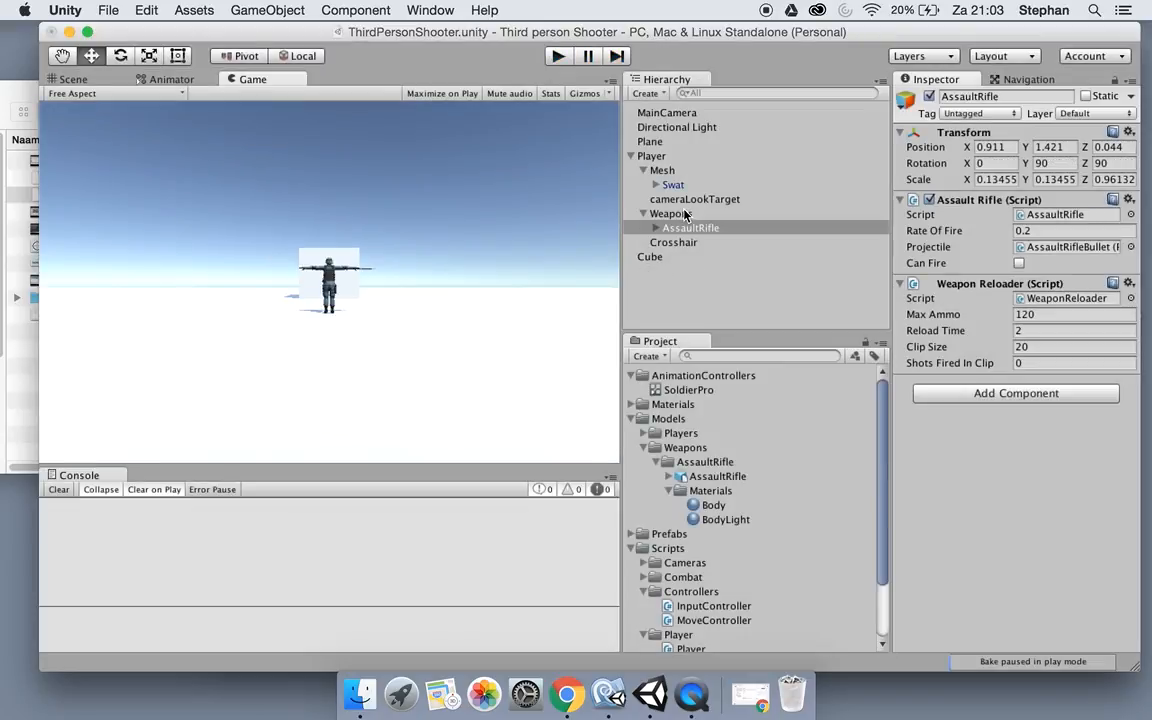
left_click(690, 227)
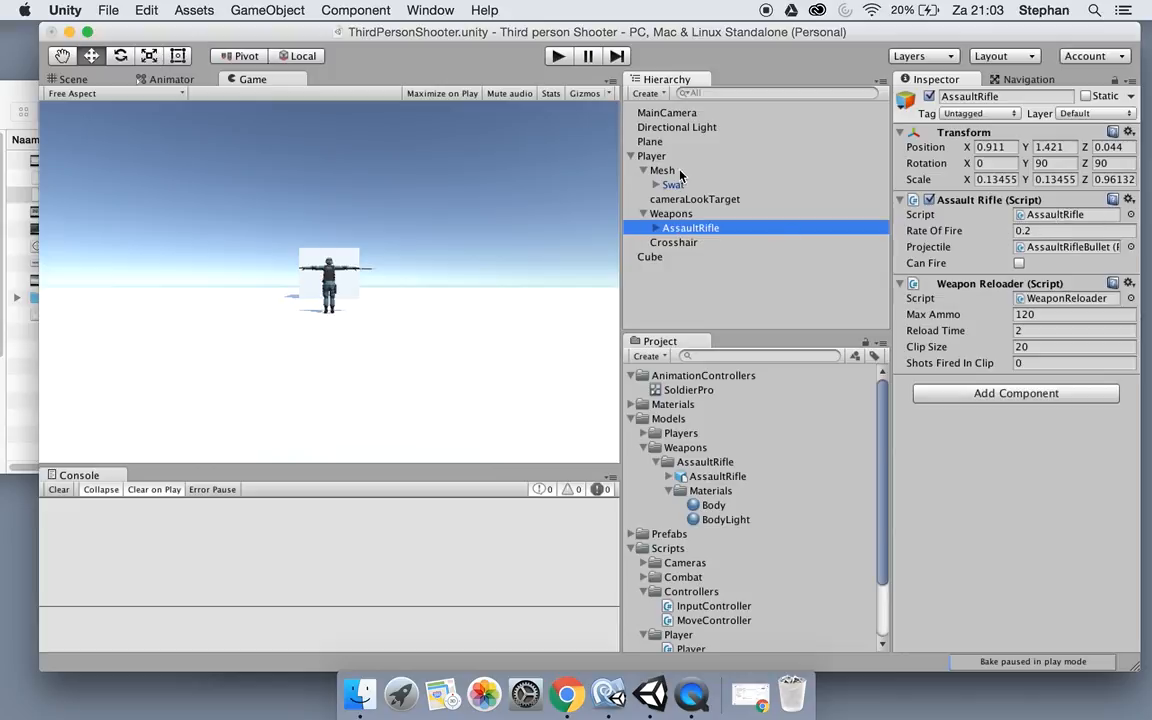
left_click(651, 155)
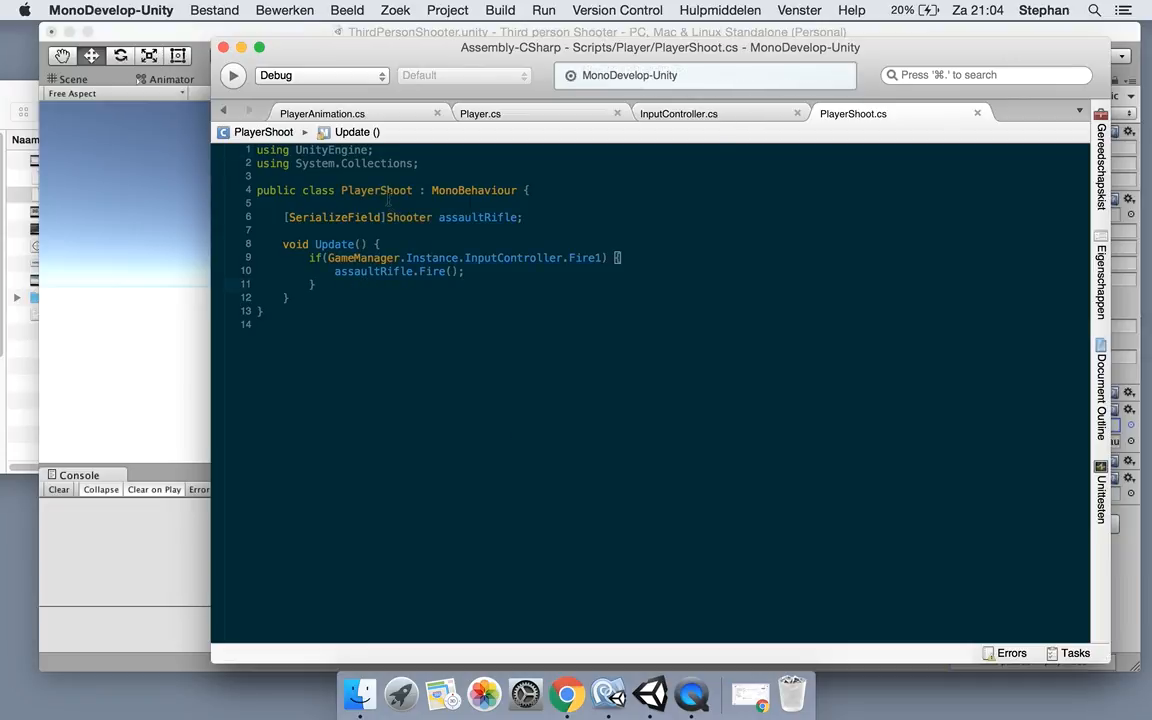
Return to Unity and preview the Scripts/Combat/AssaultRifle script in the Inspector.
left_click(520, 335)
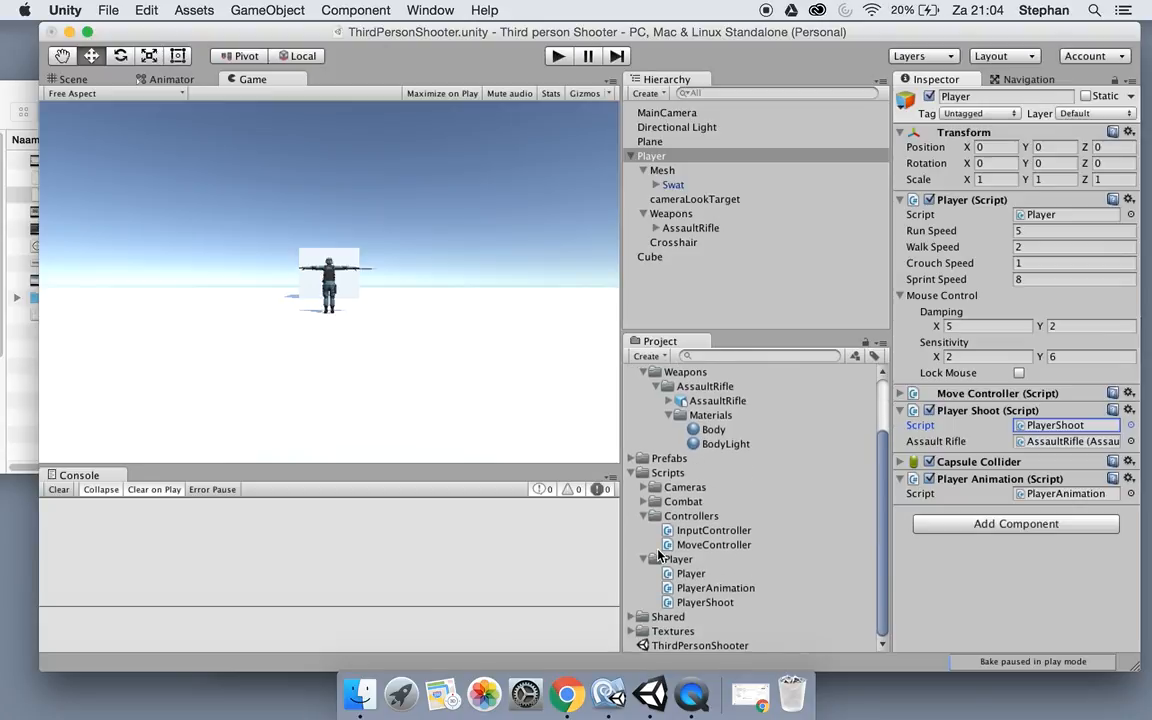
left_click(683, 501)
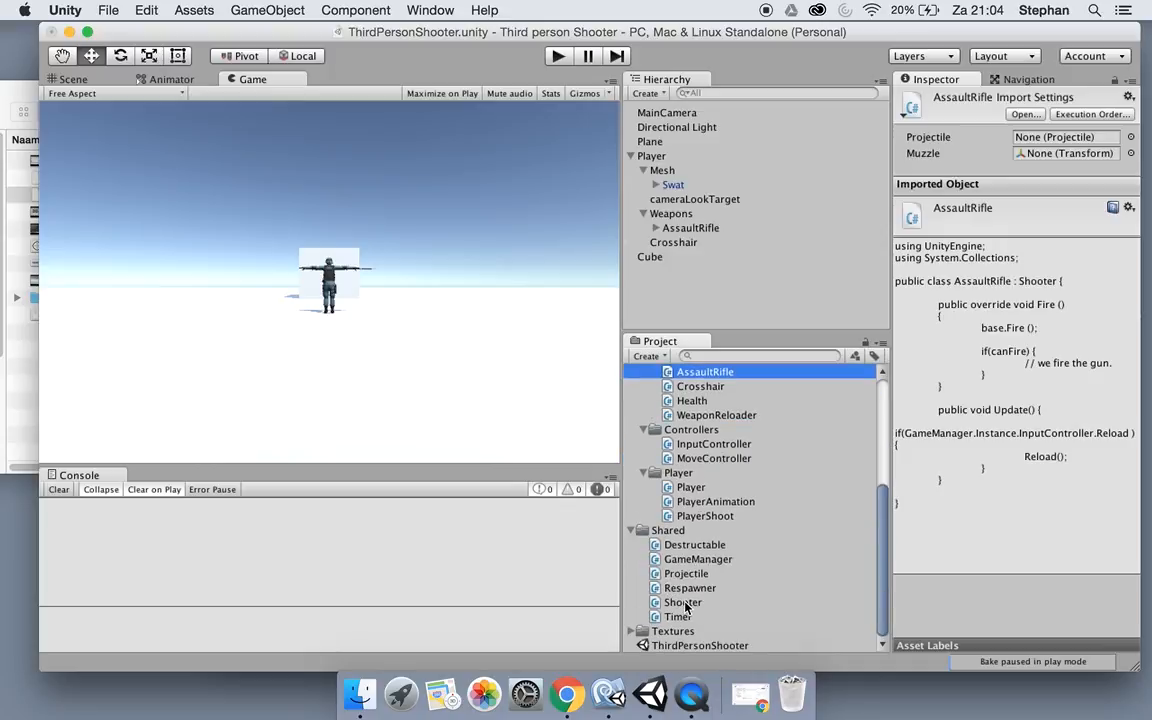
Open Shooter.cs from the Shared folder in MonoDevelop, keeping the original file over the autosave.
double_click(682, 602)
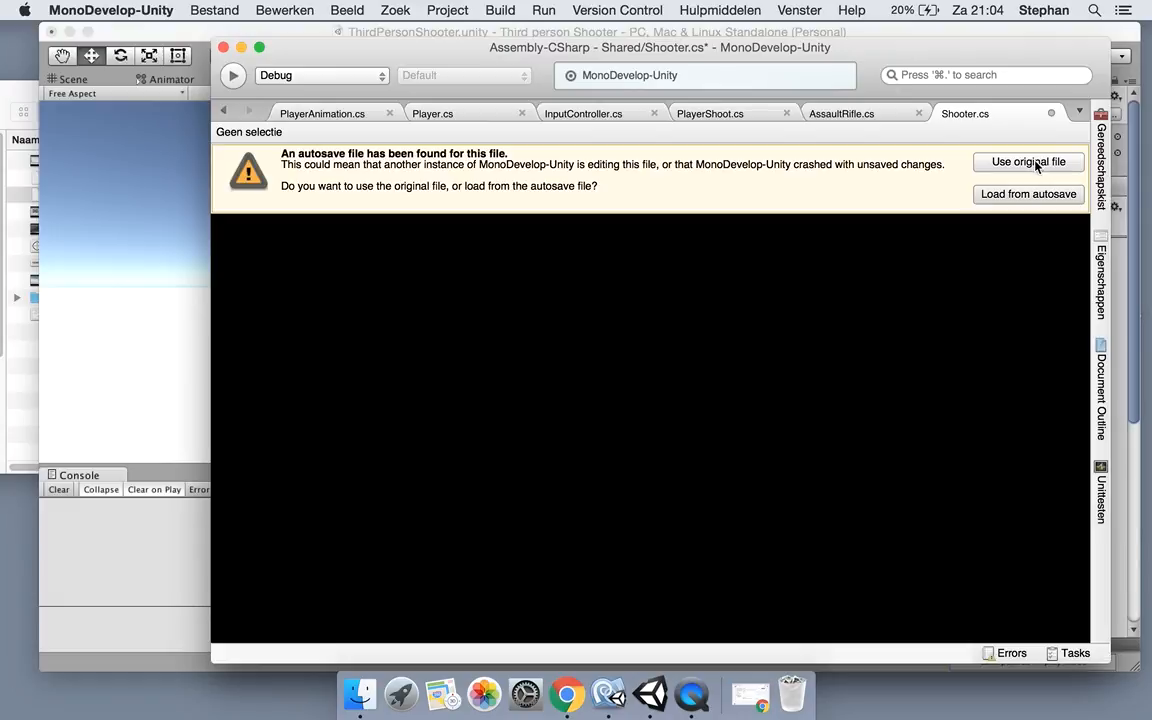
left_click(1028, 161)
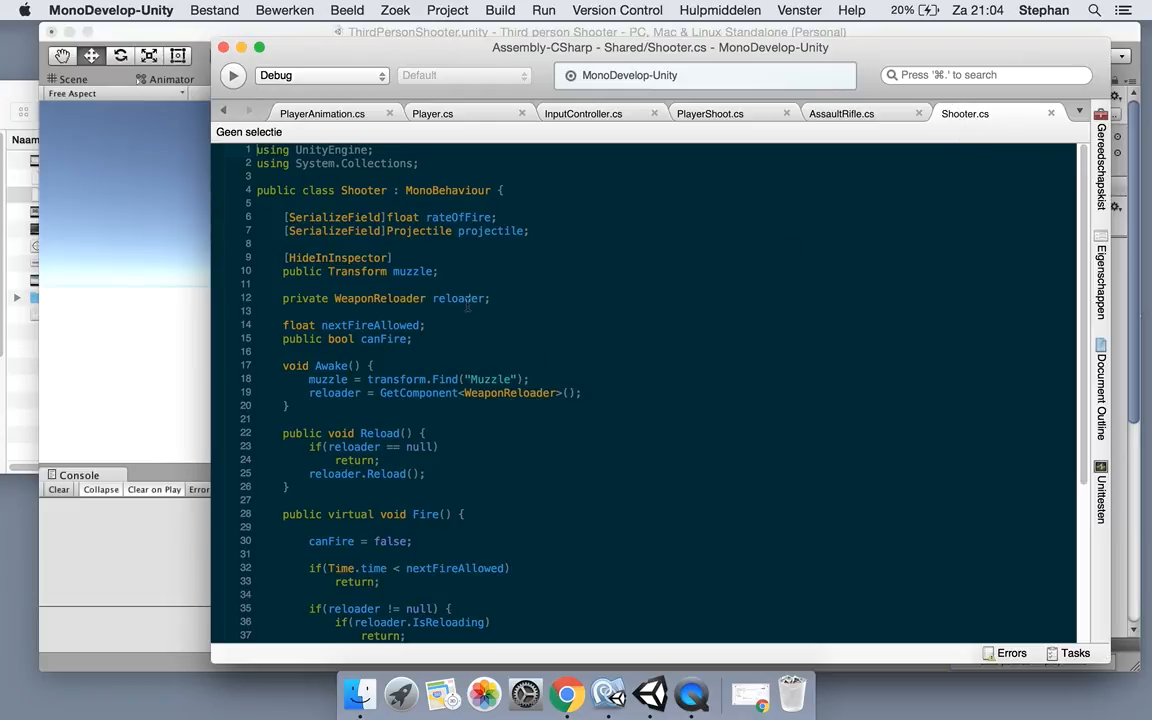
Add a [SerializeField] Transform hand field below muzzle, redeclaring muzzle as non-public.
left_click(490, 298)
type("public Transform")
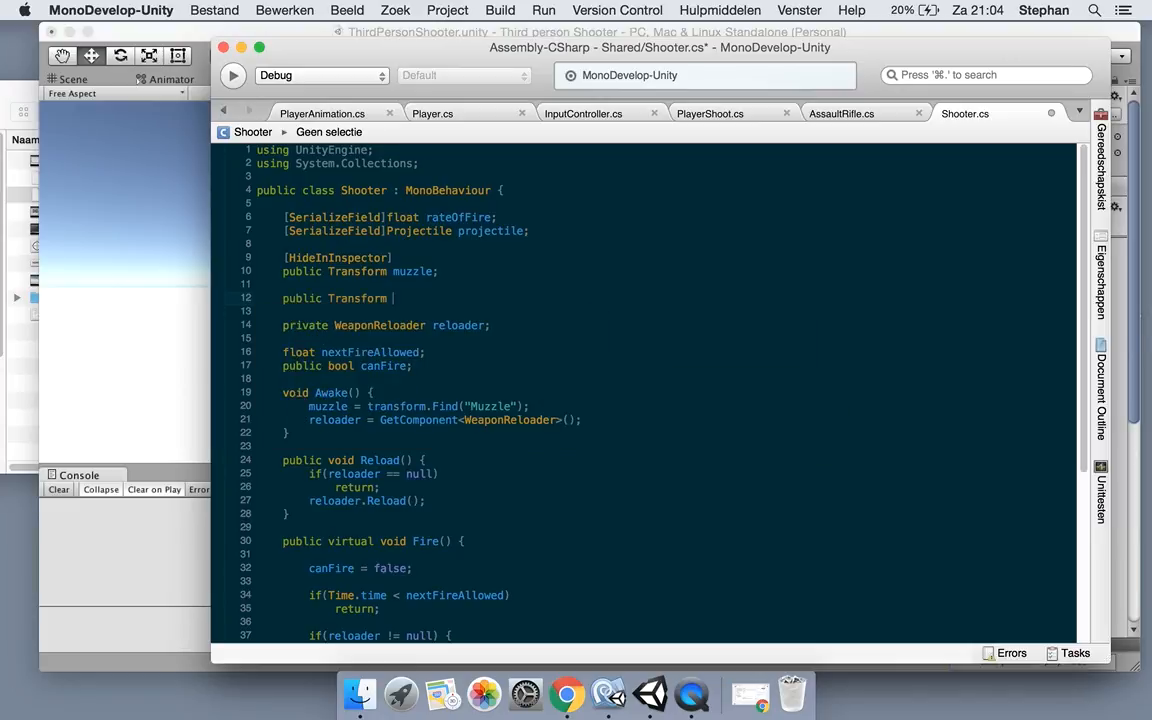
type("han")
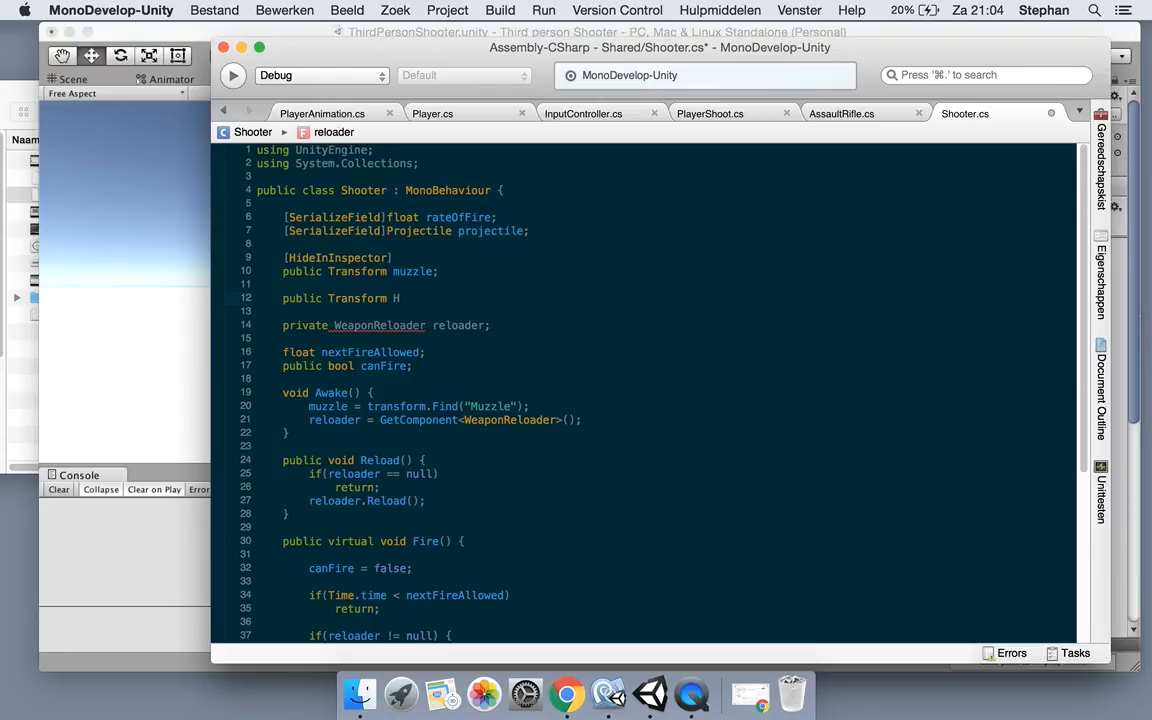
type("[SerializeField")
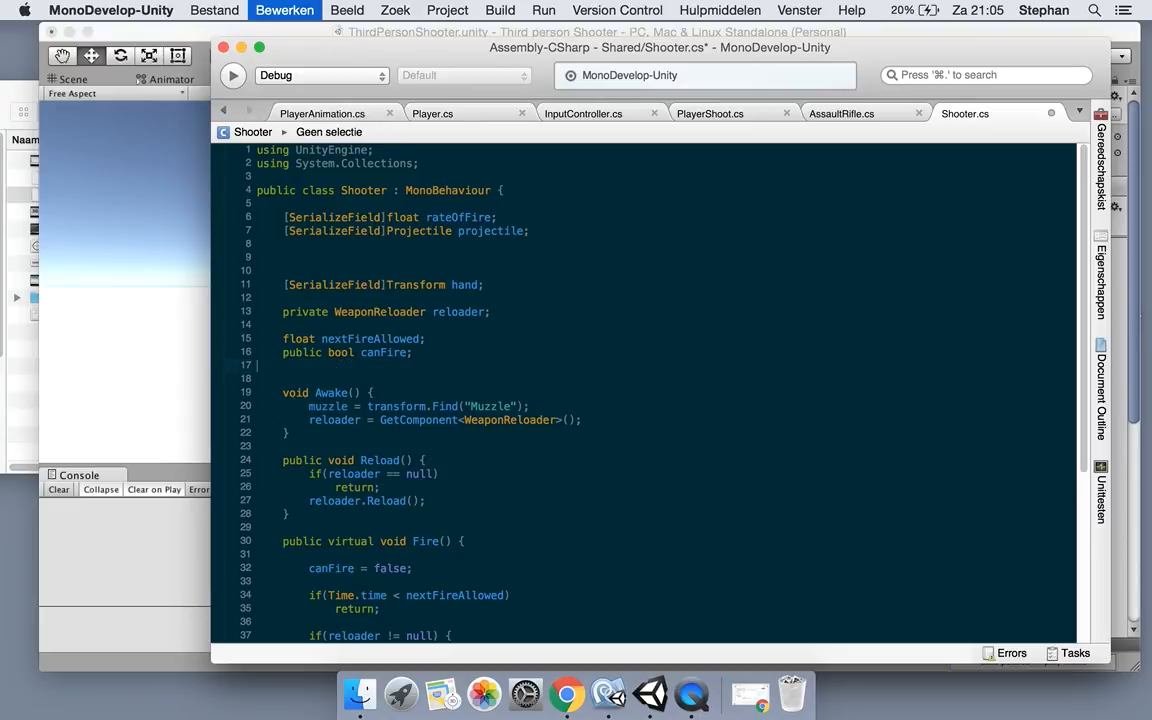
type("Transform muzzle;")
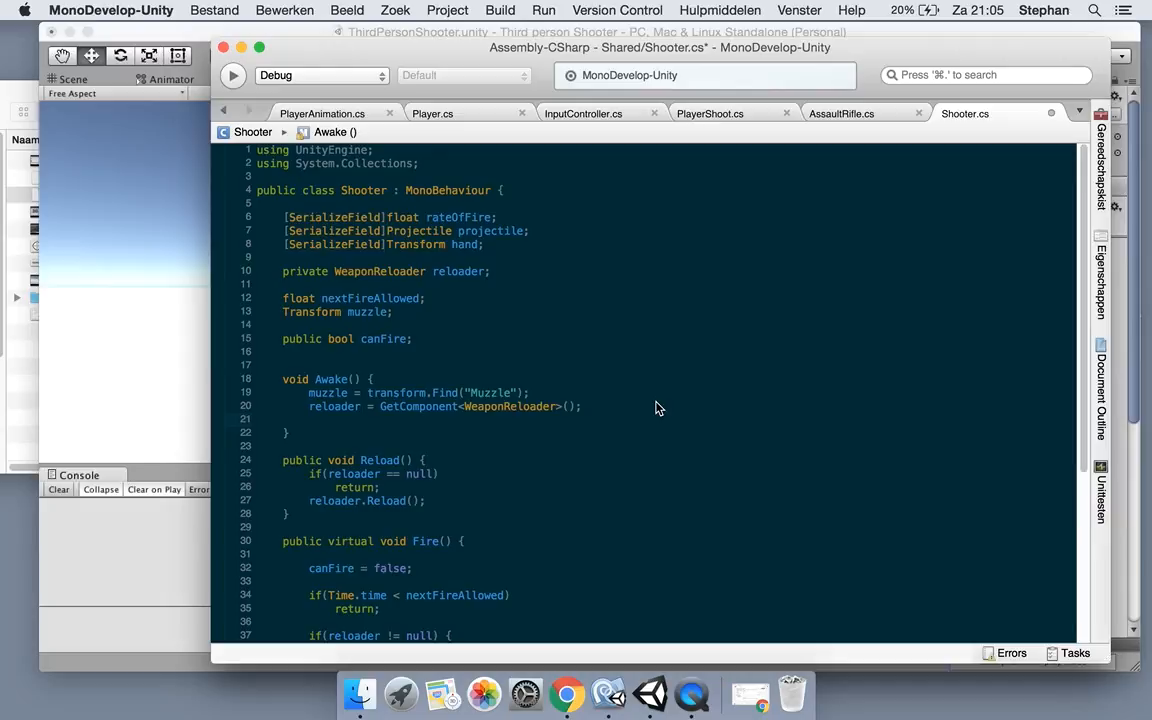
Add a blank line inside Shooter's Awake method and scroll down the script.
key("enter")
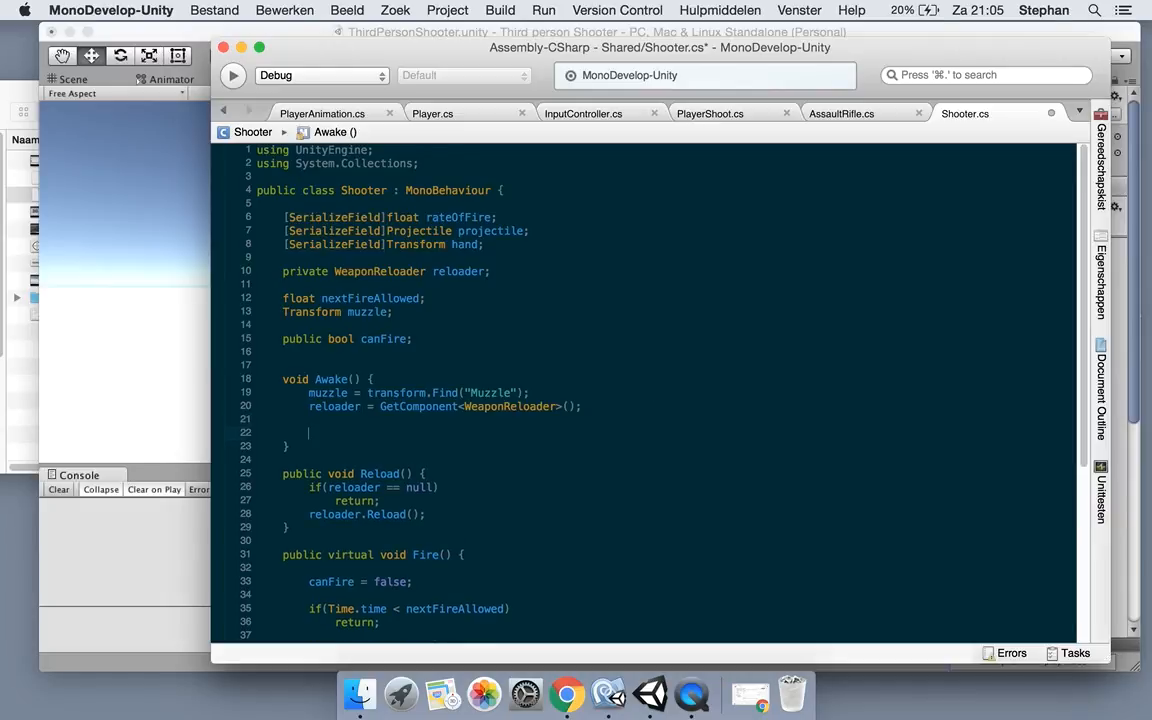
scroll("down", 3)
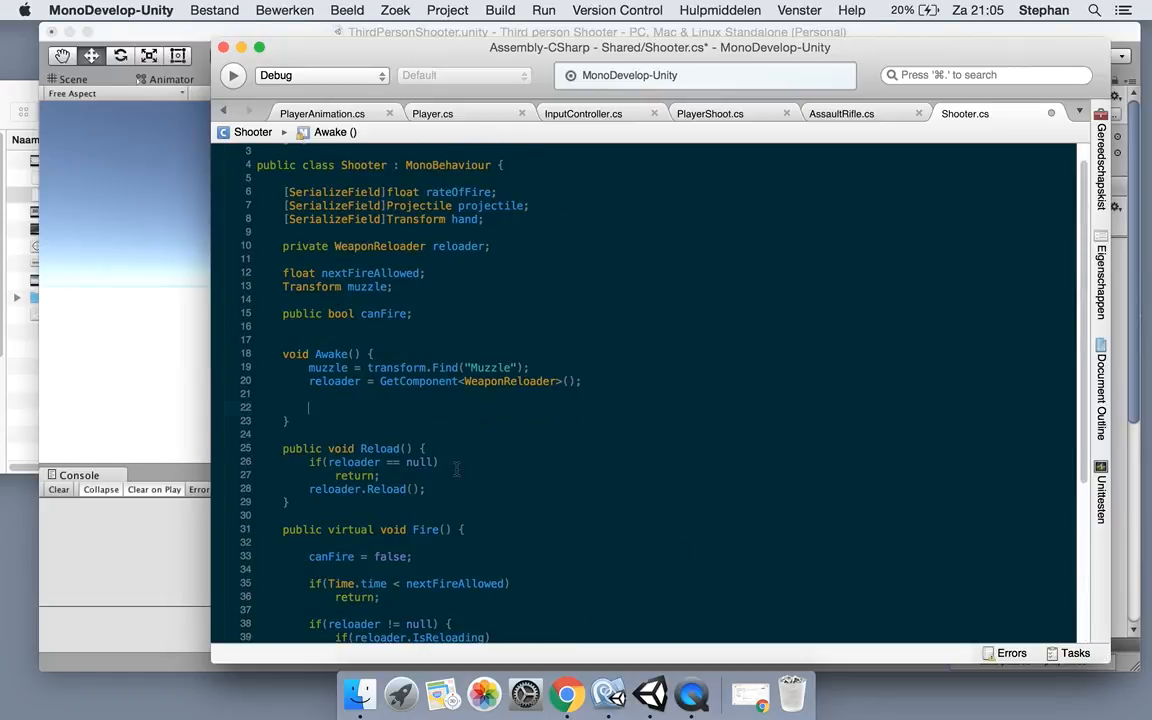
scroll("down", 3)
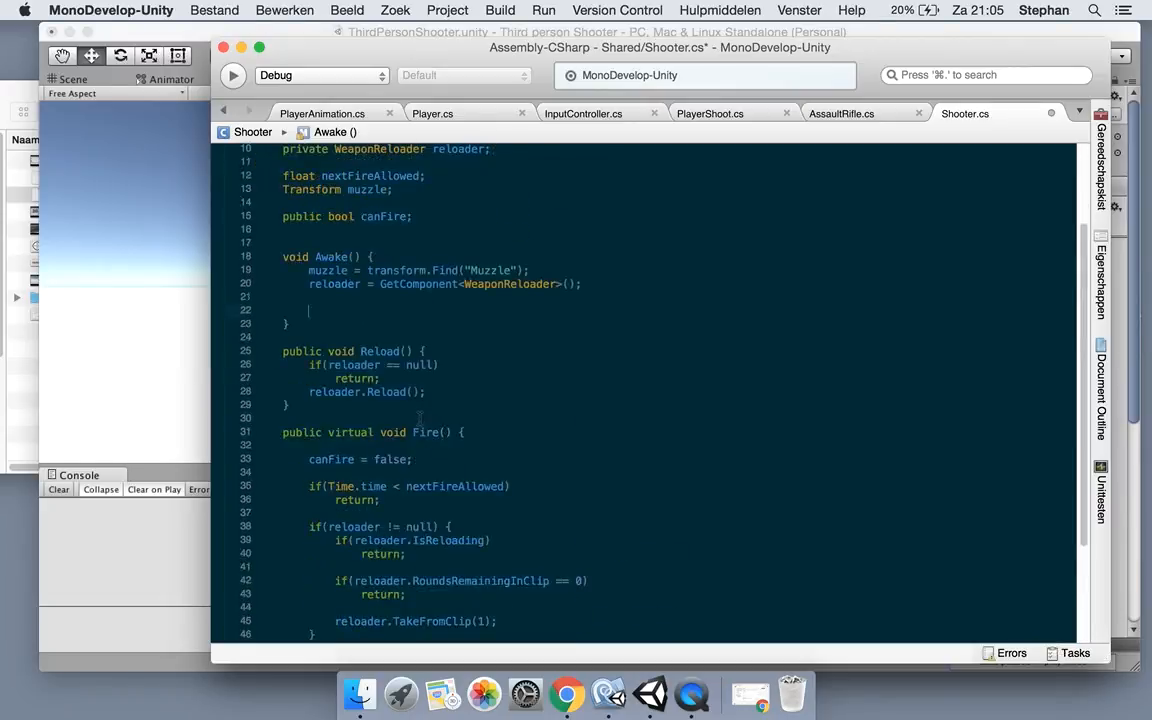
scroll("down", 3)
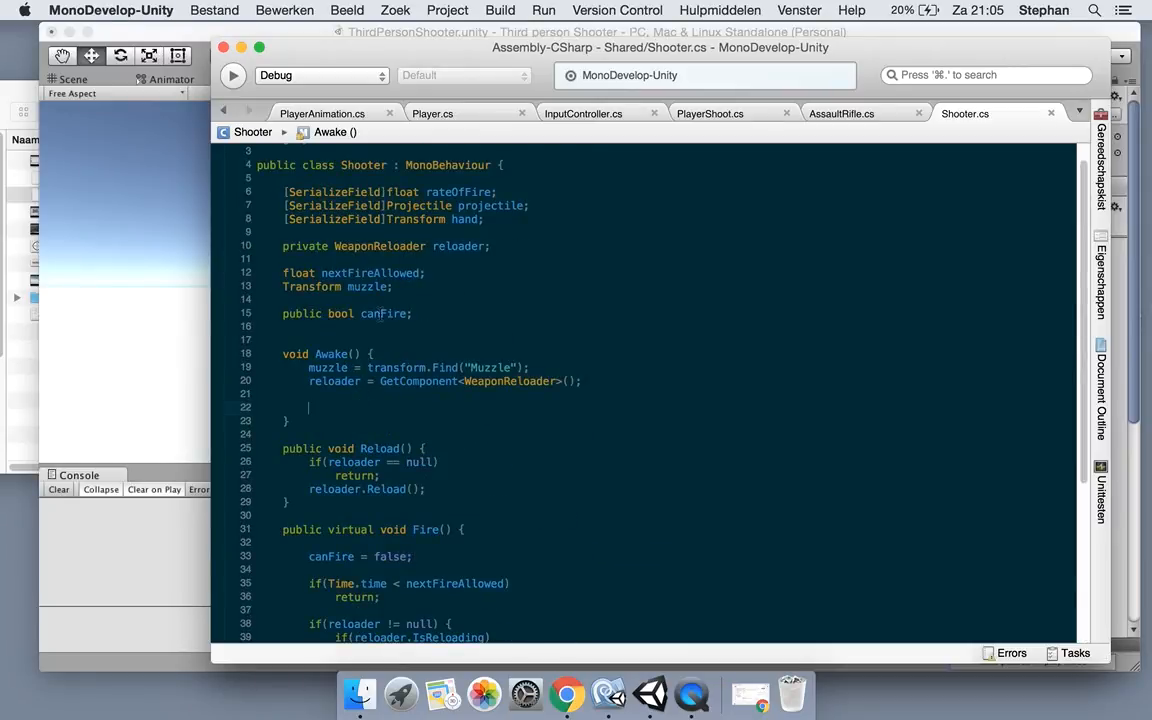
Close unneeded script tabs and start a [SerializeField] line after assaultRifle in PlayerShoot.cs.
left_click(841, 113)
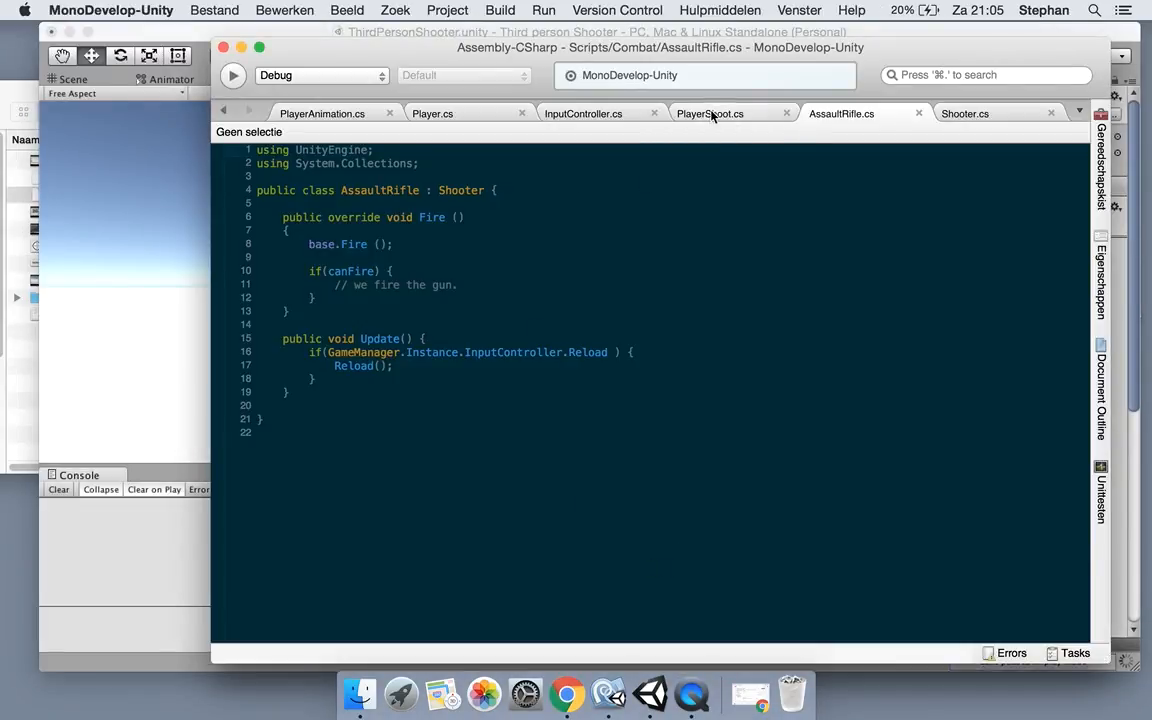
left_click(710, 113)
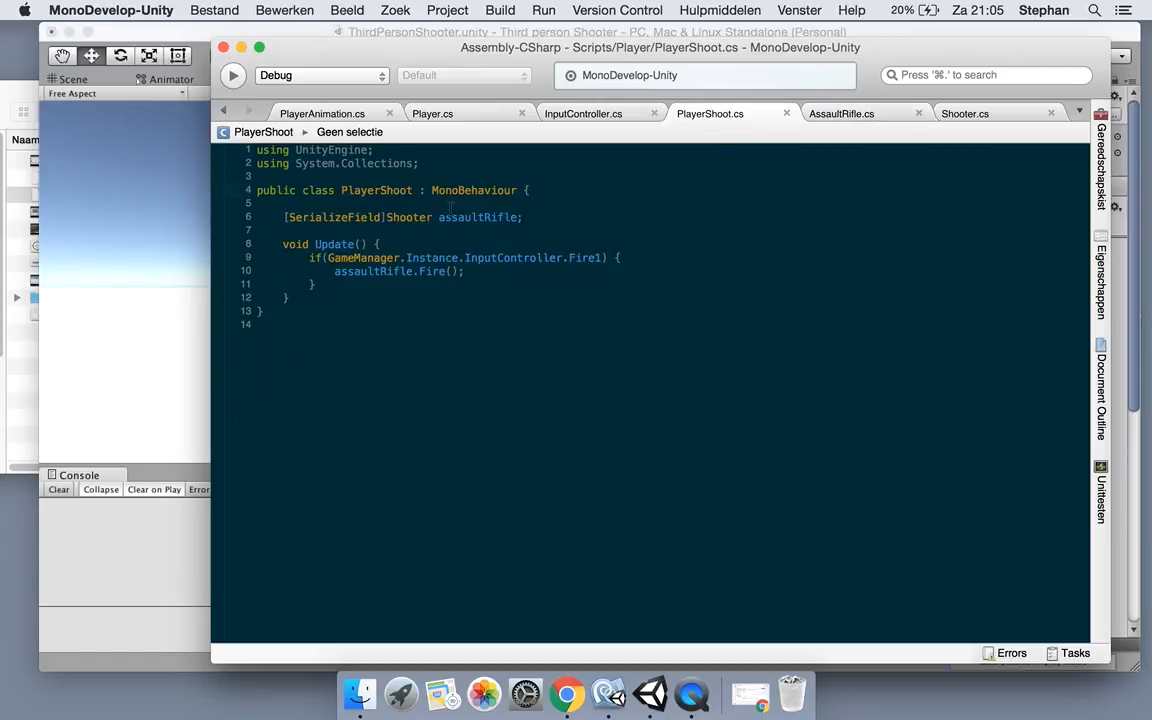
left_click(432, 113)
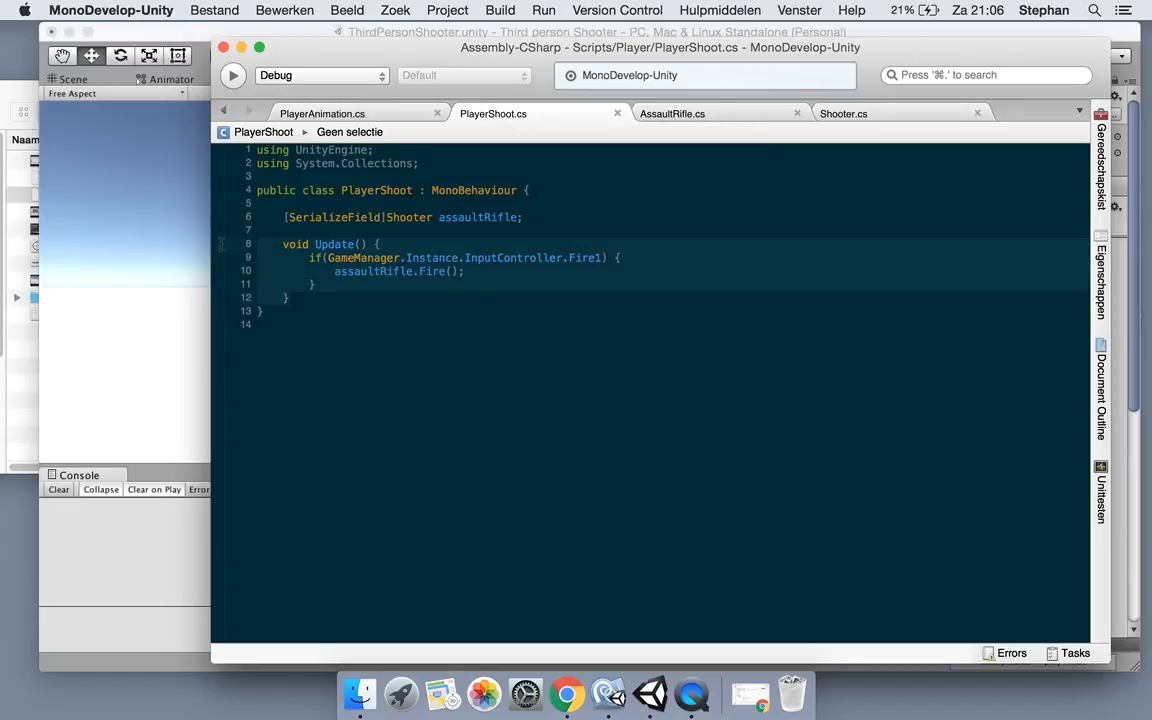
left_click(843, 113)
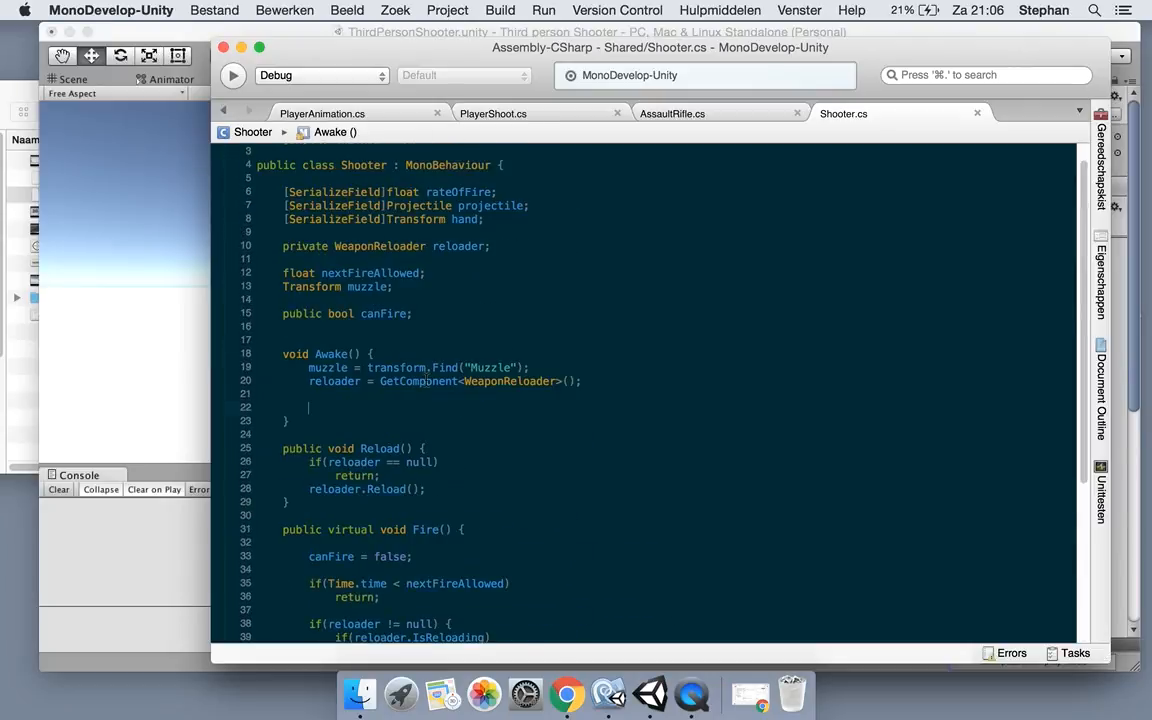
left_click(492, 113)
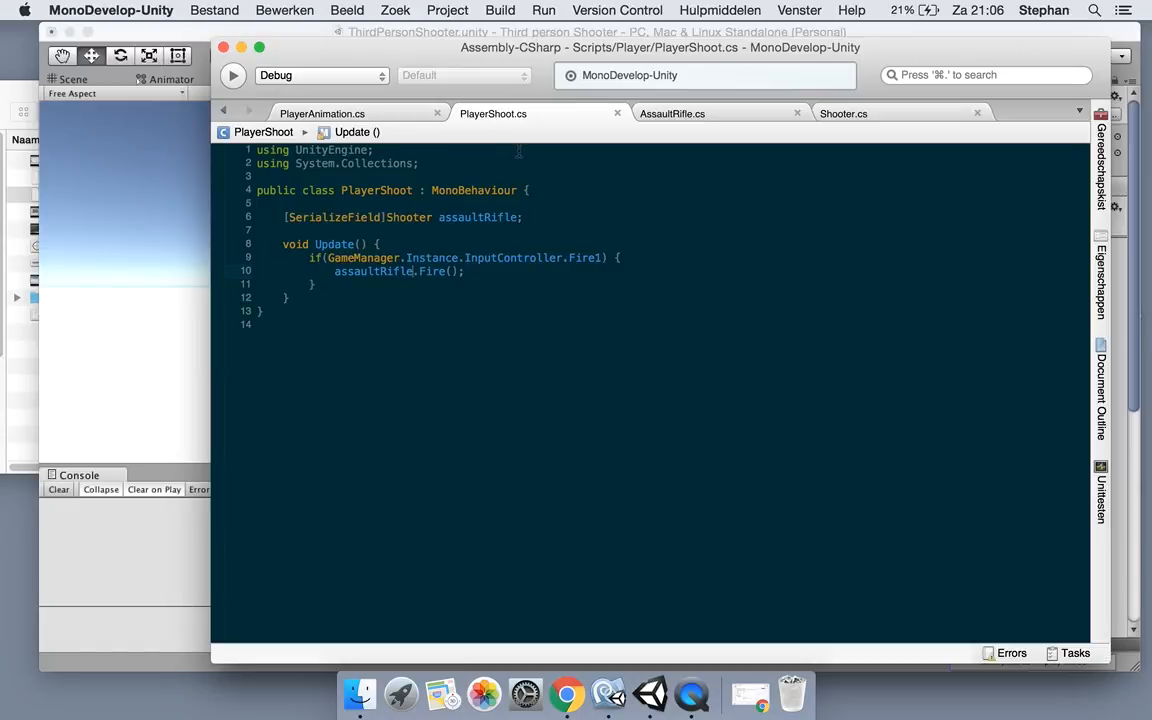
left_click(378, 243)
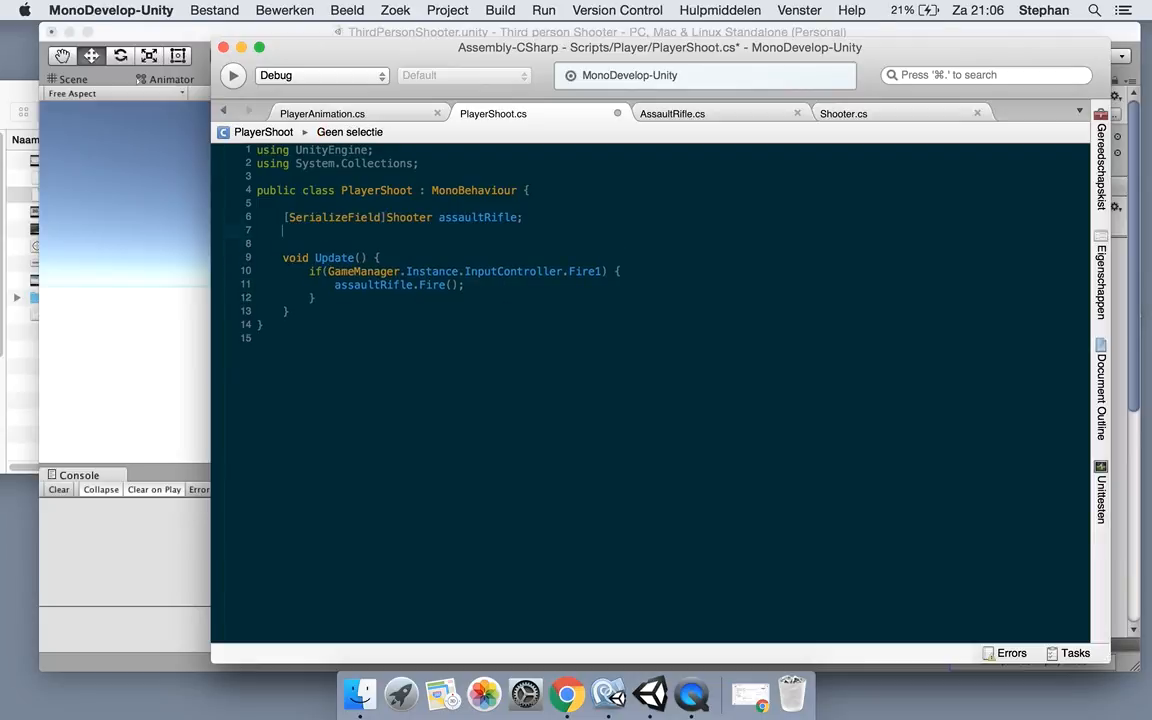
type("[SerializeField")
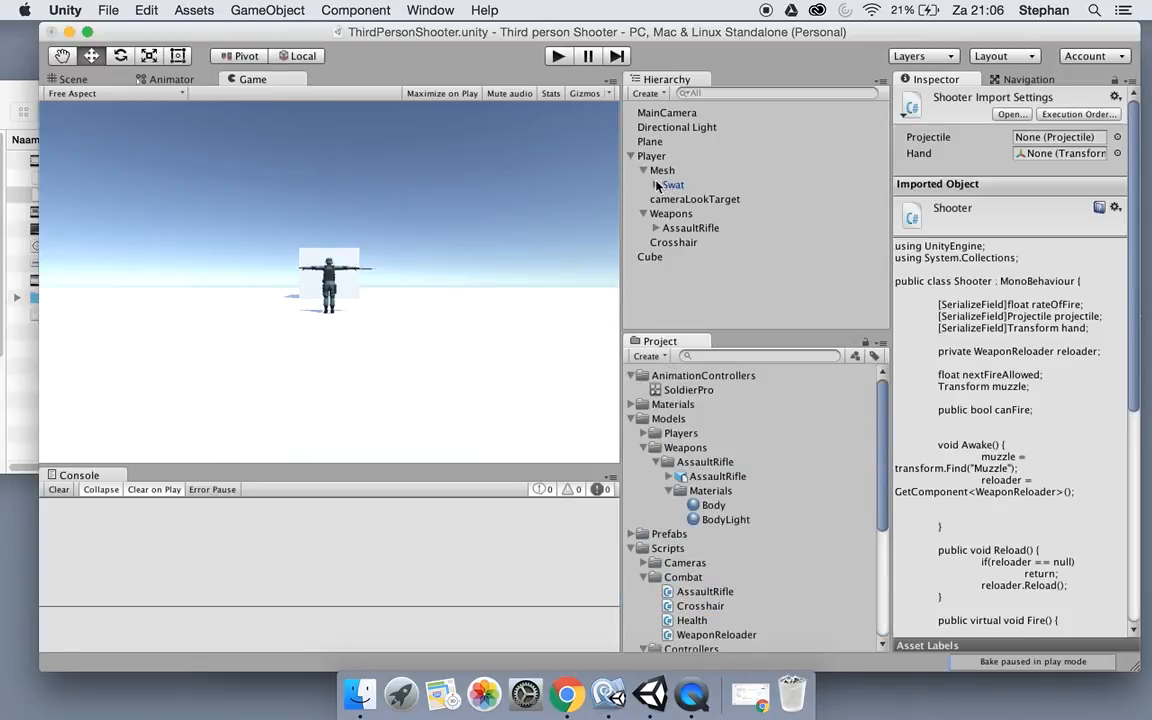
Expand the Swat model's bones and drag swat:RightHand into AssaultRifle's Hand field.
left_click(690, 227)
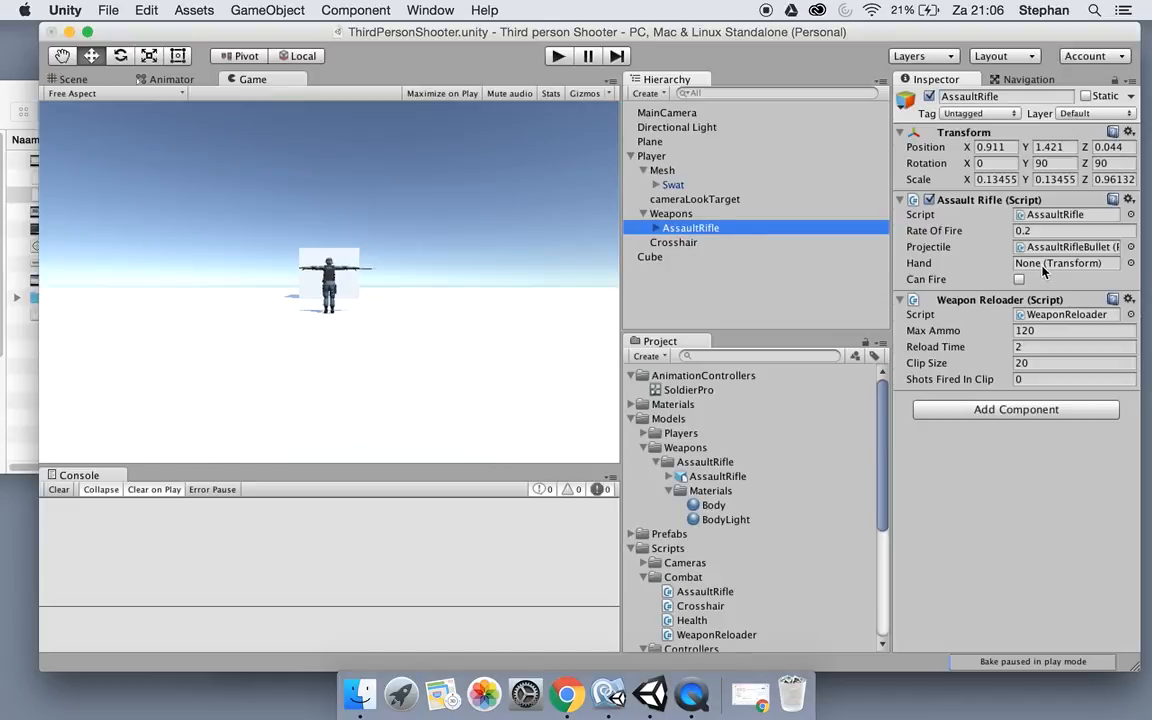
mouse_move(655, 188)
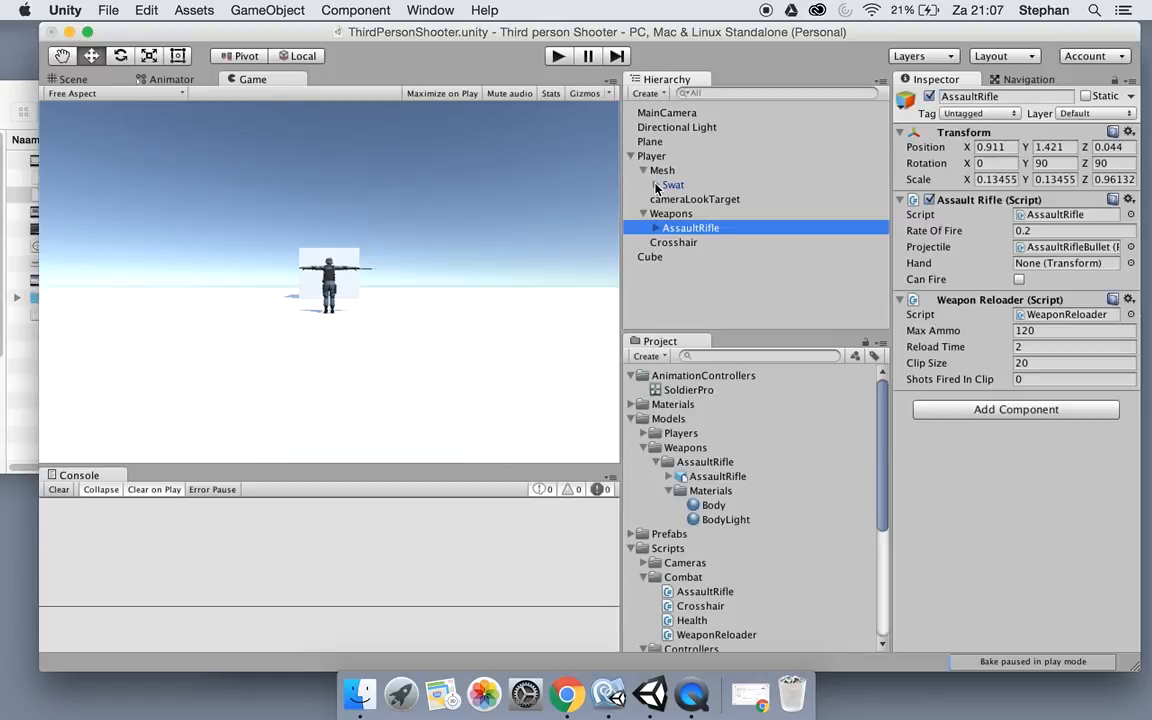
left_click(643, 184)
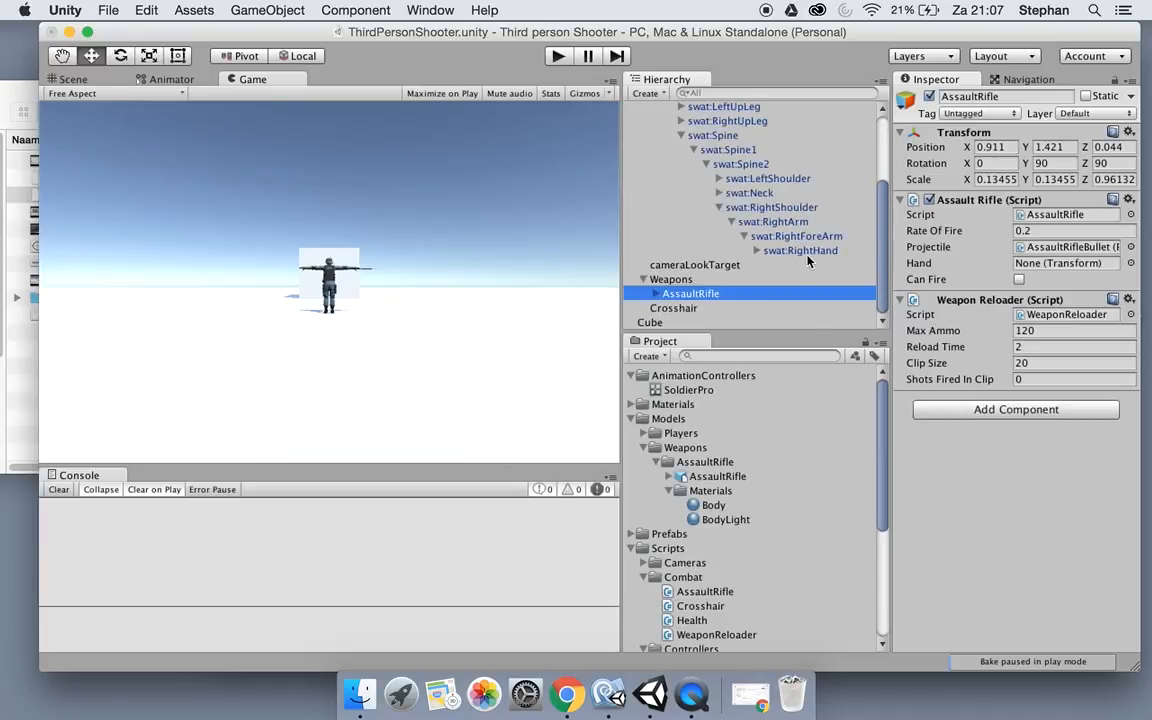
left_click_drag(800, 250, 1070, 263)
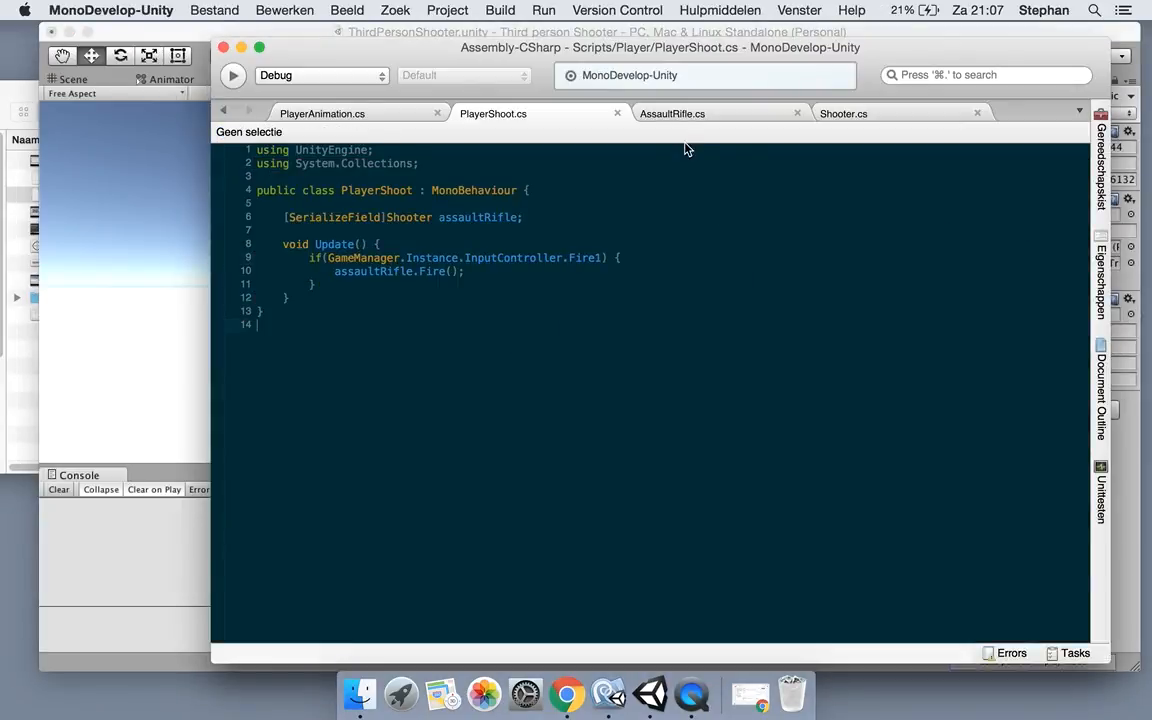
Add transform.SetParent(hand) on a new line in Shooter's Awake method.
left_click(843, 113)
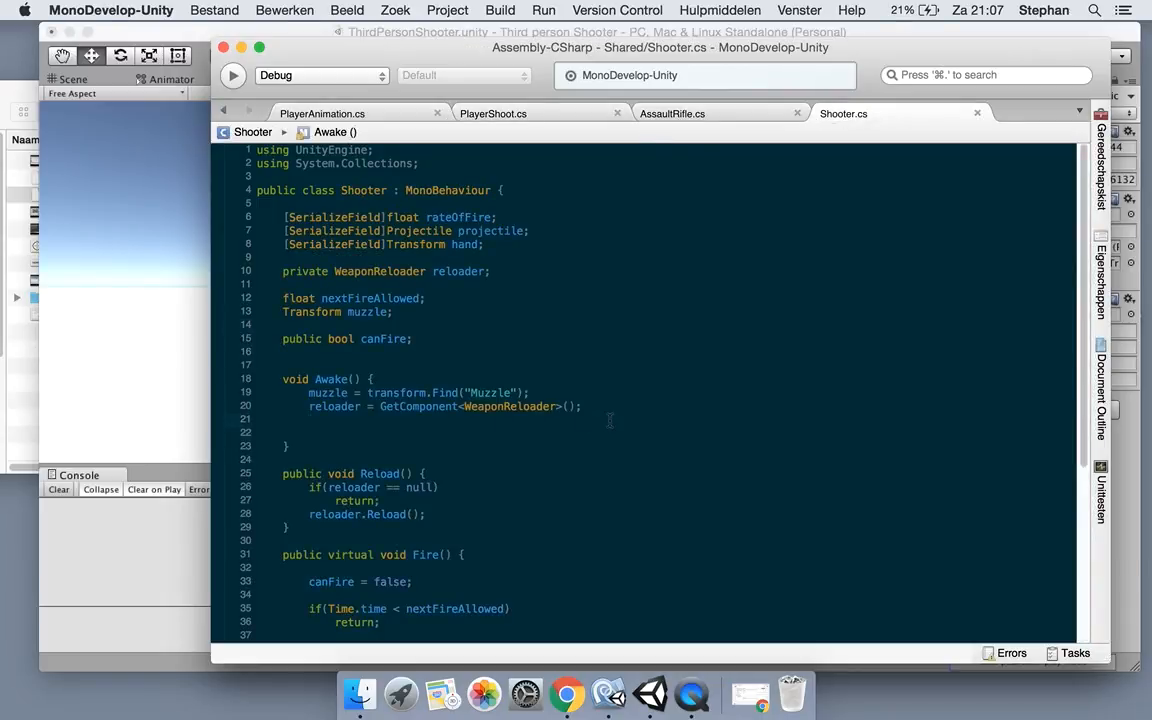
key("enter")
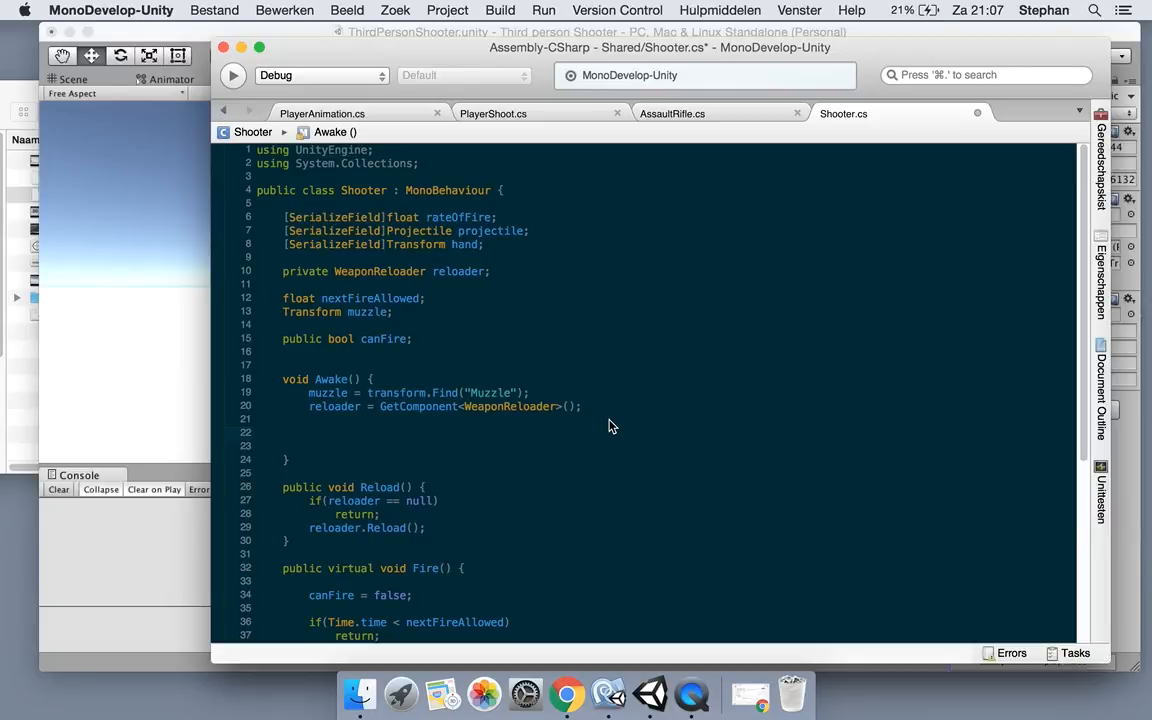
type("se")
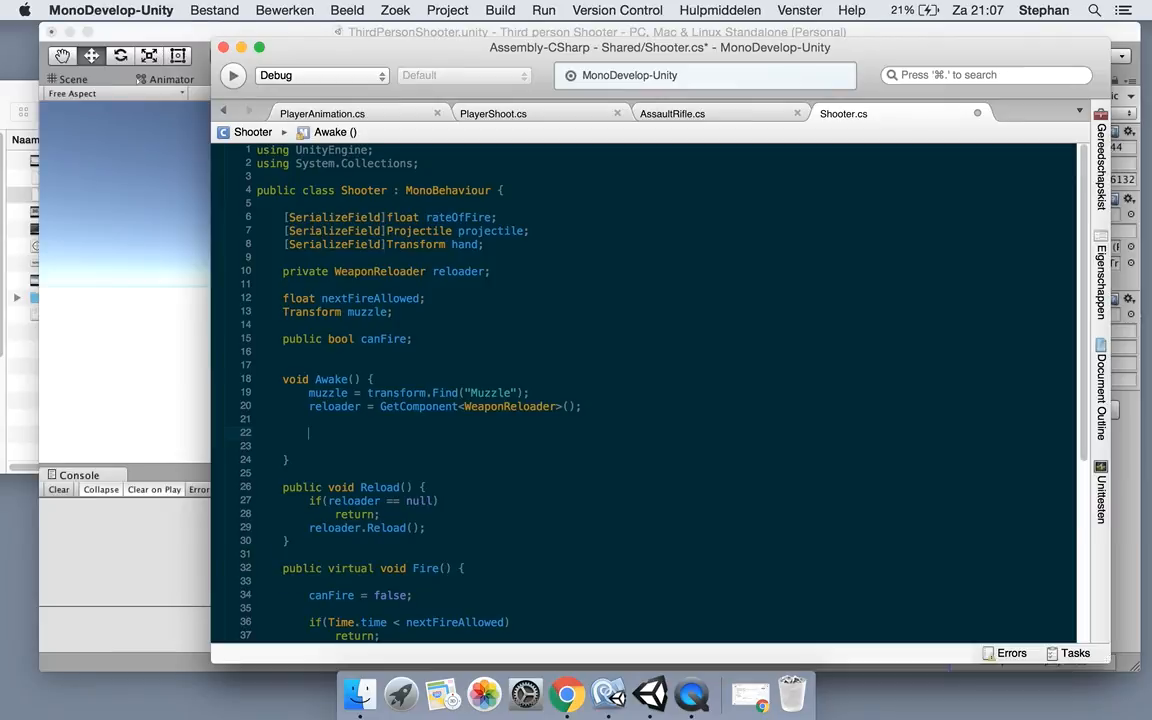
type("transform.setp")
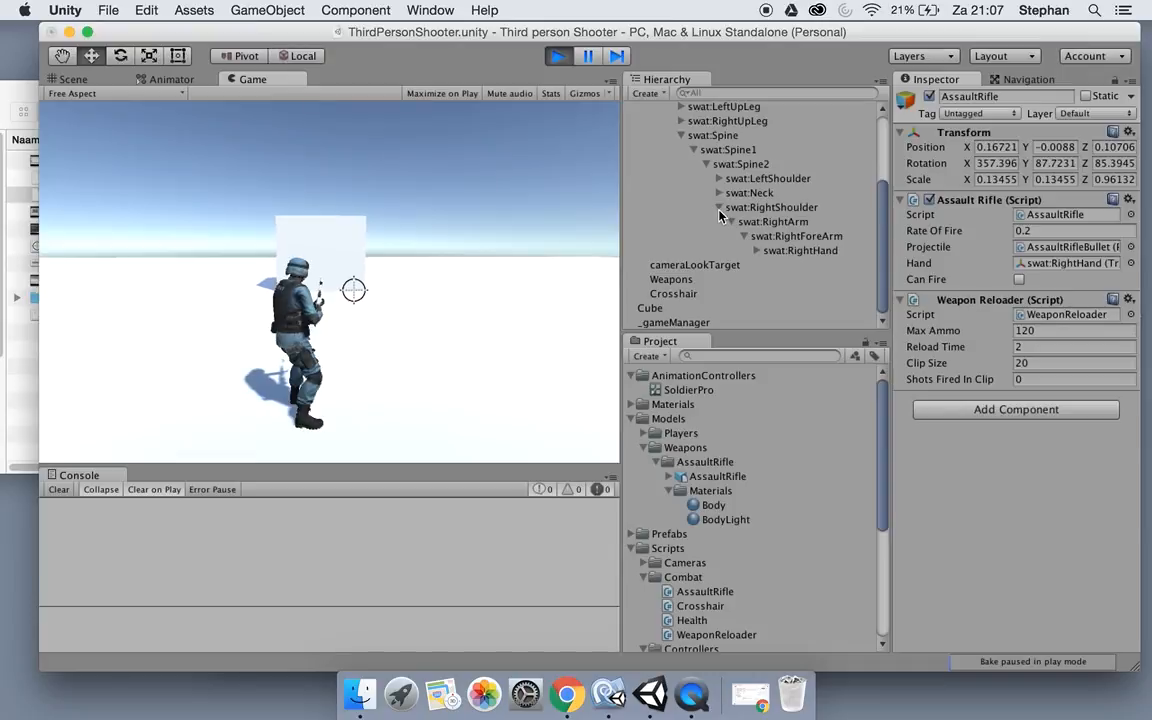
Expand swat:RightHand during play to find AssaultRifle and view it in the Scene tab.
left_click(757, 250)
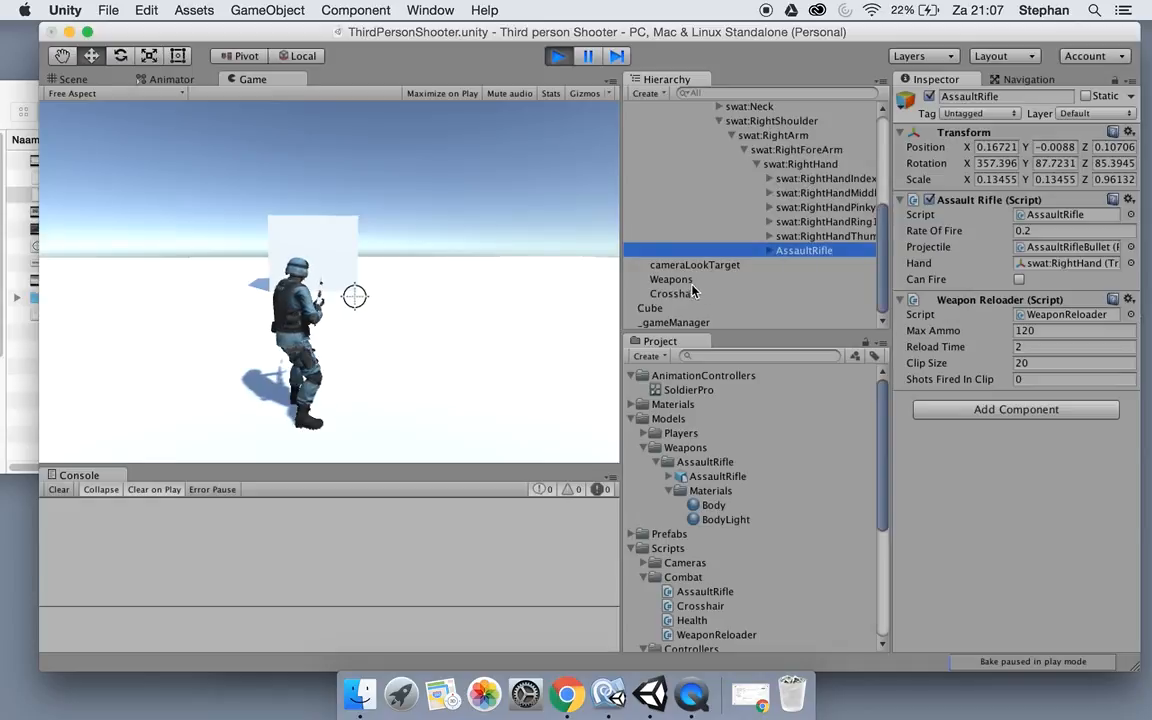
left_click(671, 278)
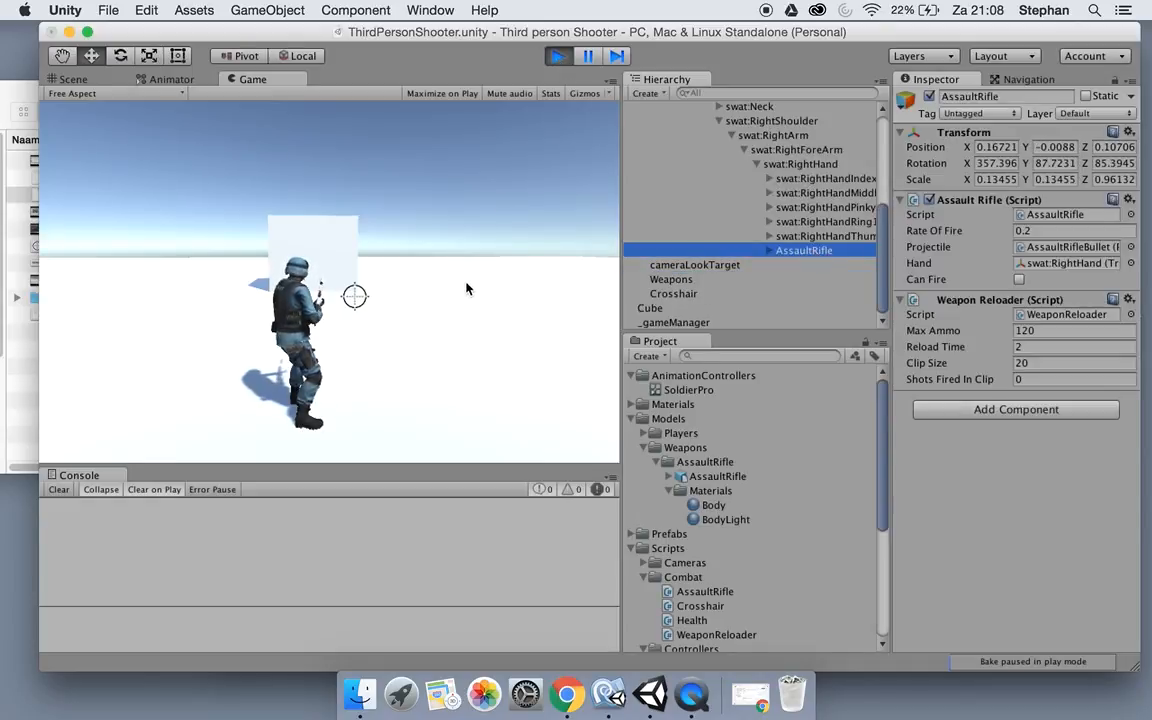
left_click(171, 79)
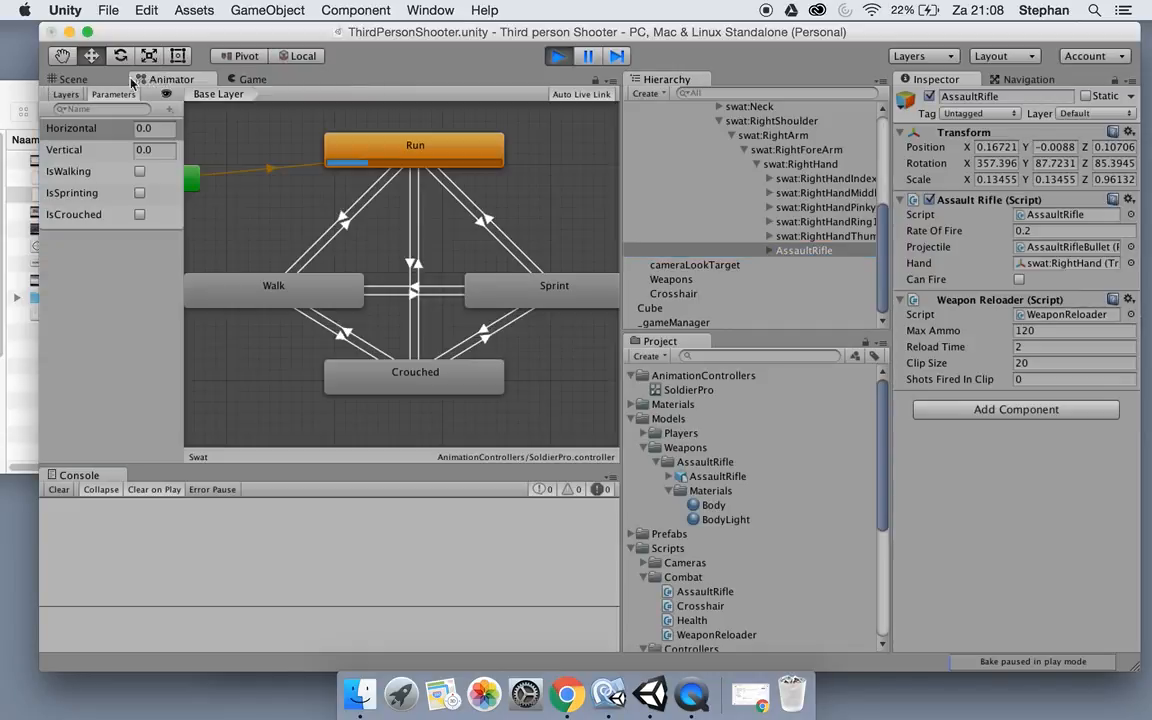
left_click(72, 79)
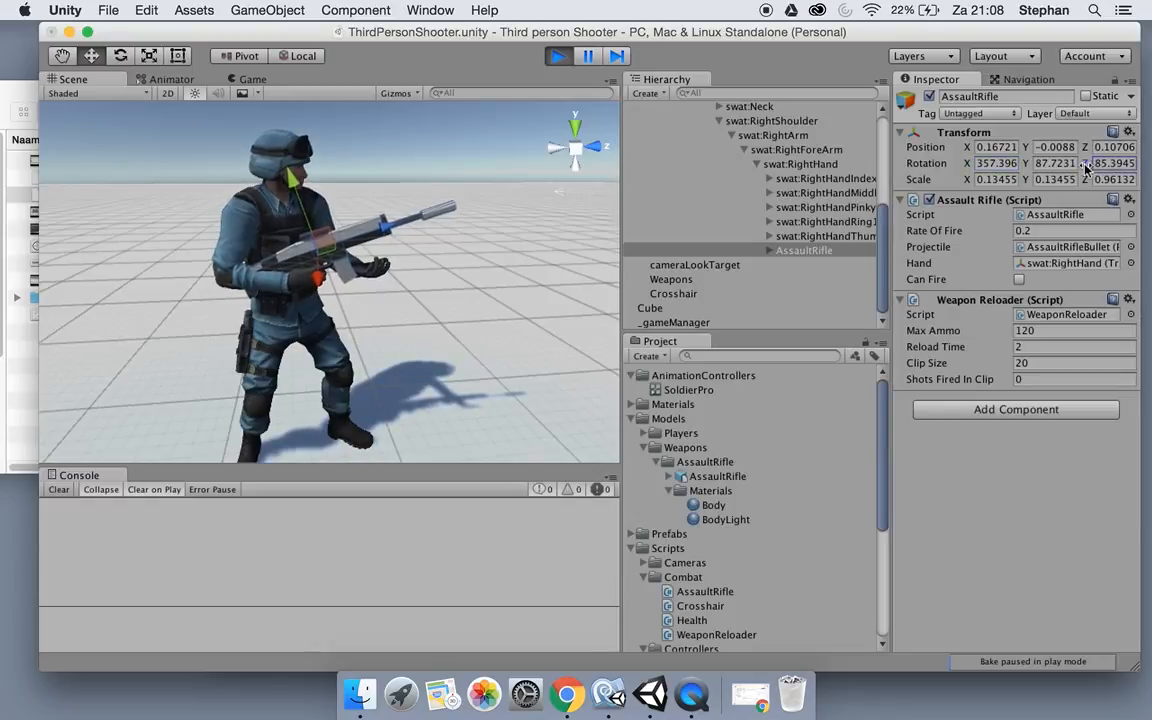
Expand AssaultRifle's Mesh and Muzzle children, then exit play mode.
left_click(825, 236)
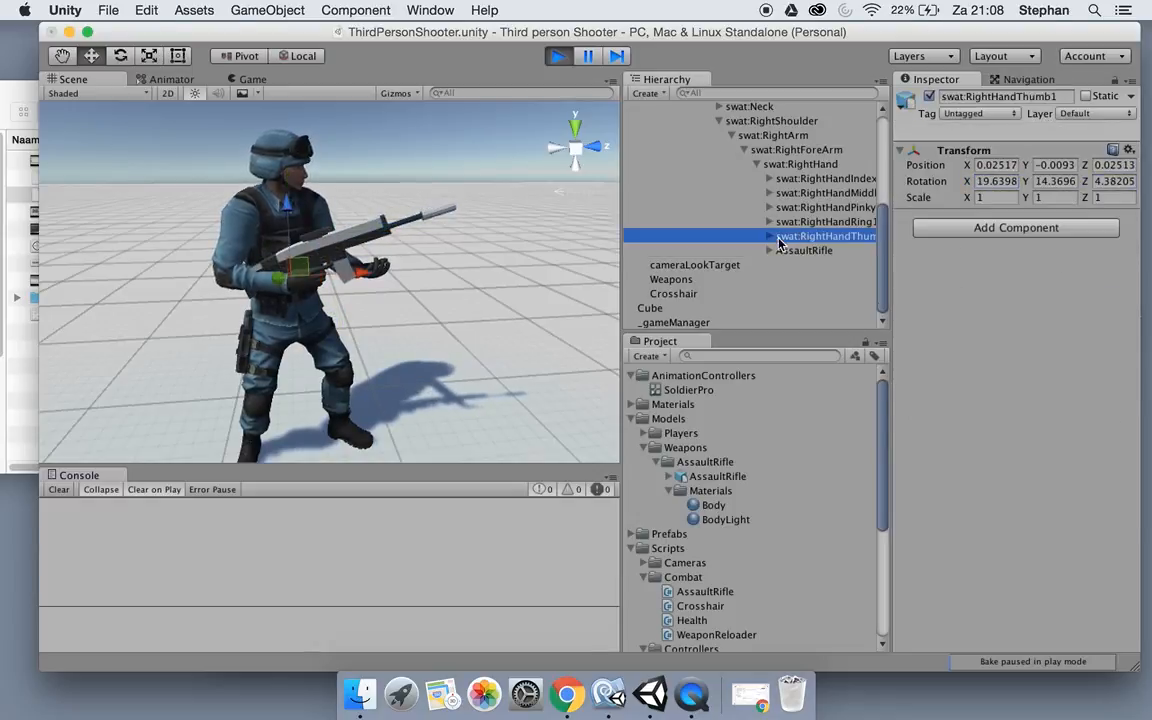
left_click(770, 250)
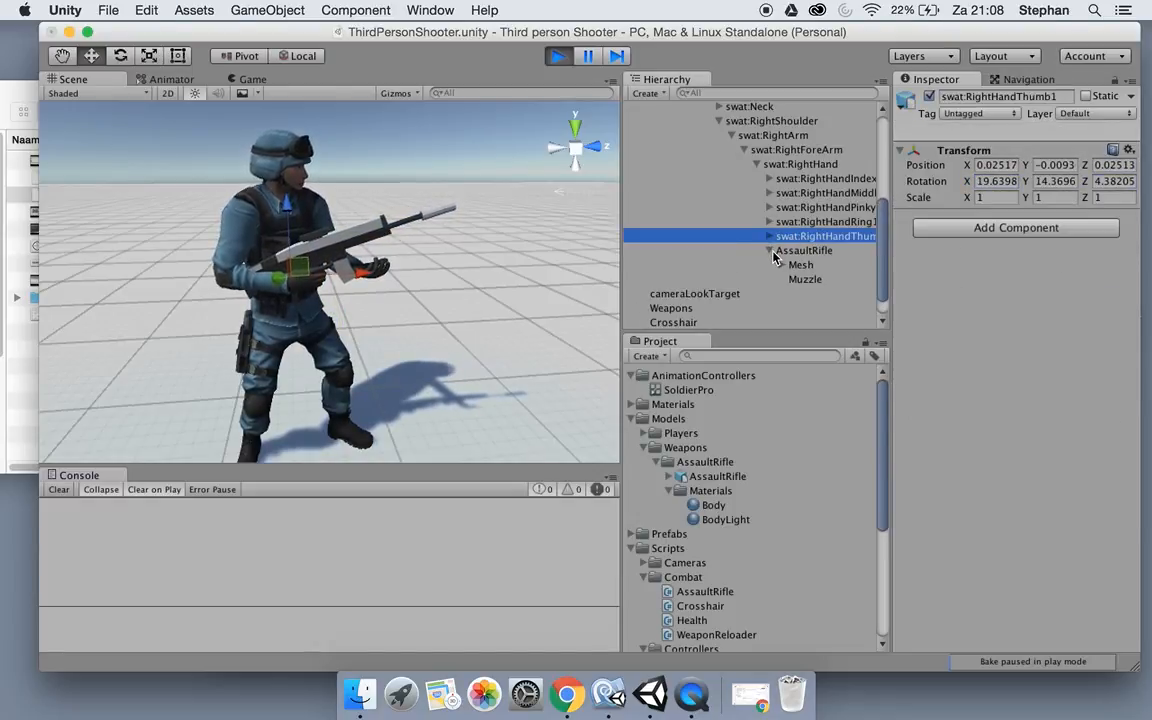
left_click(804, 250)
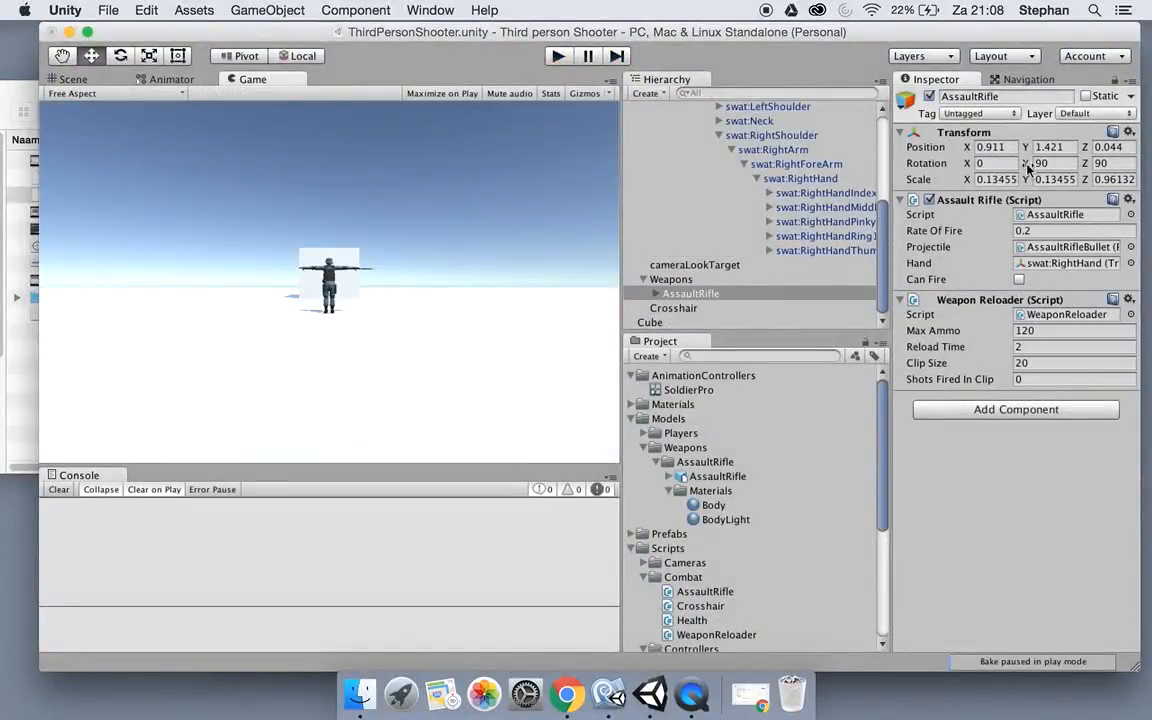
Focus on AssaultRifle and set position 0.907, 1.426, 0.012 and rotation 0, 96.8, 98.1.
left_click(690, 293)
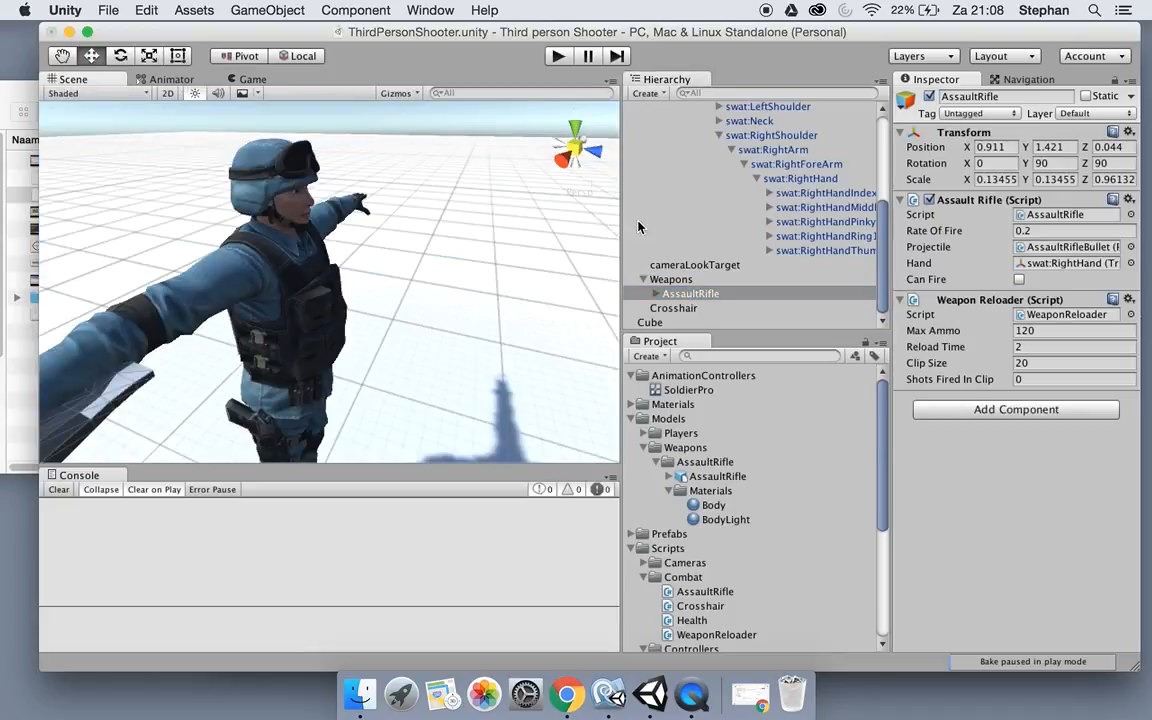
double_click(689, 293)
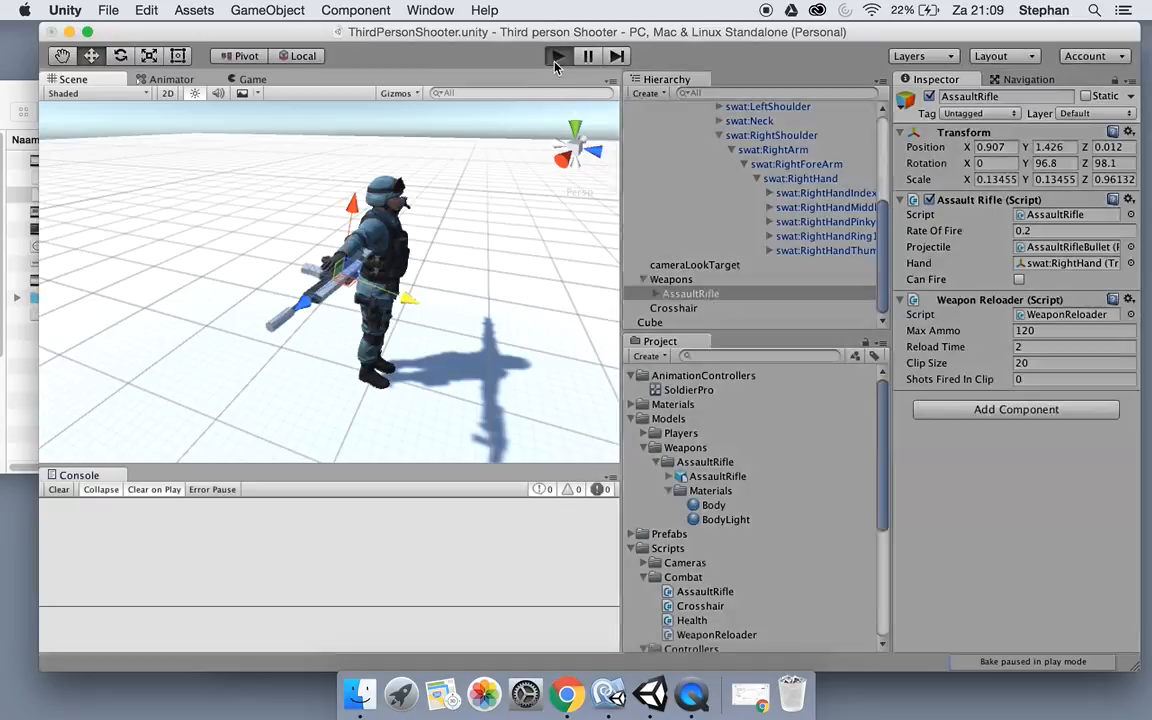
Play the game in the Game view and fire the rifle to check its hand placement.
left_click(557, 56)
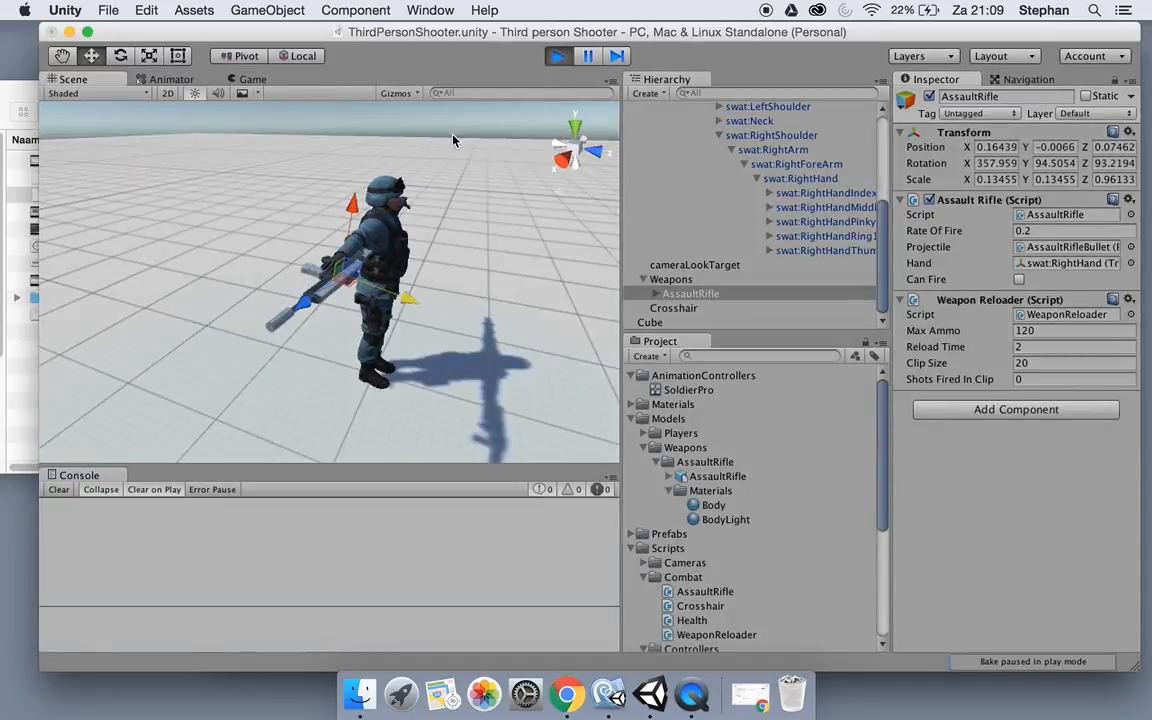
left_click(251, 79)
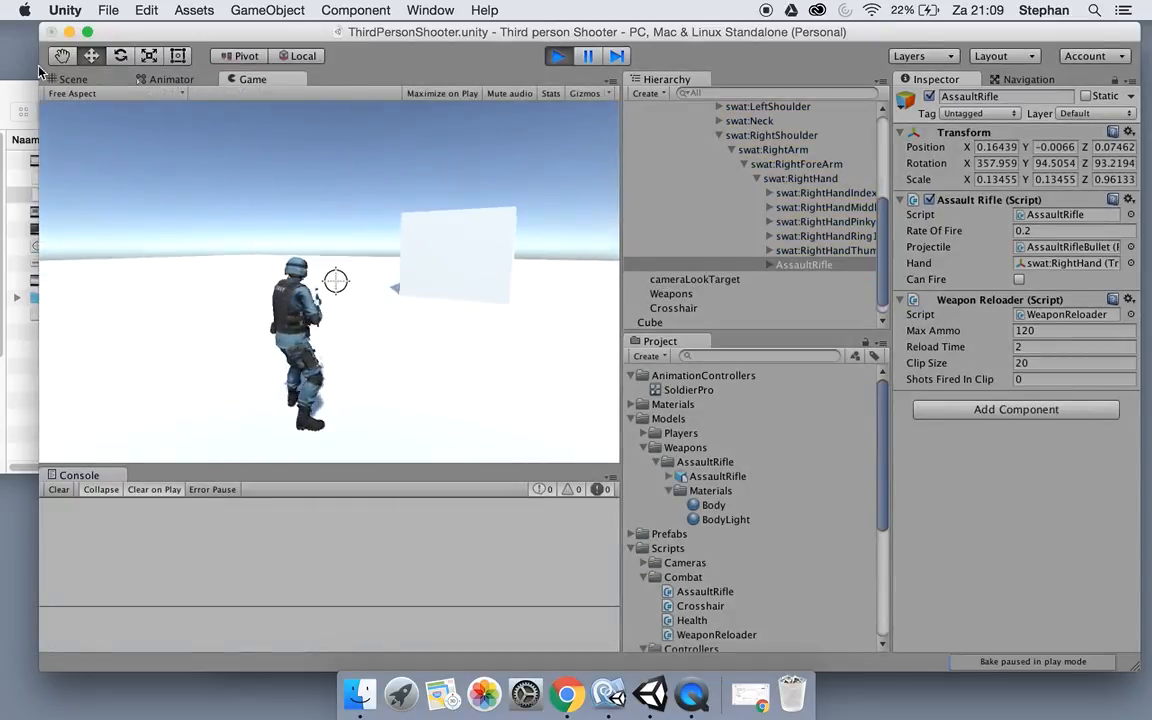
left_click(72, 79)
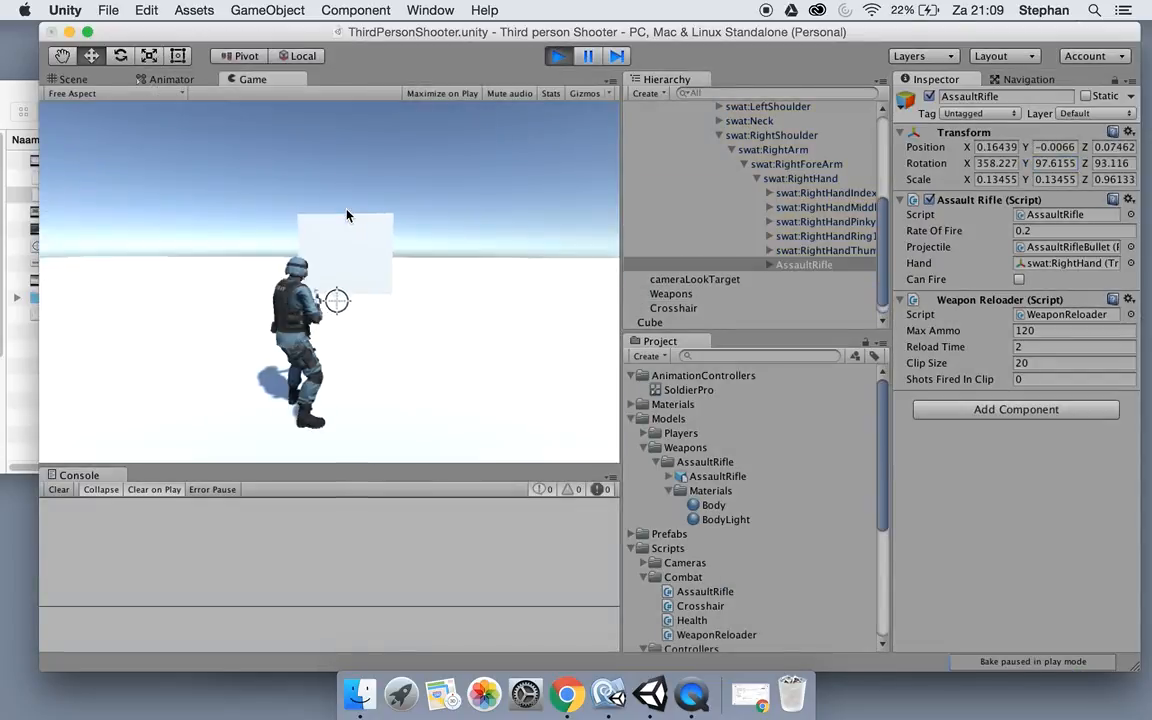
left_click(71, 79)
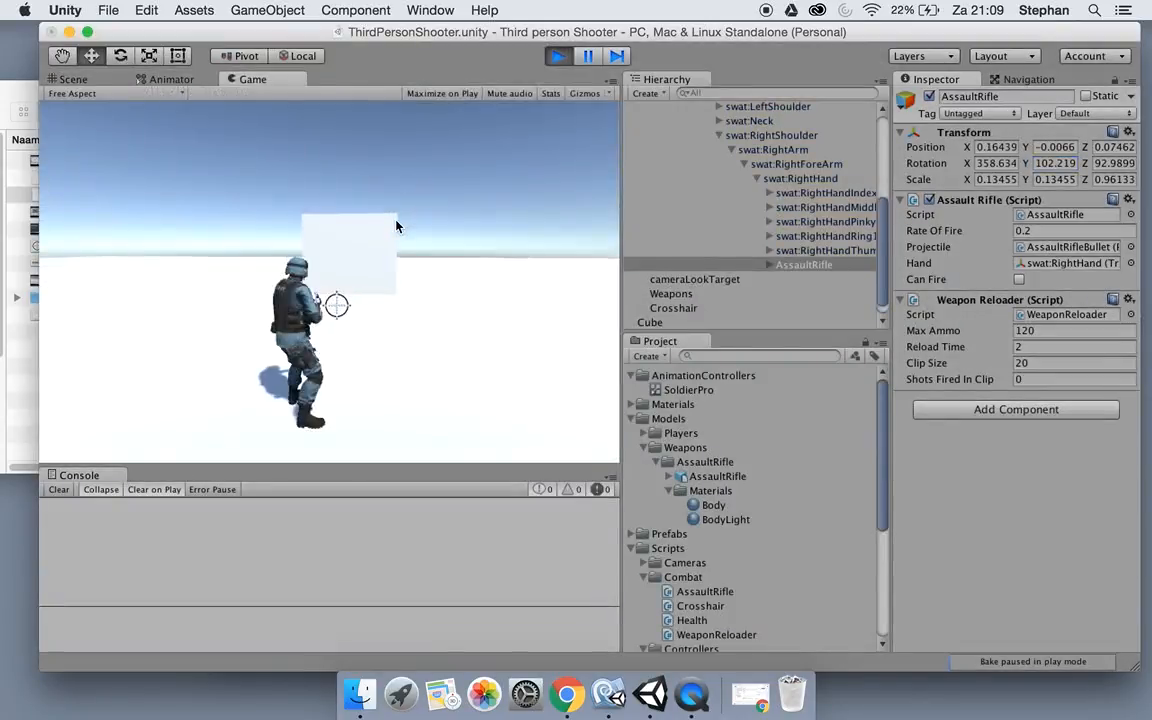
left_click(70, 79)
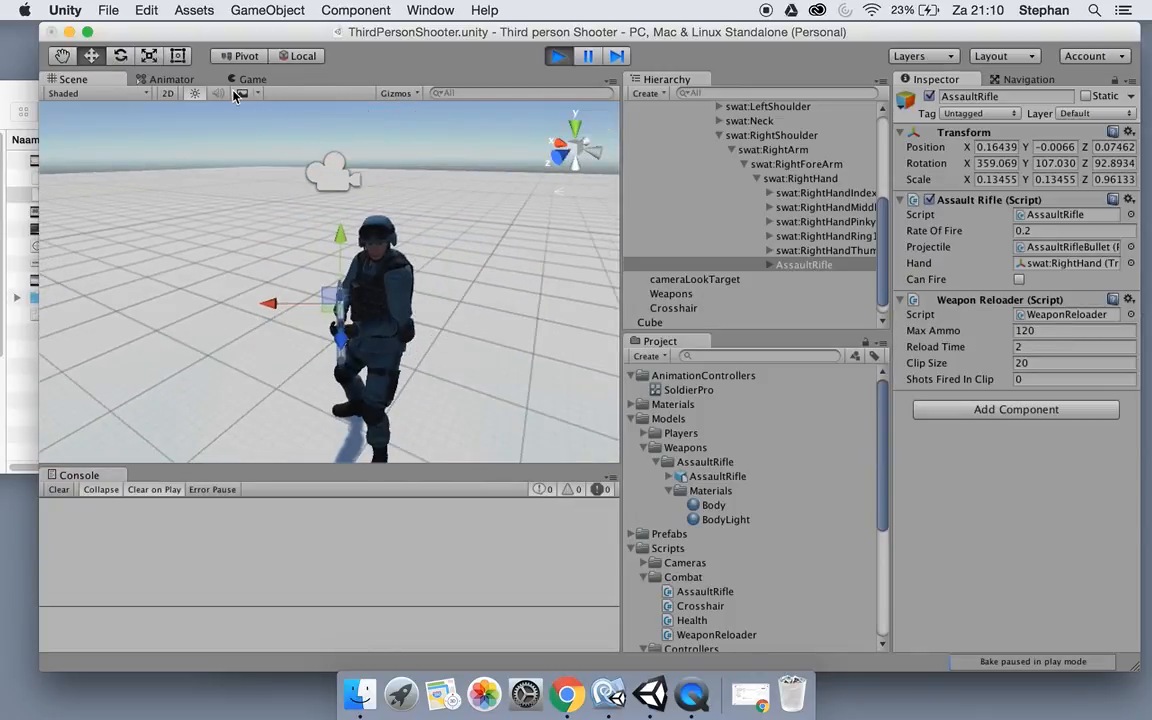
left_click(252, 79)
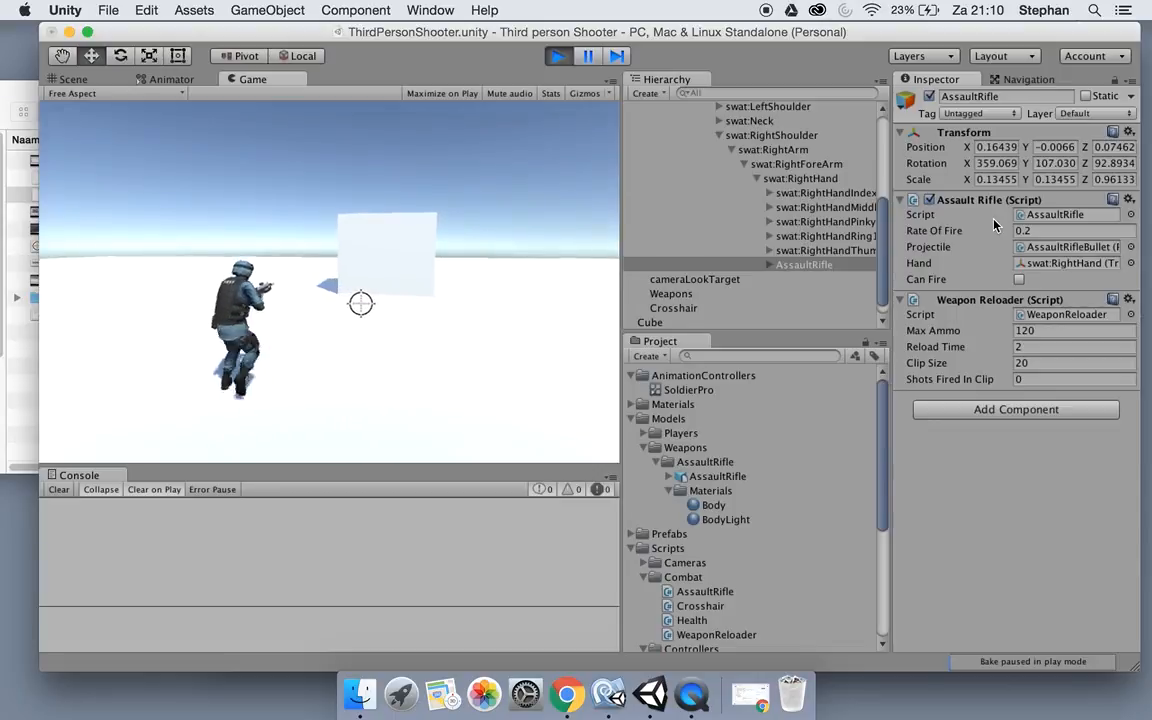